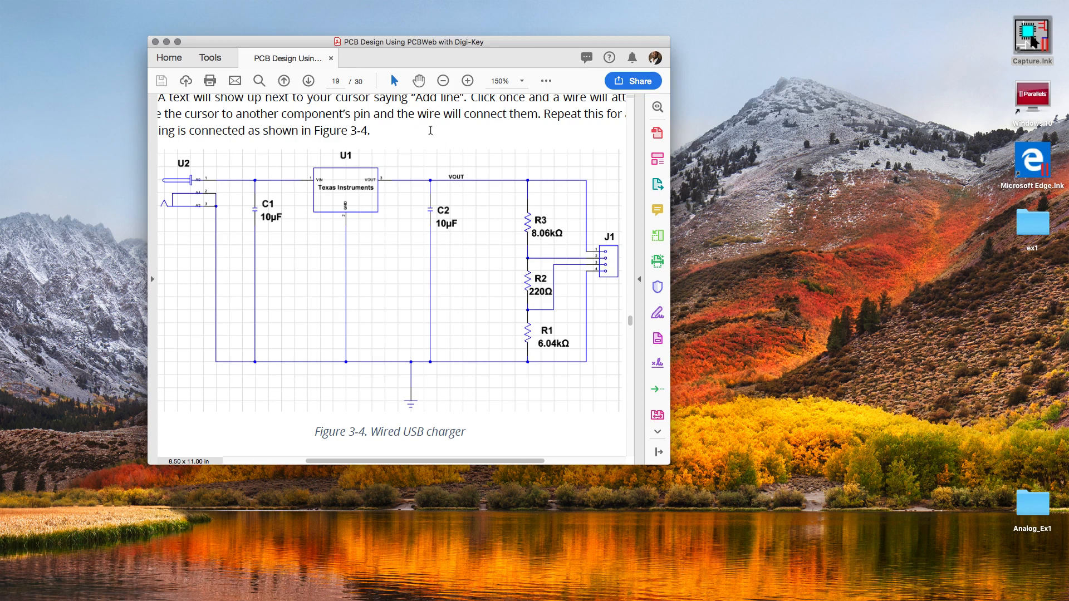
# - Start a new PSpice project and name it iPhoneCharger
pyautogui.scroll(-3)
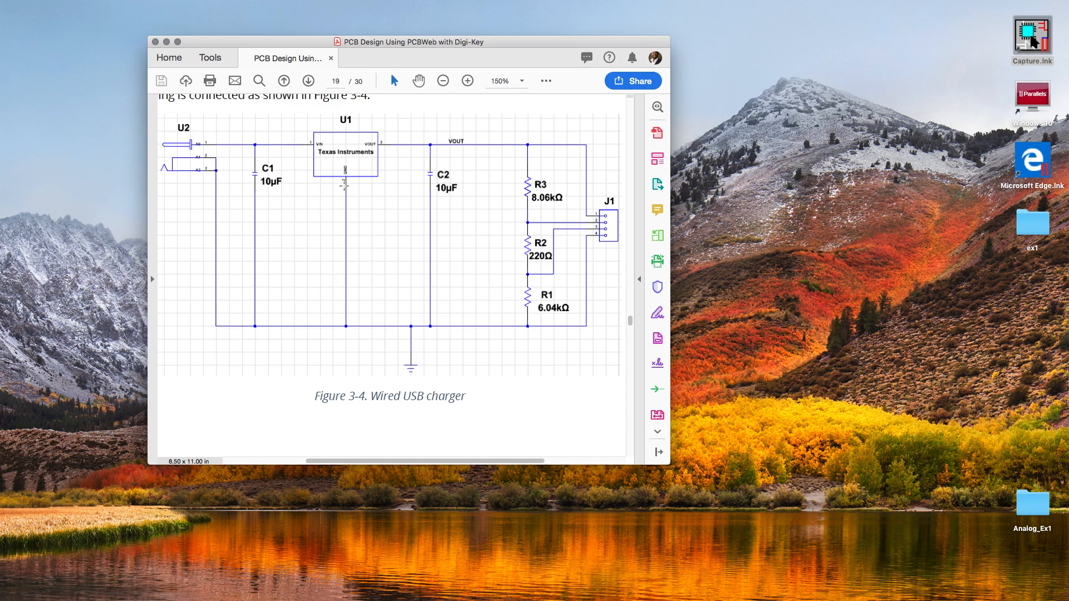
pyautogui.moveTo(518, 279)
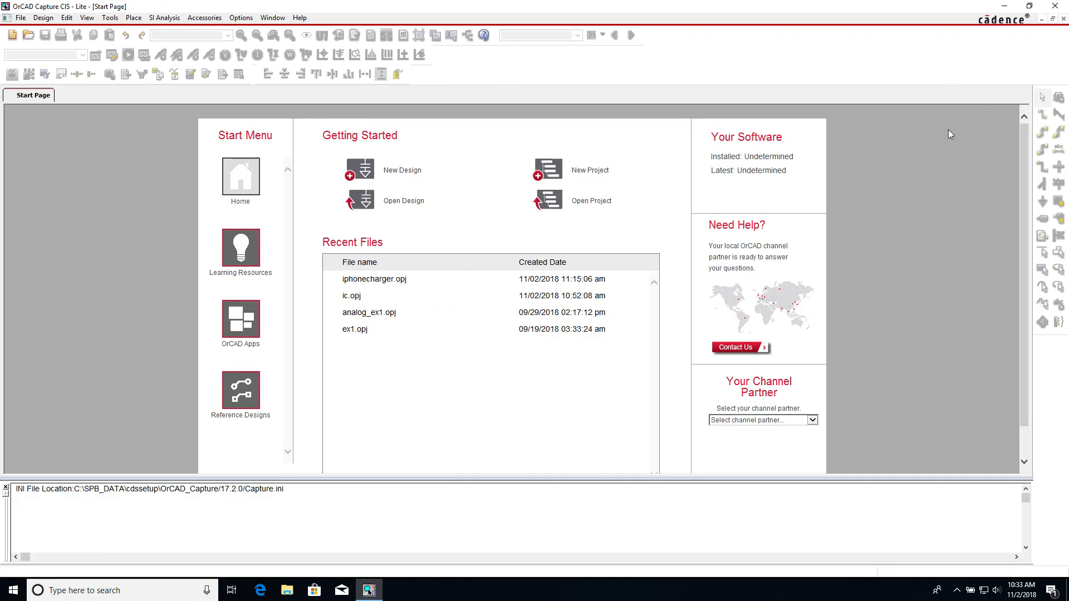
pyautogui.moveTo(591, 171)
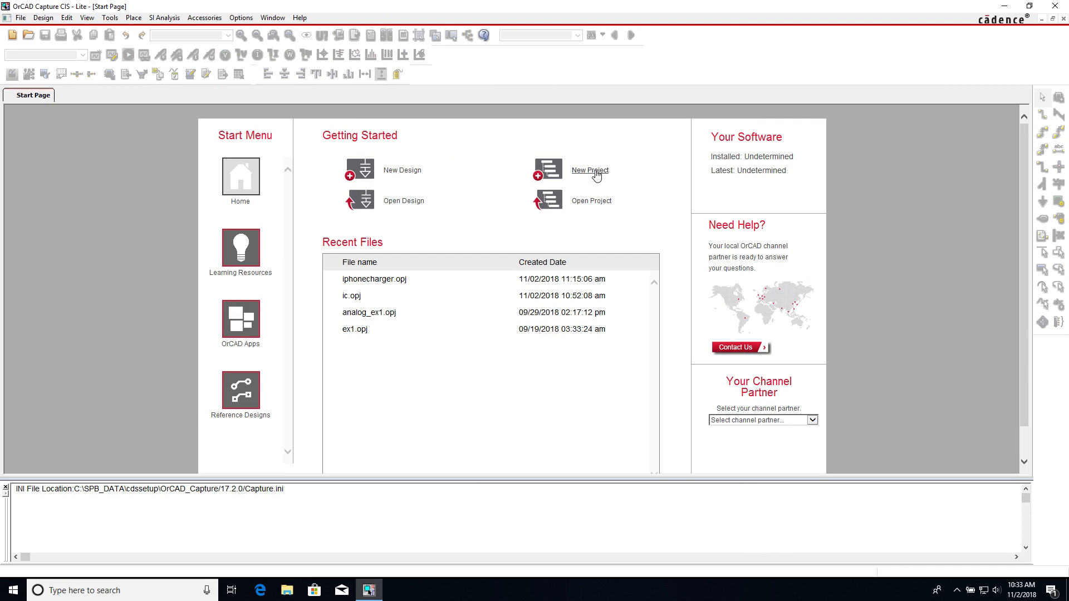
pyautogui.moveTo(585, 175)
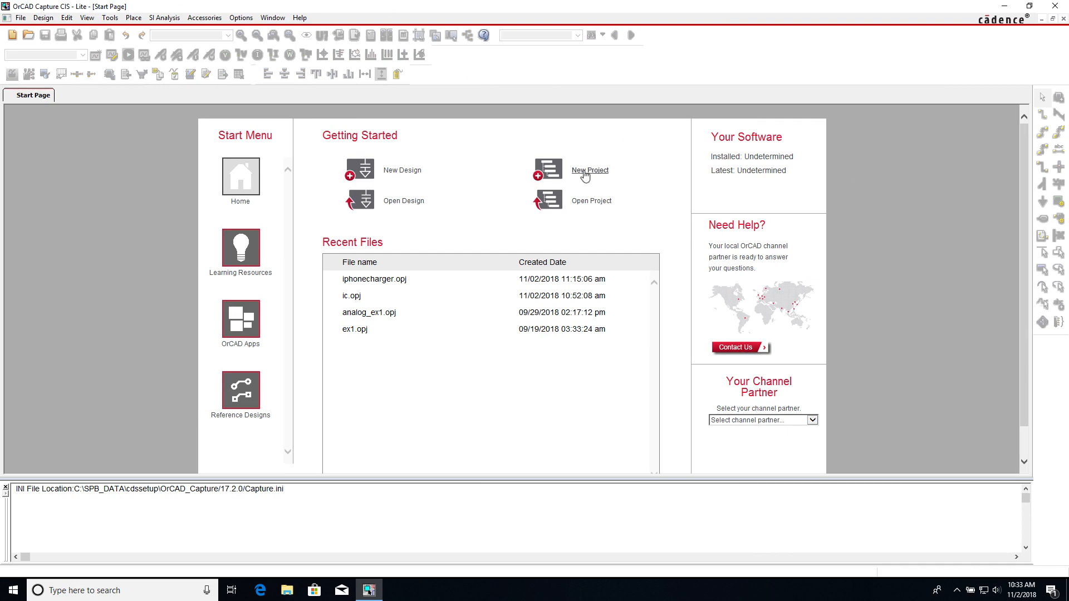
pyautogui.click(589, 169)
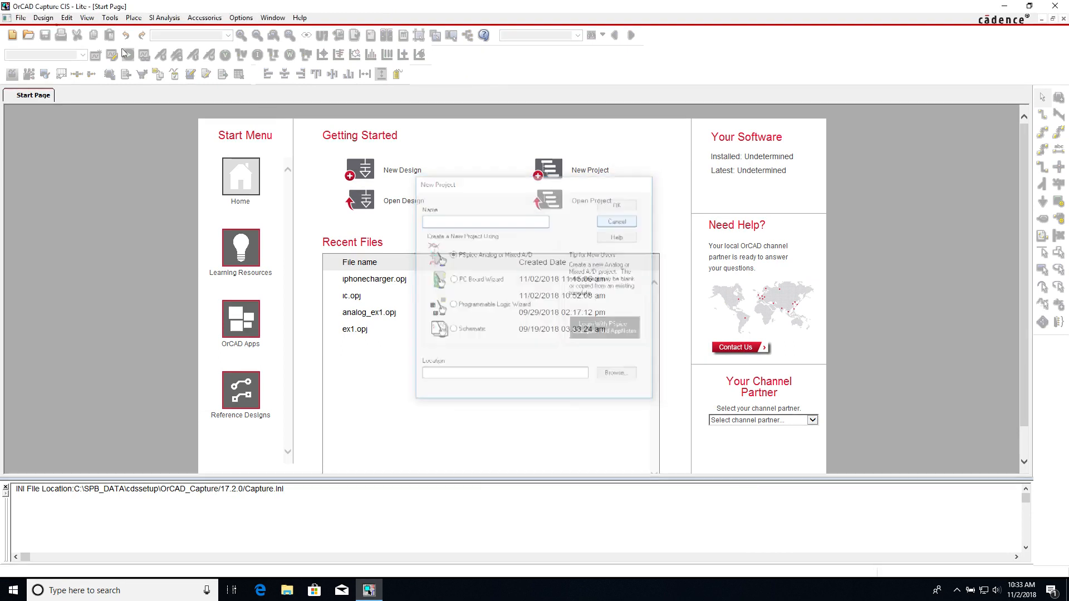
pyautogui.click(20, 16)
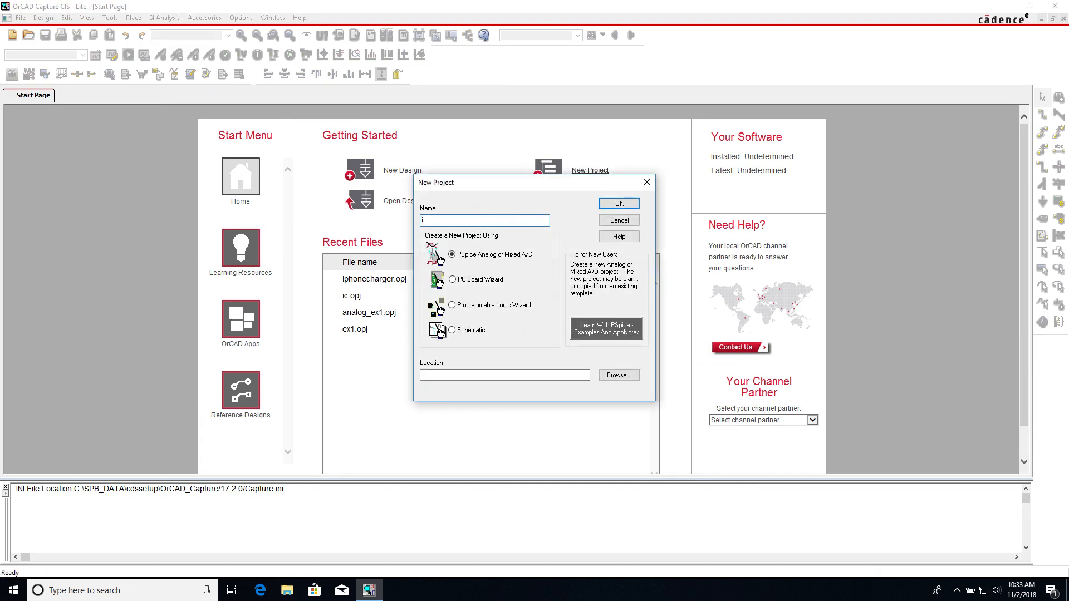
pyautogui.write('iPhoneChargers')
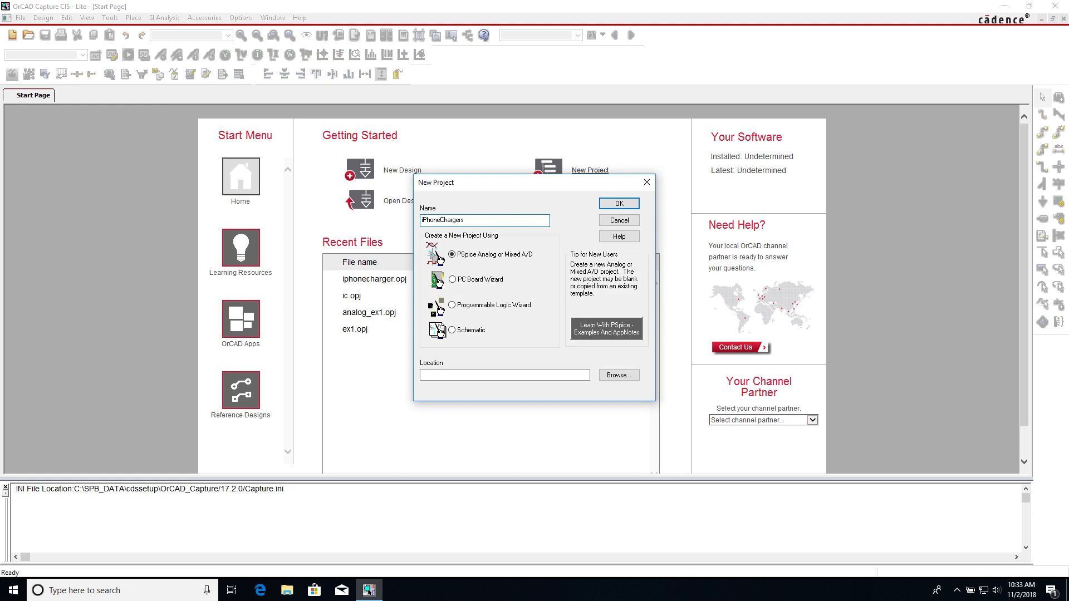
pyautogui.press('Backspace')
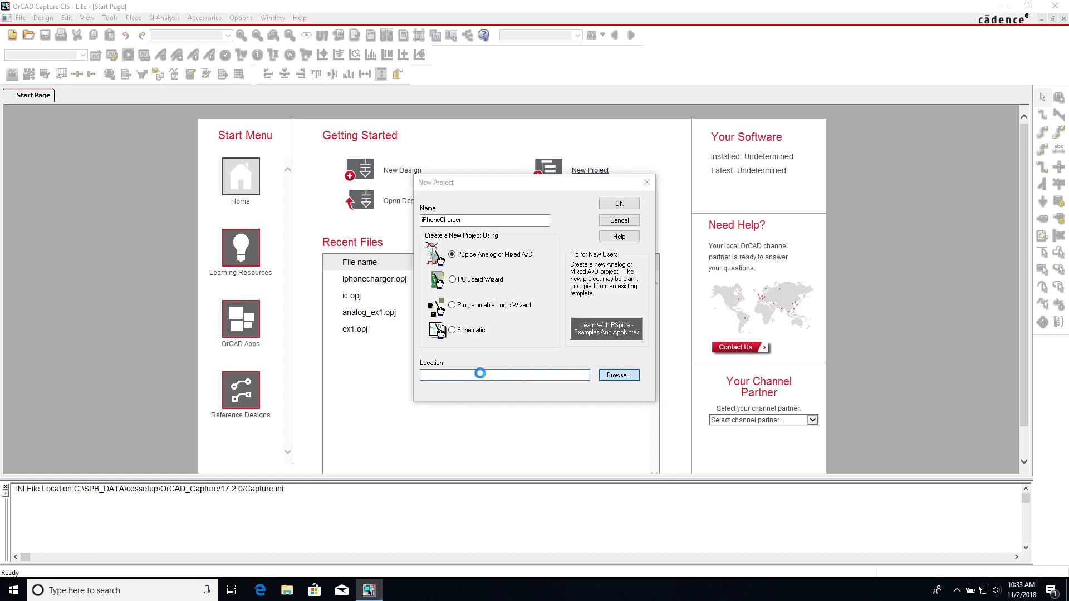
# - Set the project location to a new iPhoneCharger folder on the Desktop and confirm the settings
pyautogui.click(617, 375)
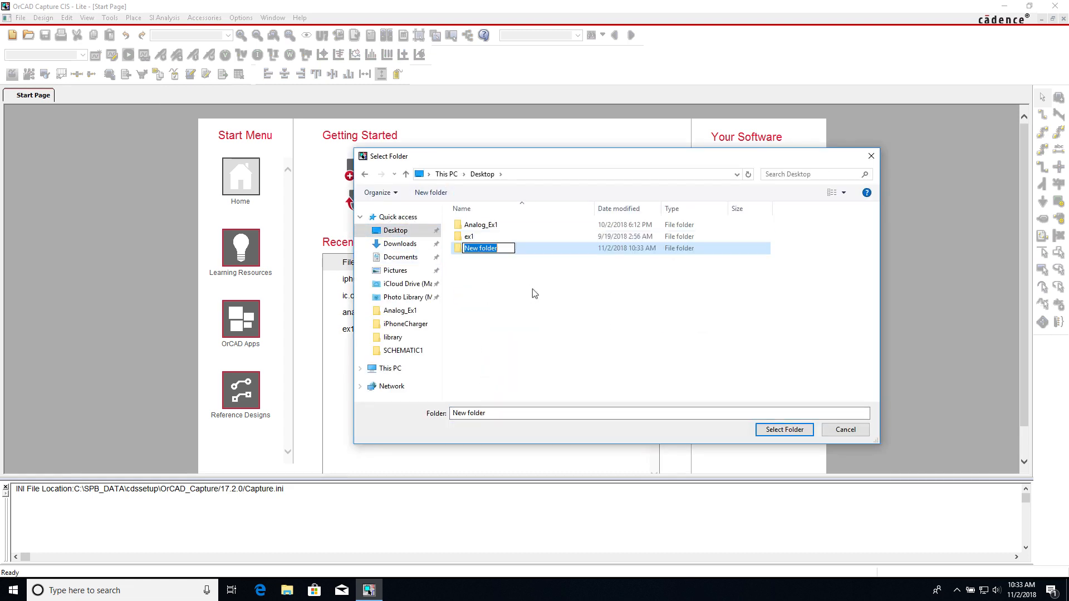
pyautogui.write('iPhoneCharger')
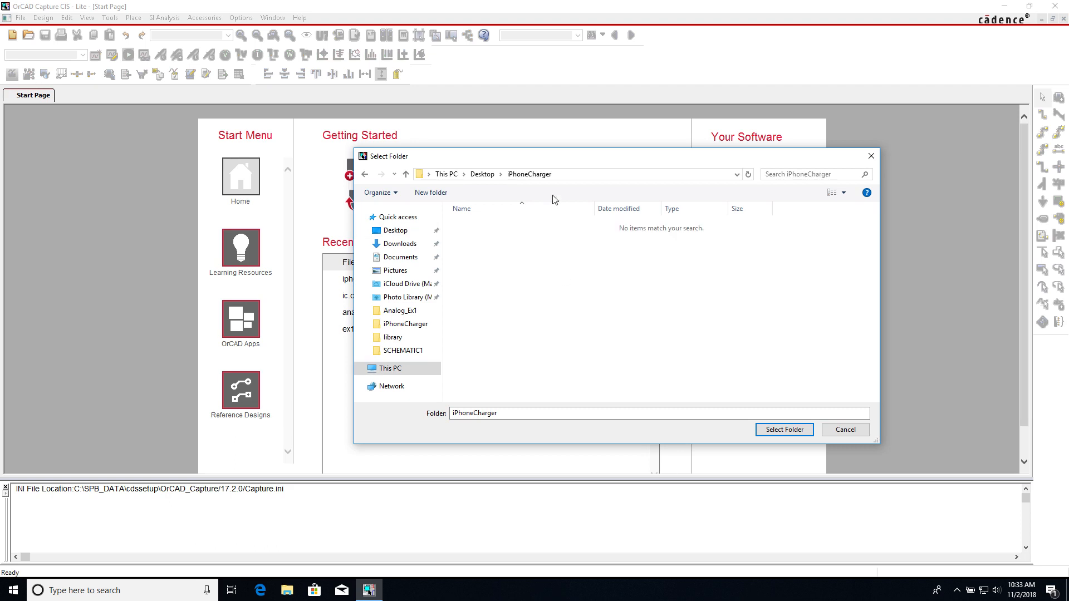
pyautogui.click(782, 430)
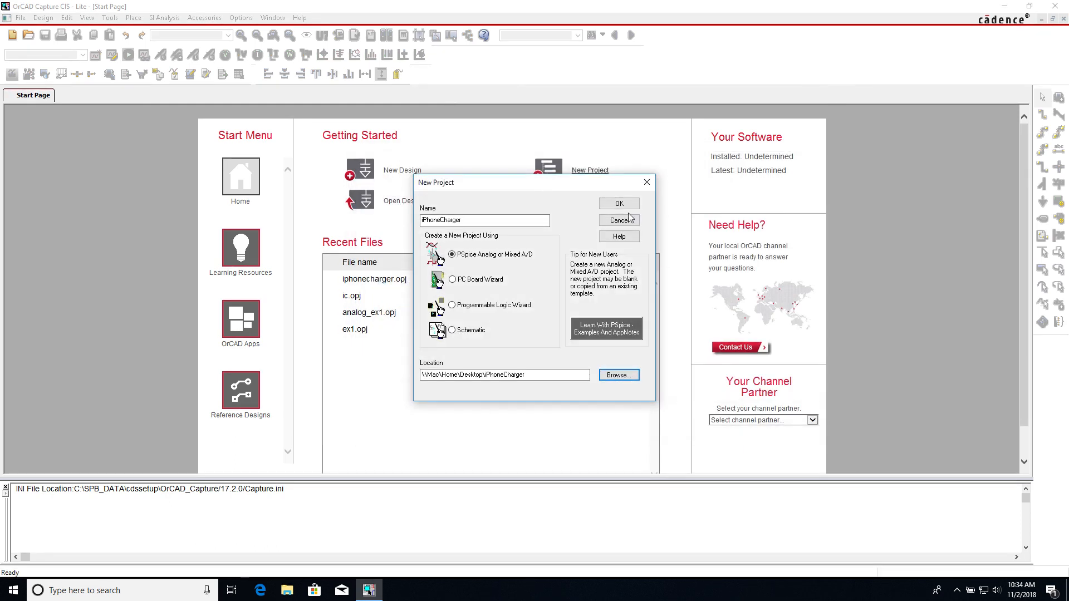
pyautogui.click(618, 202)
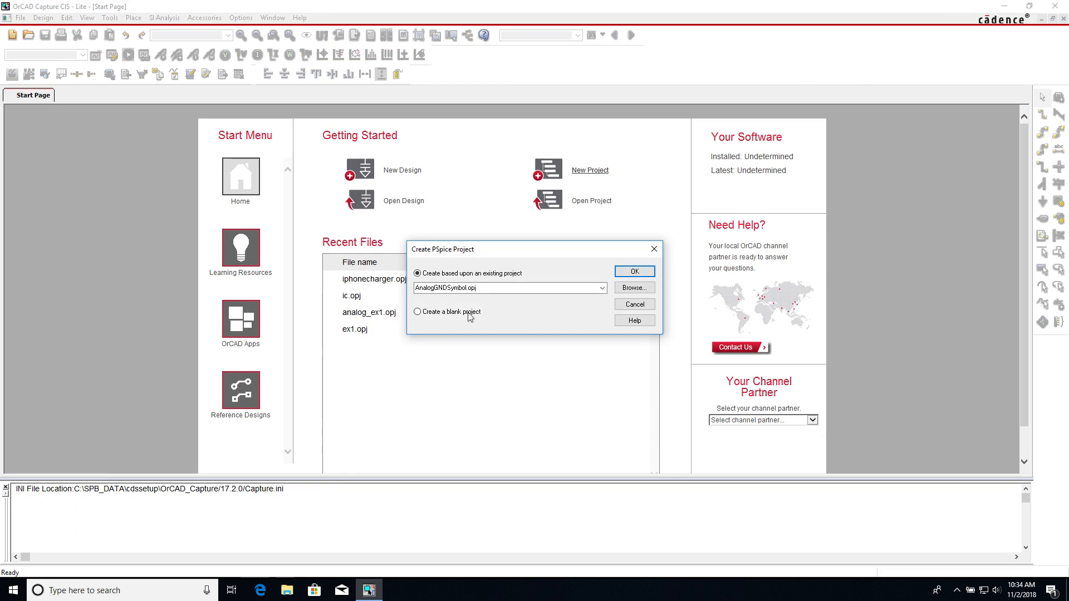
# - Create the project as a blank project and open its schematic page PAGE1
pyautogui.click(417, 312)
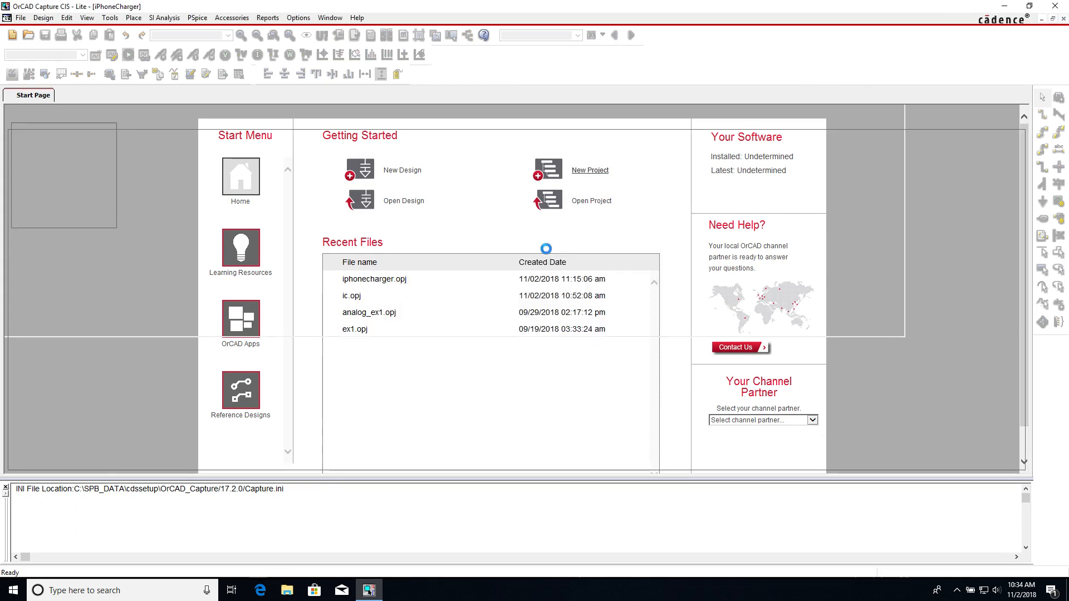
pyautogui.doubleClick(374, 279)
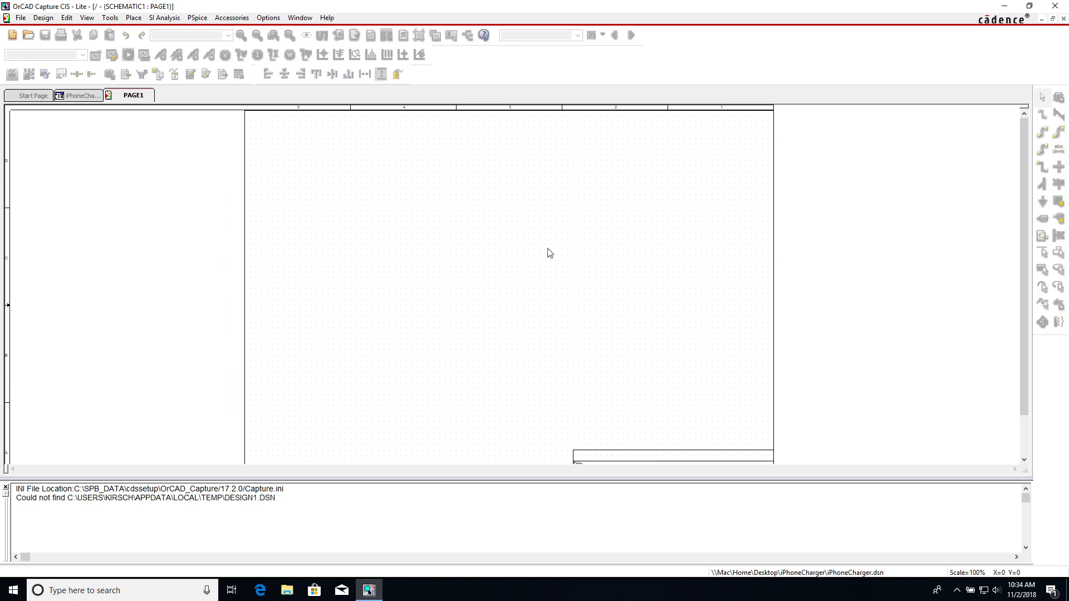
pyautogui.moveTo(534, 190)
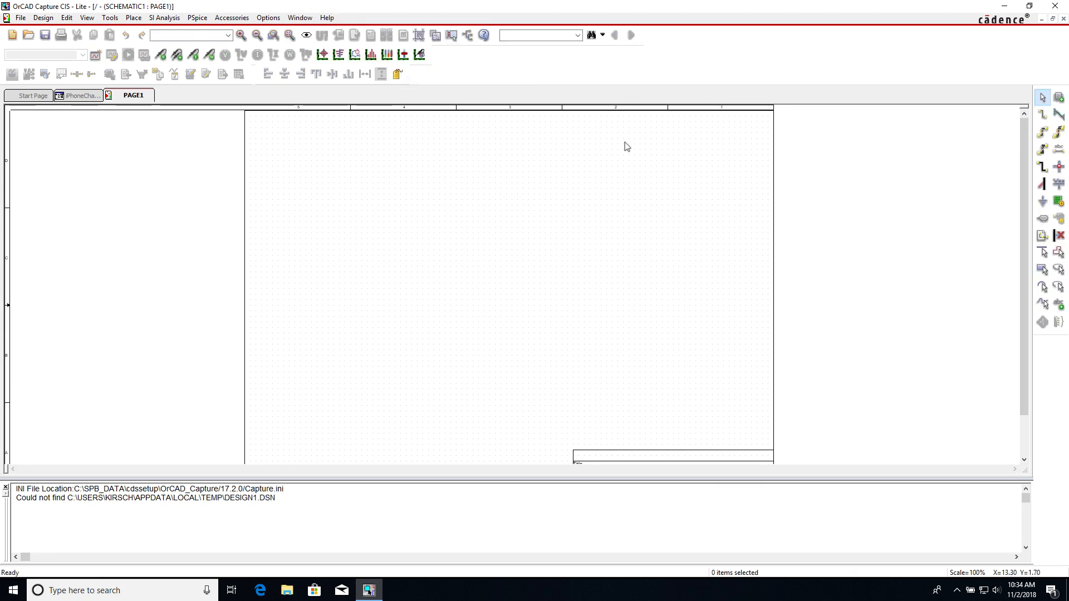
# - Load all the .olb files from the library\pspice folder into the Place Part library list
pyautogui.click(165, 17)
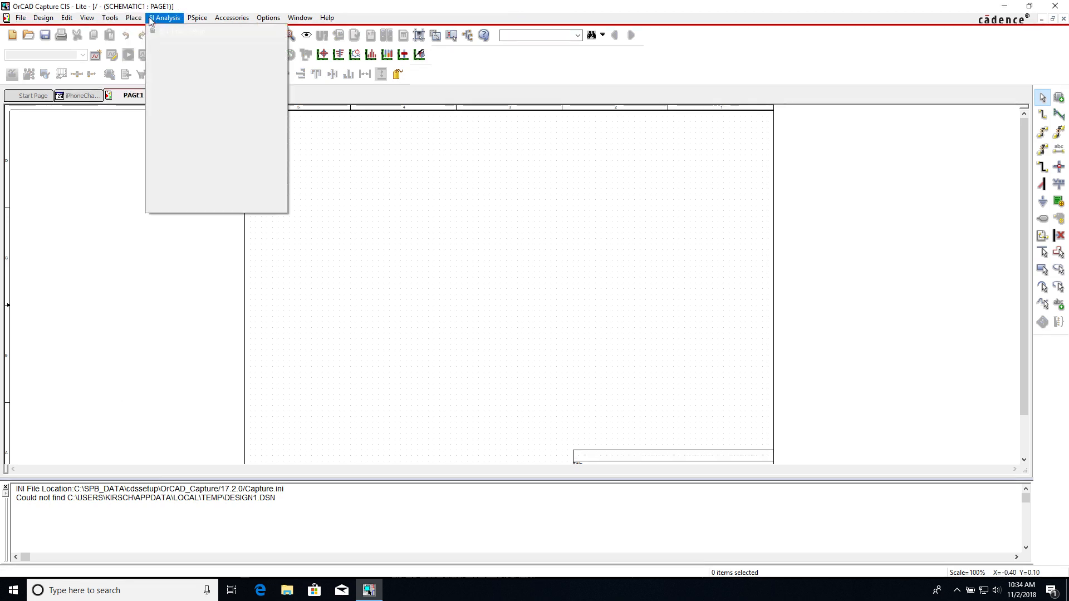
pyautogui.click(164, 17)
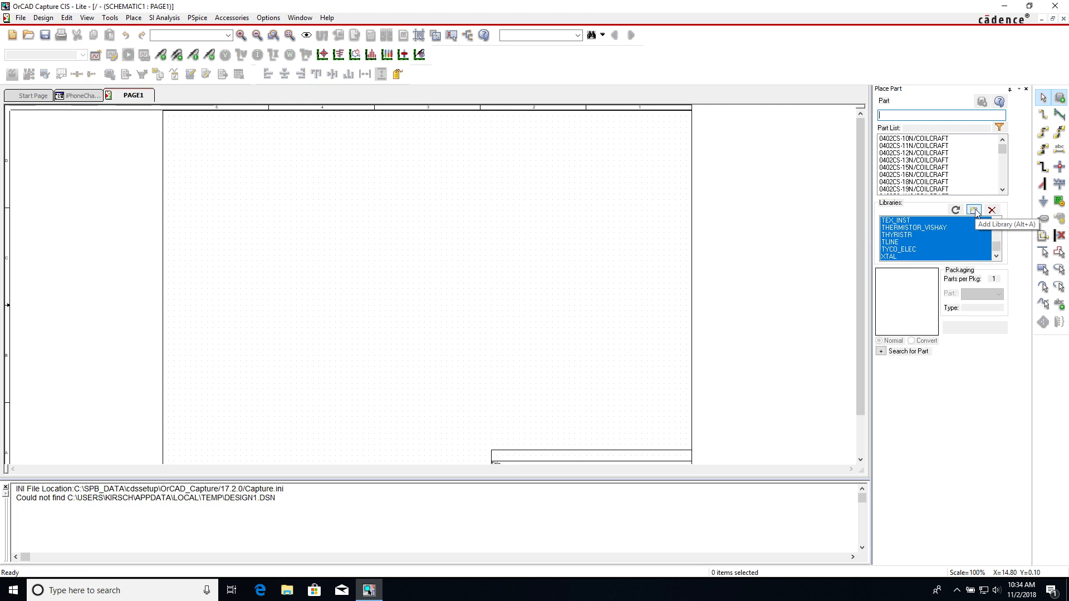
pyautogui.click(974, 210)
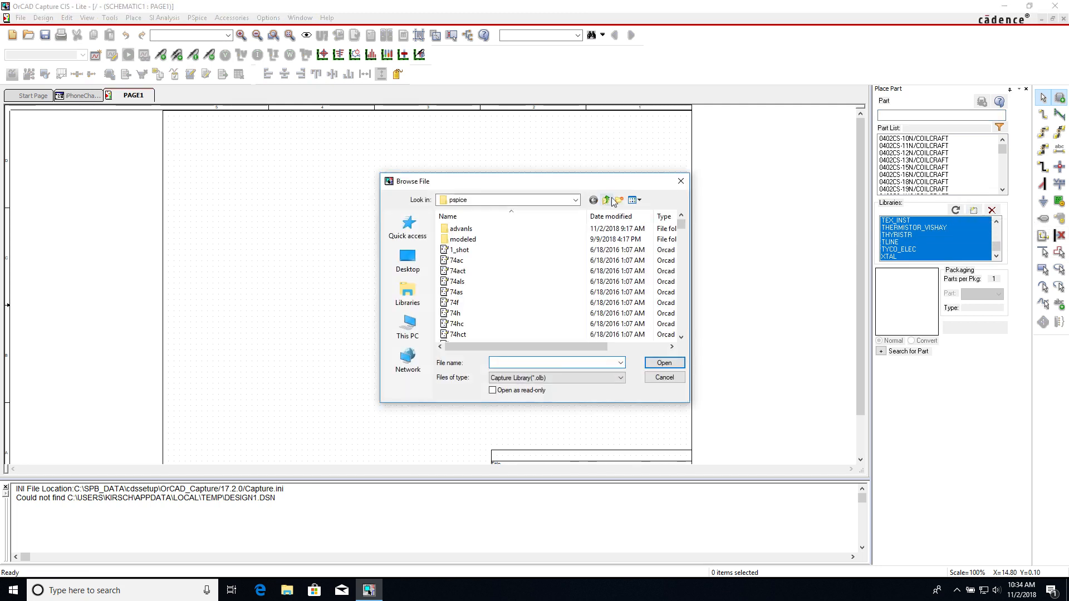
pyautogui.click(455, 281)
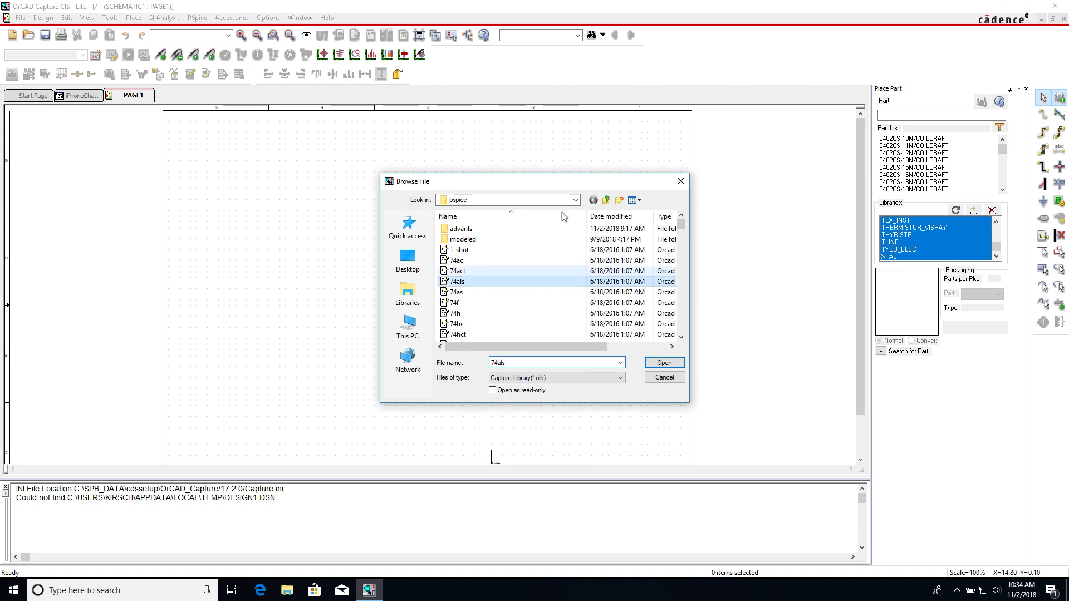
pyautogui.click(575, 200)
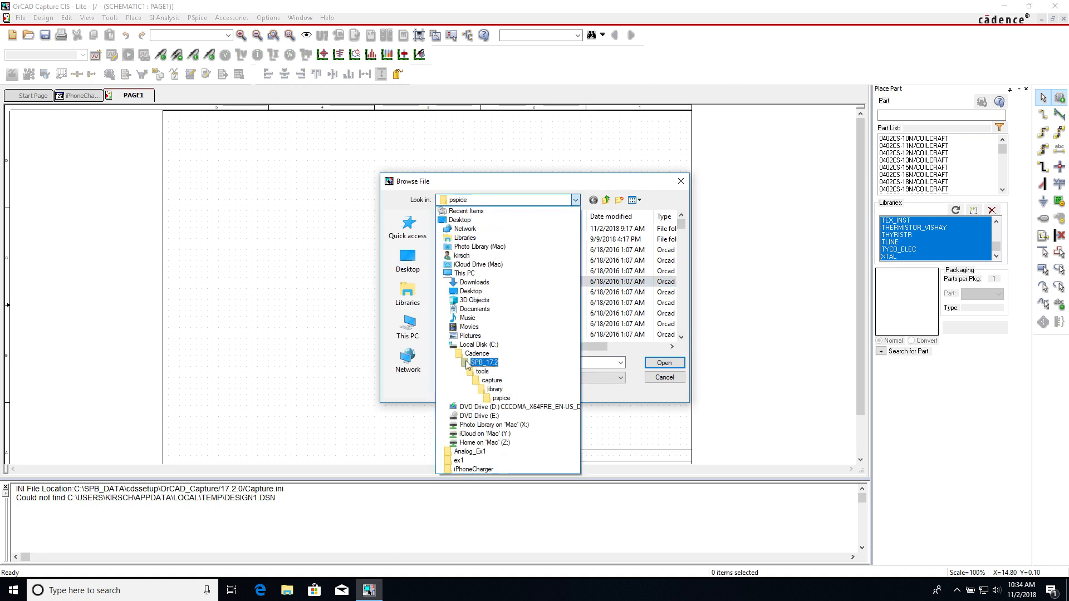
pyautogui.click(482, 371)
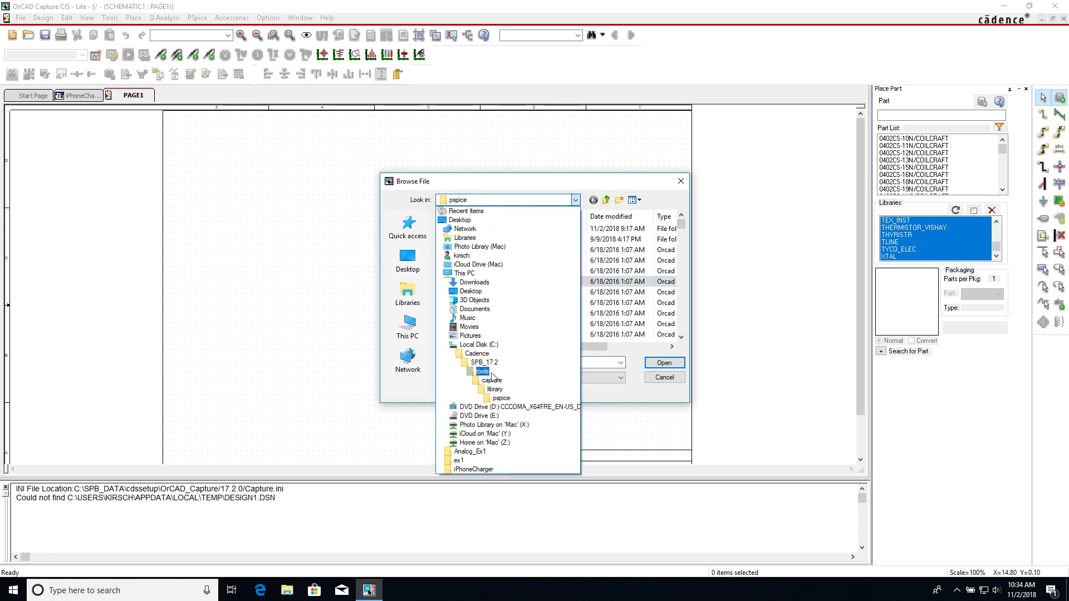
pyautogui.click(502, 398)
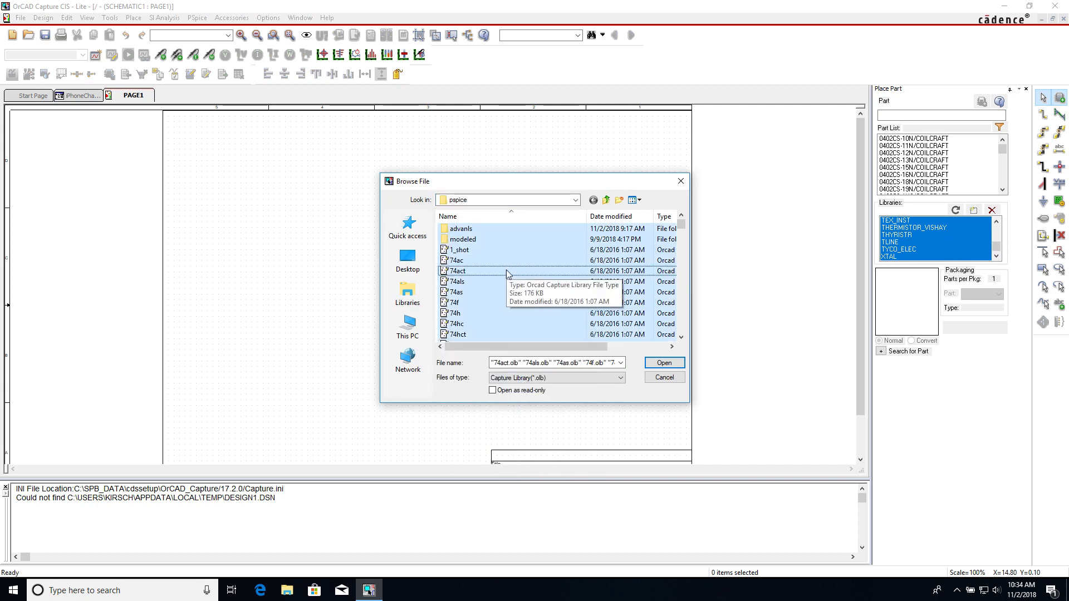
pyautogui.click(662, 362)
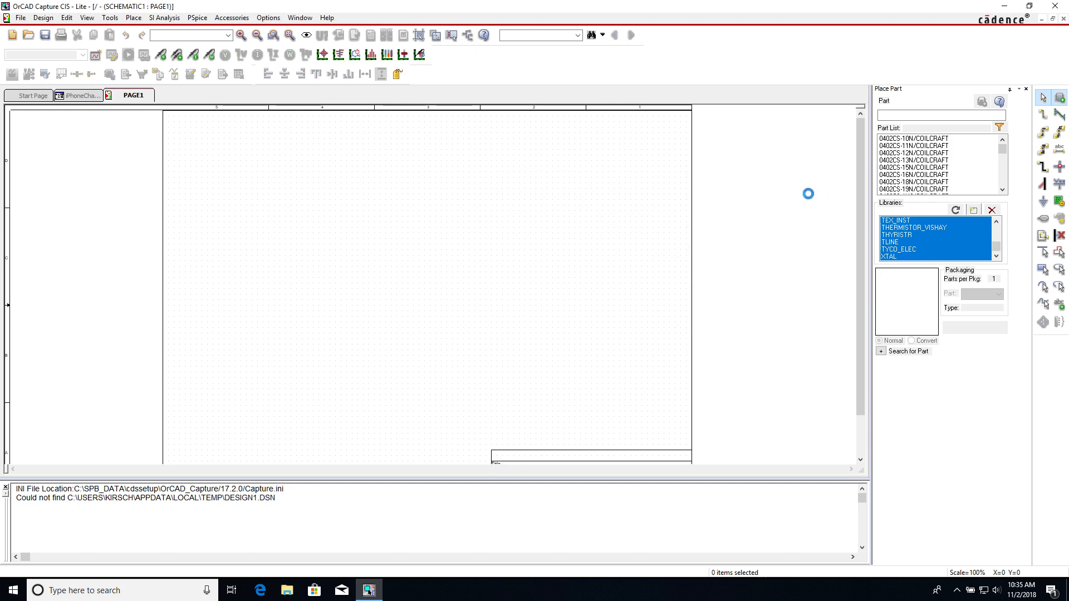
pyautogui.click(1026, 89)
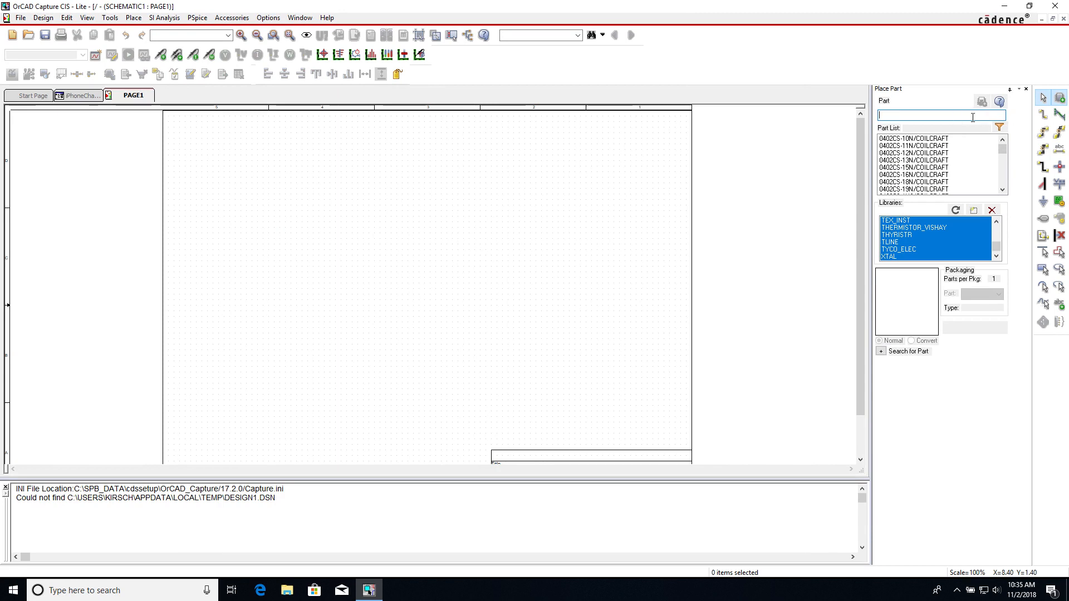
# - Place the 1k R/ANALOG resistors R1–R3 in a vertical stack and end placement
pyautogui.write('R')
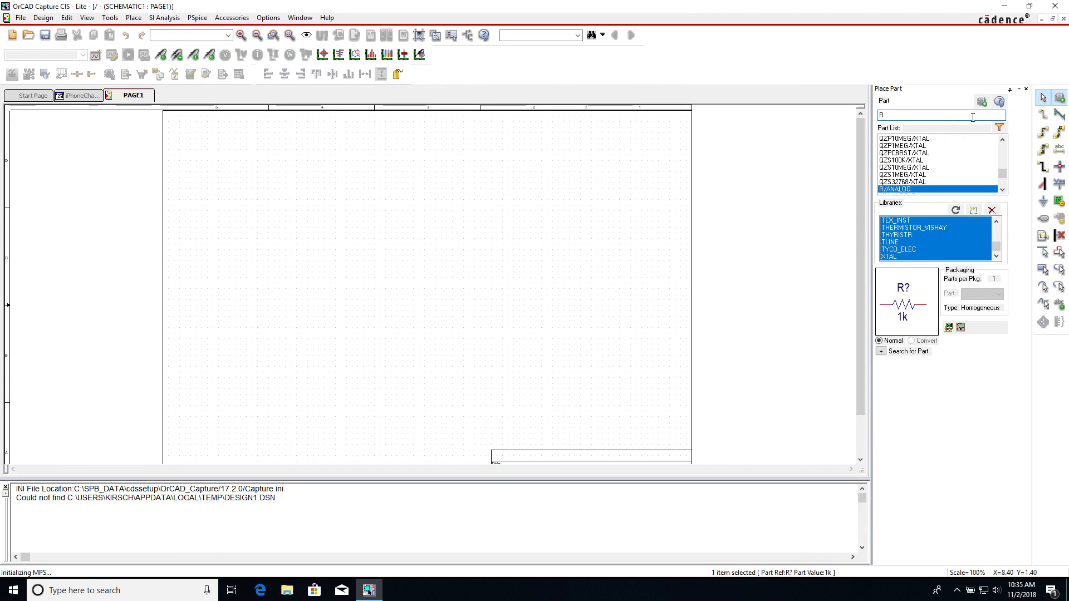
pyautogui.moveTo(570, 186)
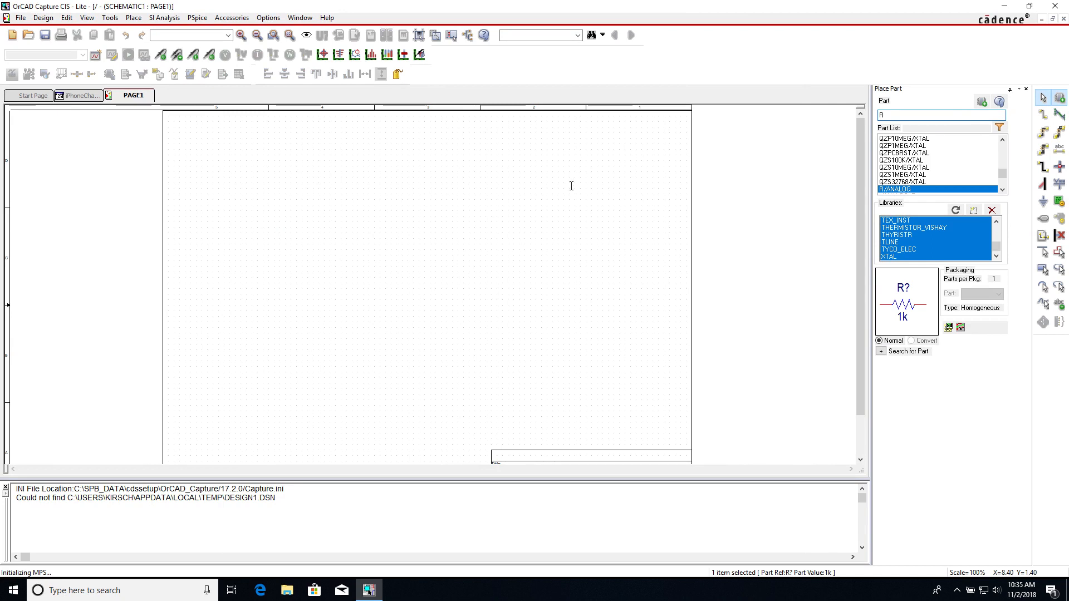
pyautogui.moveTo(570, 148)
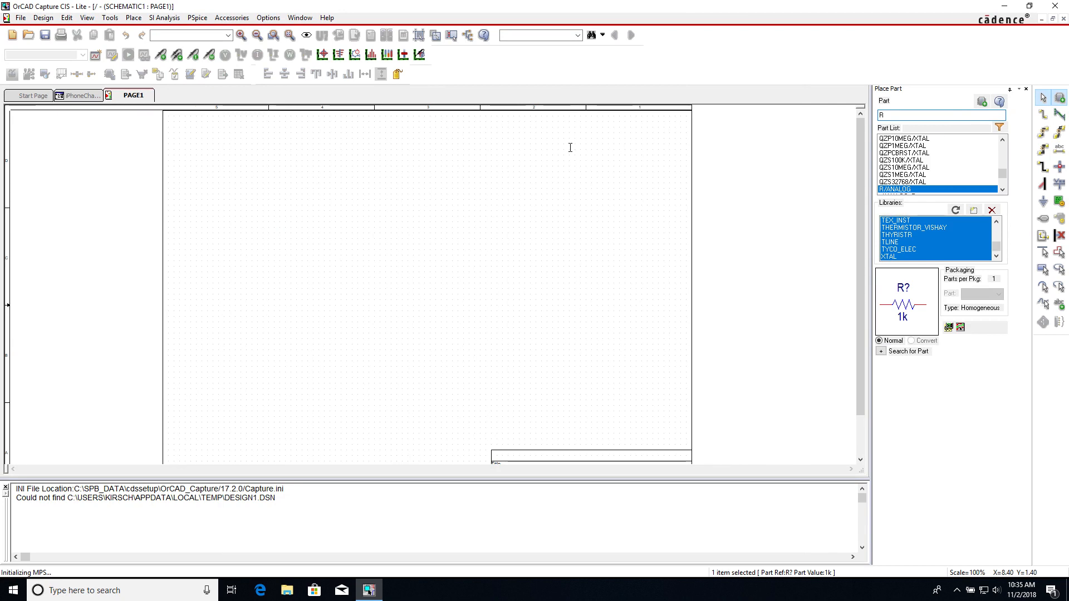
pyautogui.moveTo(566, 202)
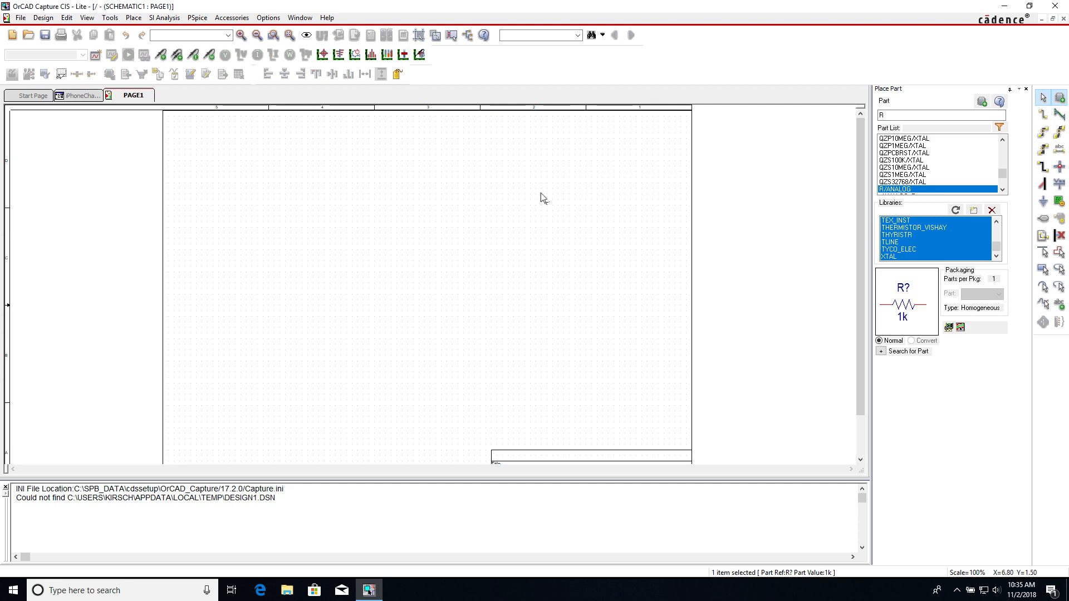
pyautogui.moveTo(539, 193)
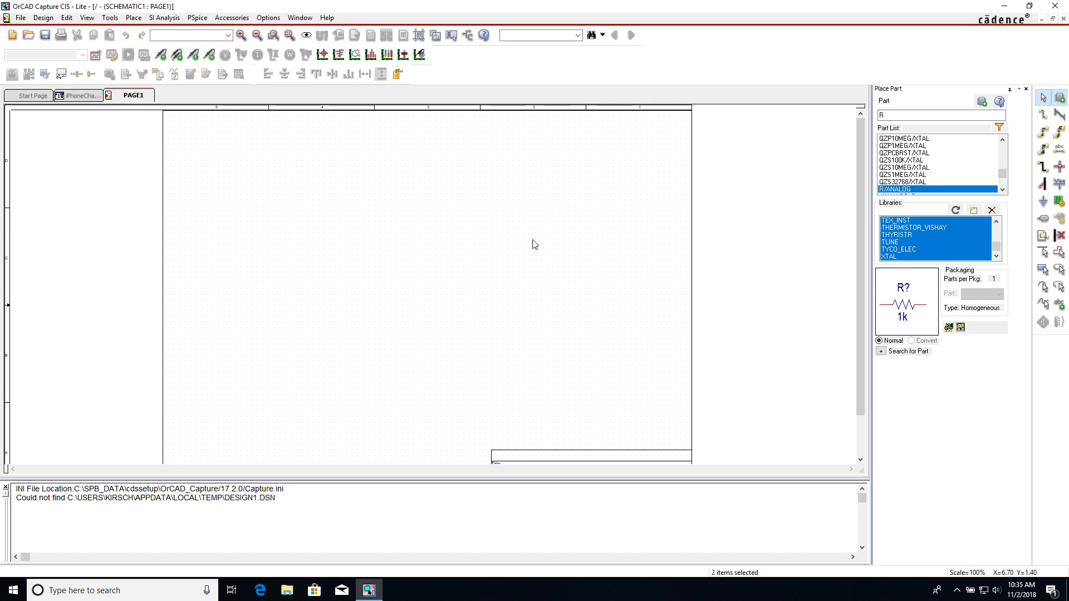
pyautogui.click(539, 228)
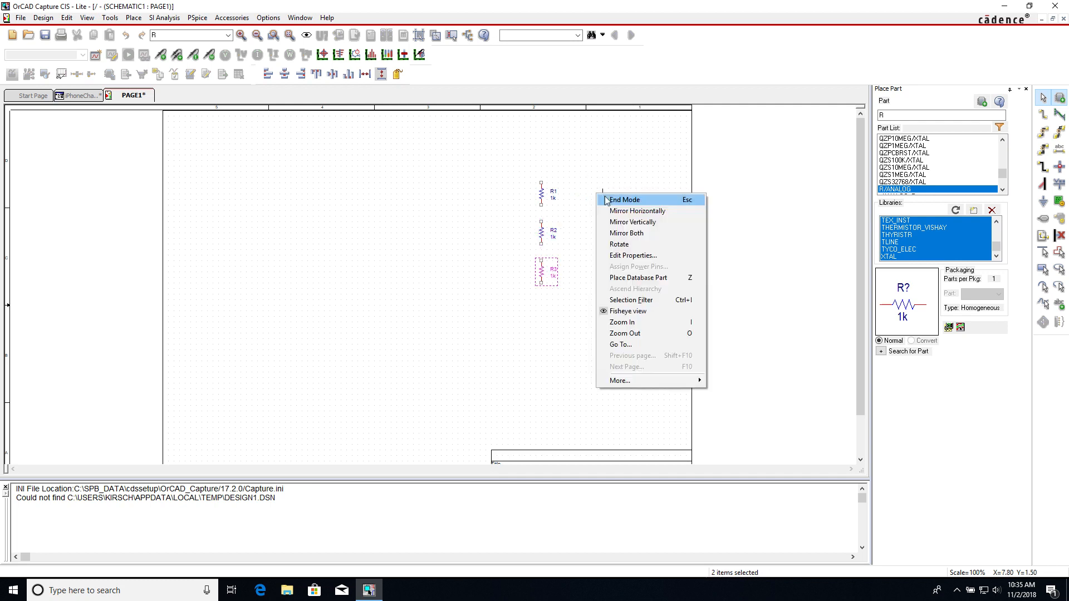
pyautogui.click(624, 199)
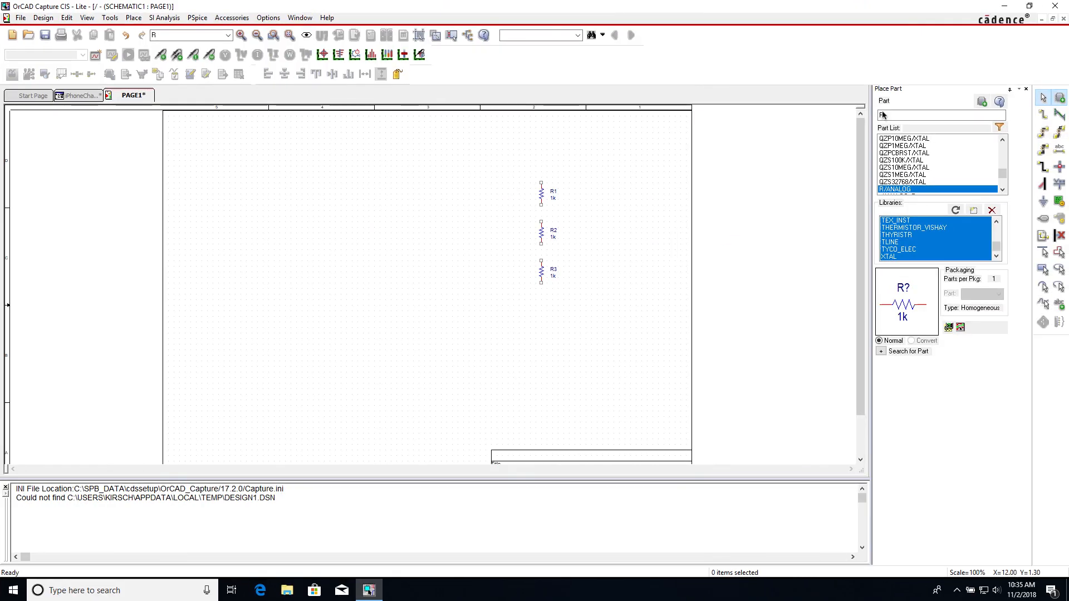
# - Search for the C/ANALOG 1n capacitor to place C1 and C2 left of the resistors
pyautogui.write('c')
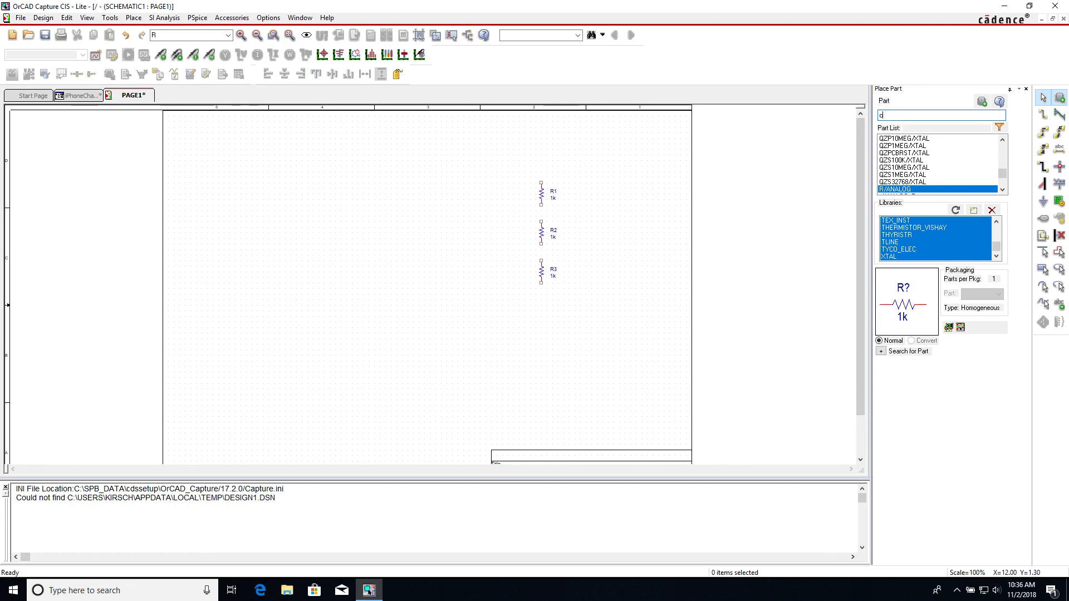
pyautogui.write('c')
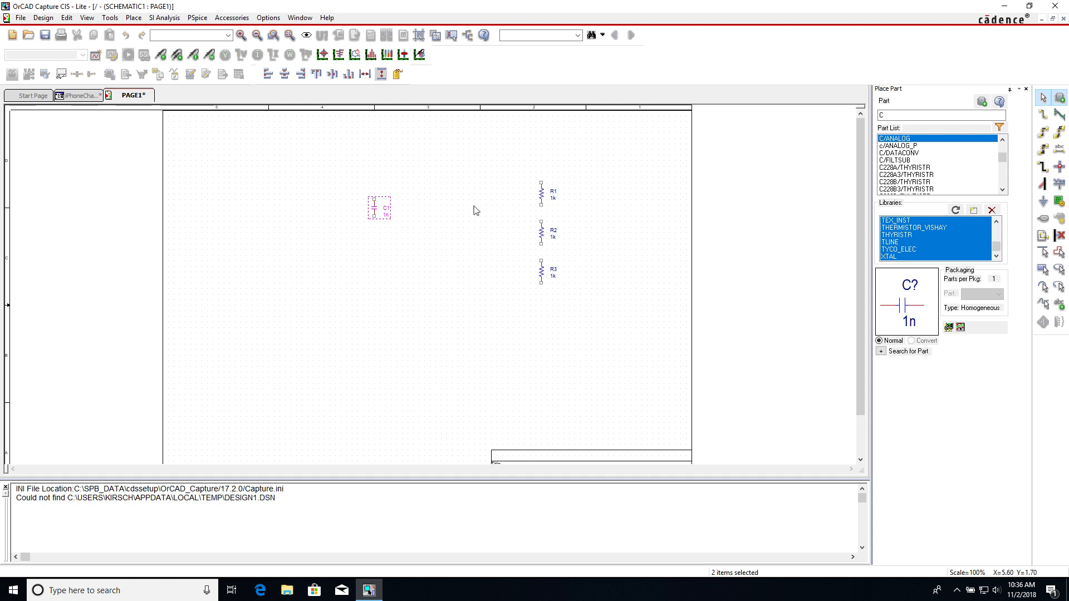
pyautogui.moveTo(519, 160)
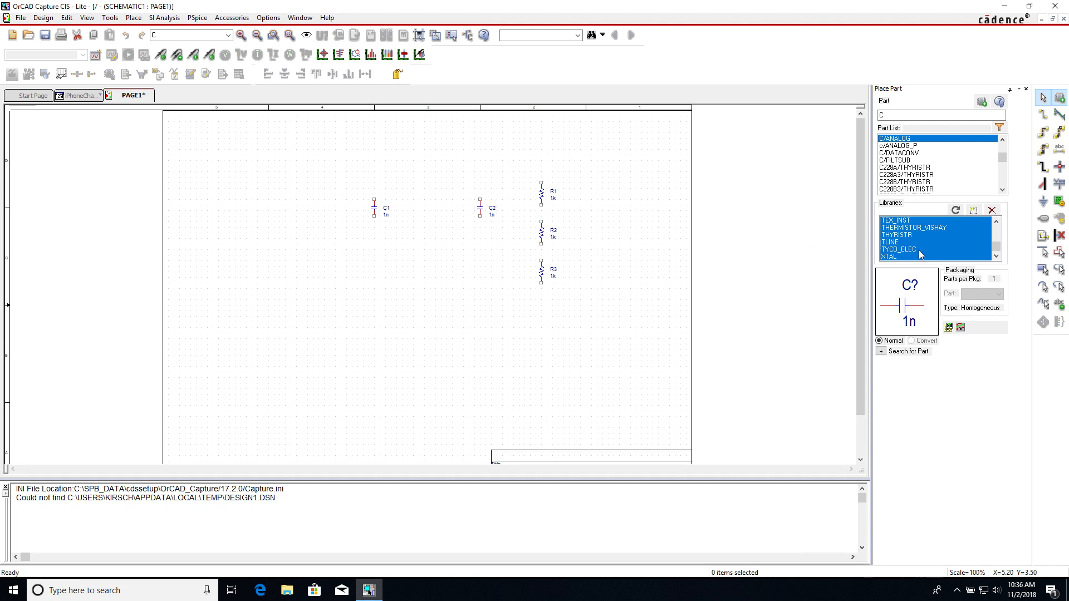
pyautogui.moveTo(1033, 212)
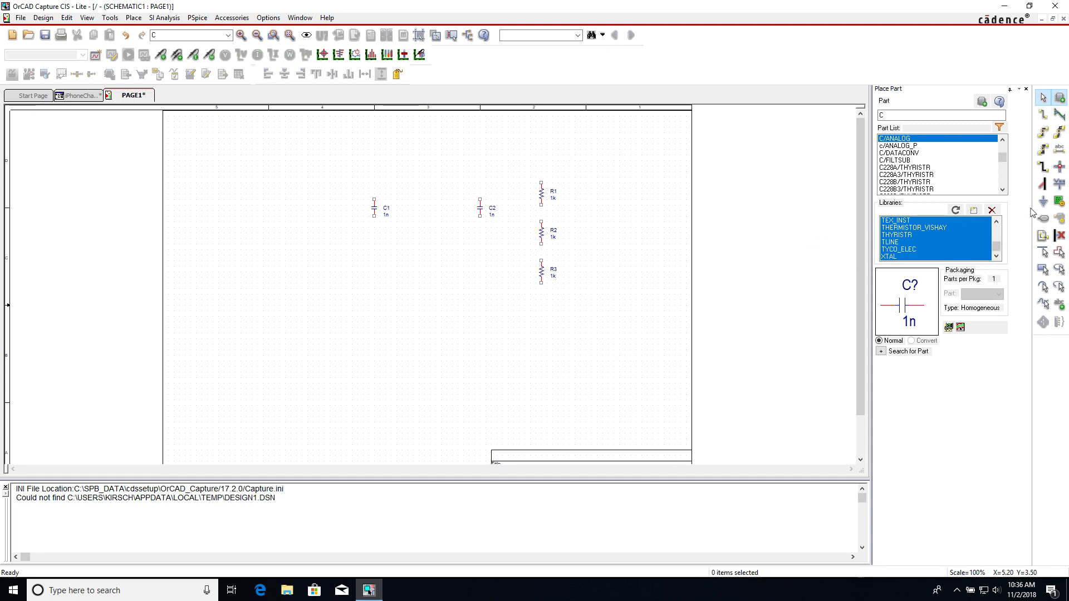
pyautogui.moveTo(1042, 200)
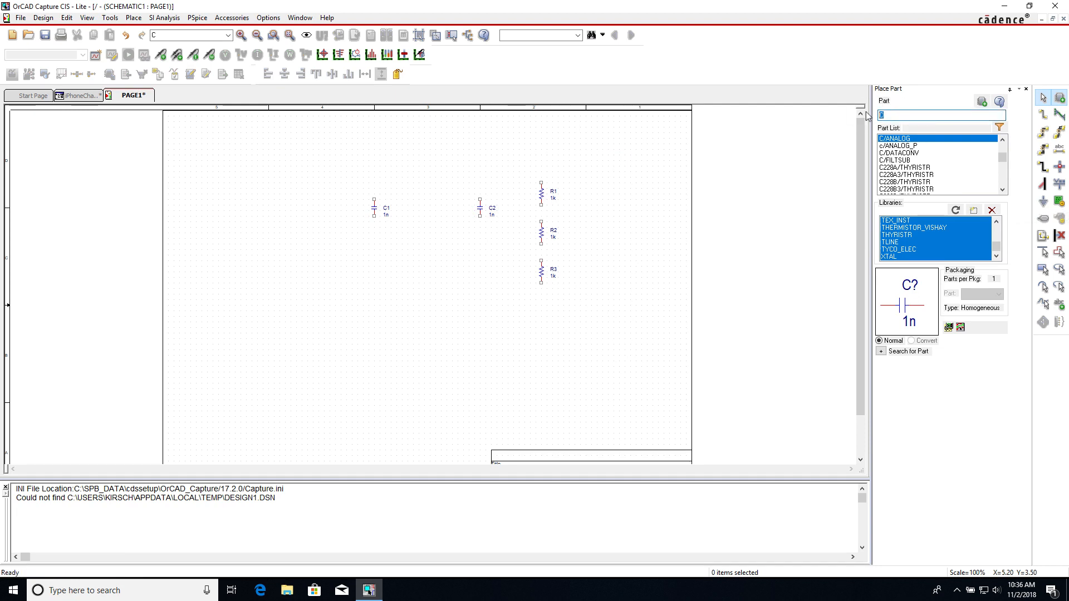
# - Pick the VDC/SOURCE part and start positioning it left of the capacitors
pyautogui.write('vdc')
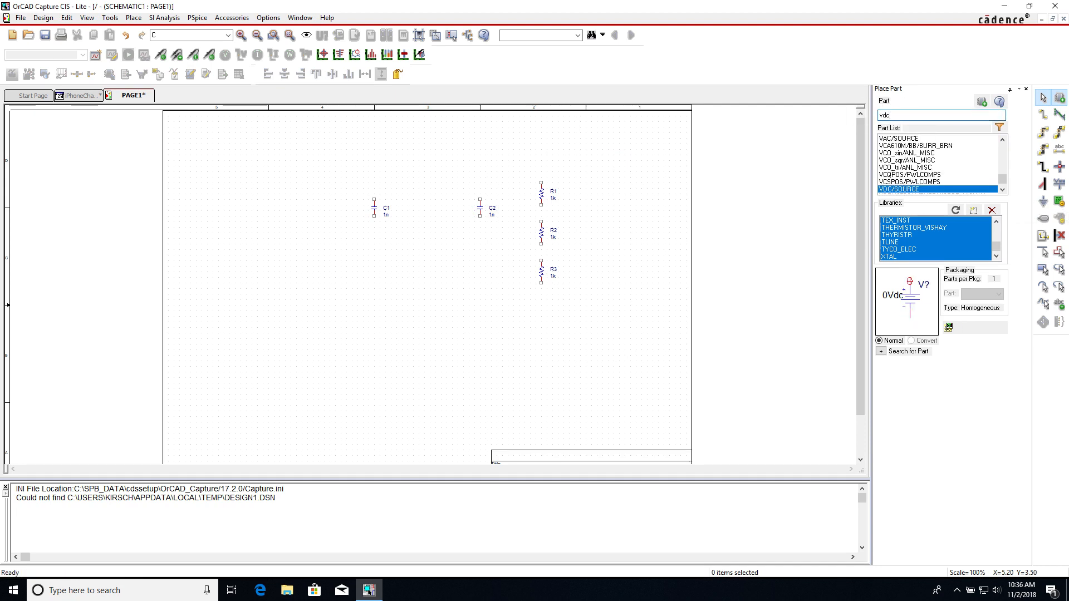
pyautogui.moveTo(898, 190)
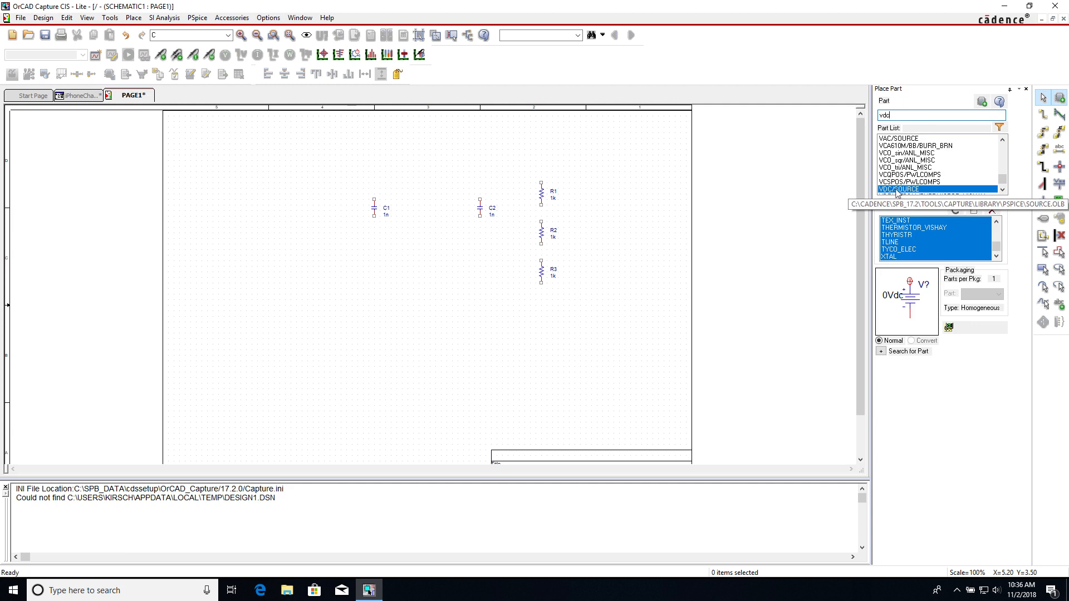
pyautogui.click(906, 189)
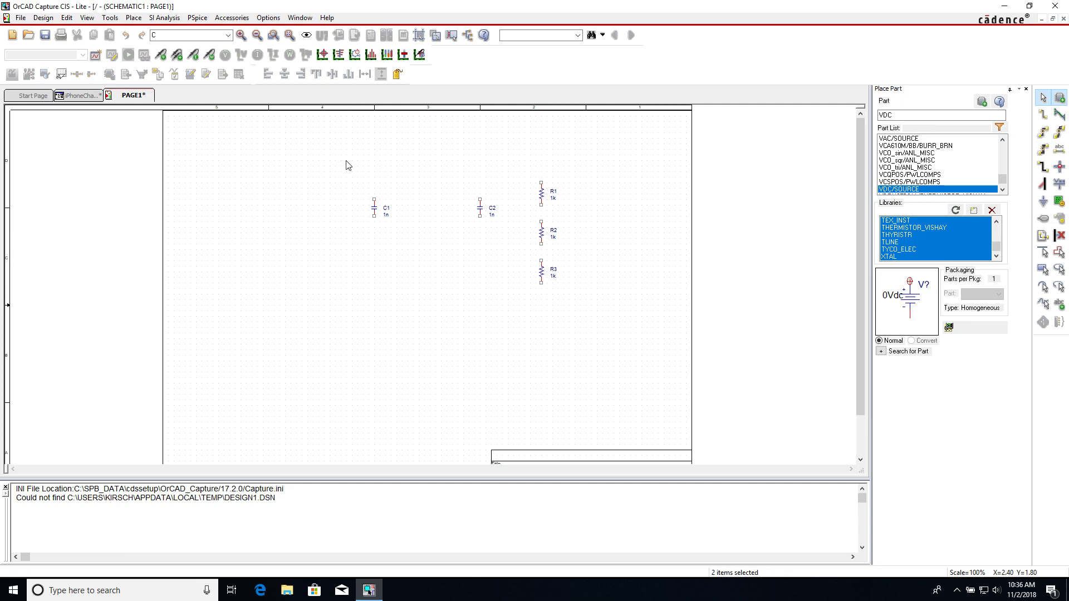
pyautogui.rightClick(412, 164)
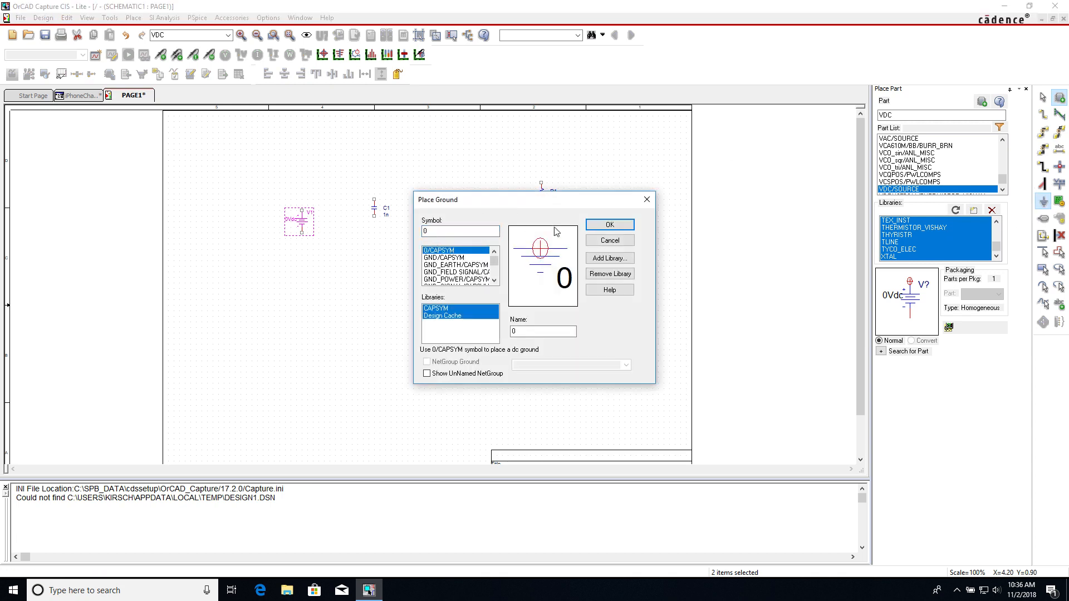
# - Place the 0/CAPSYM ground below the circuit and the VDC source V1 beside the capacitors
pyautogui.click(608, 241)
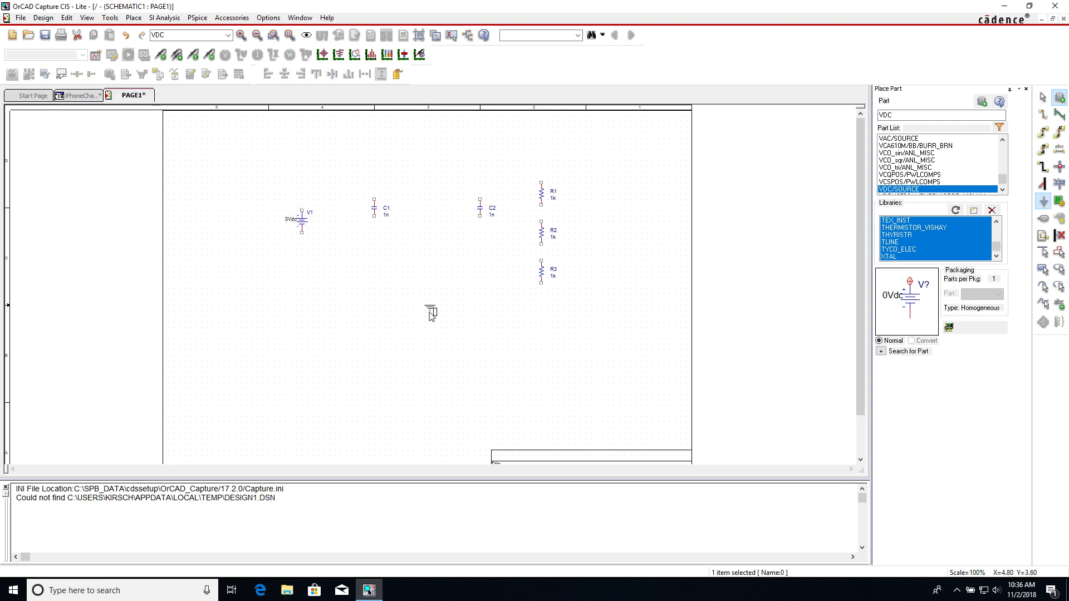
pyautogui.moveTo(468, 265)
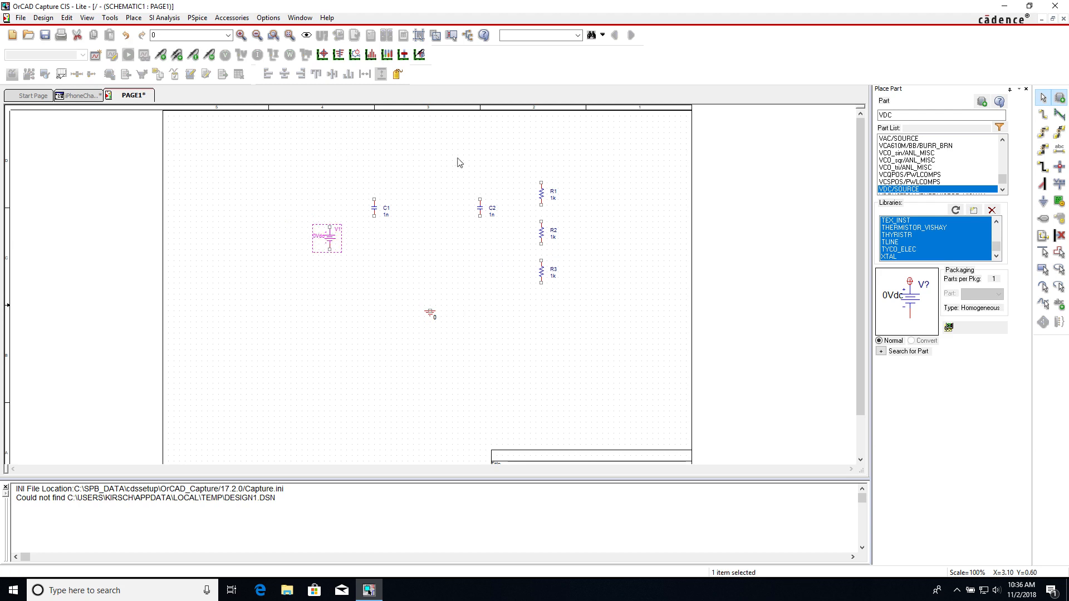
pyautogui.click(602, 157)
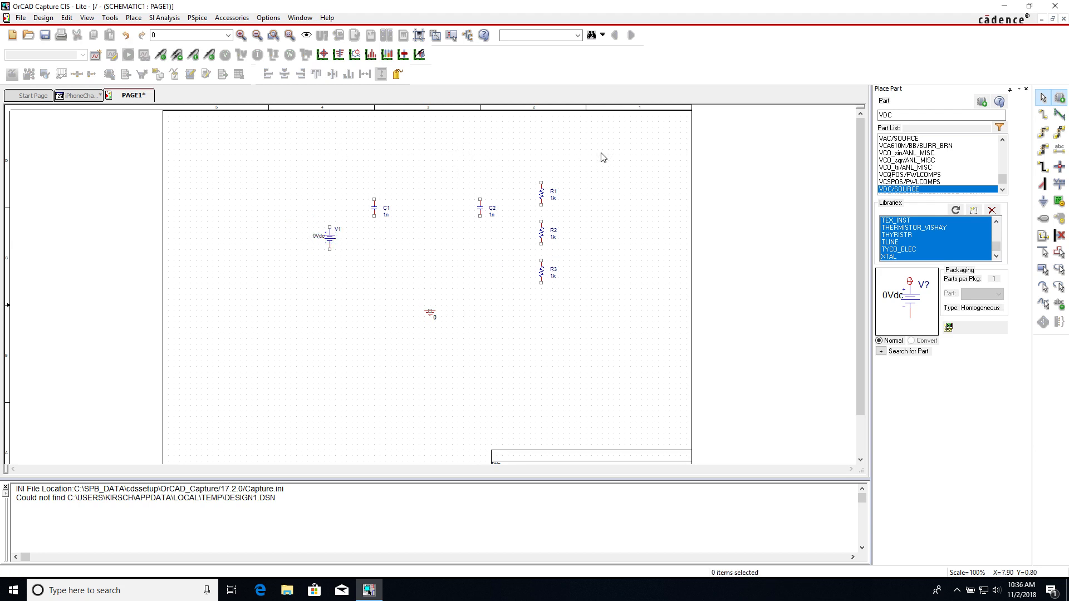
pyautogui.moveTo(766, 136)
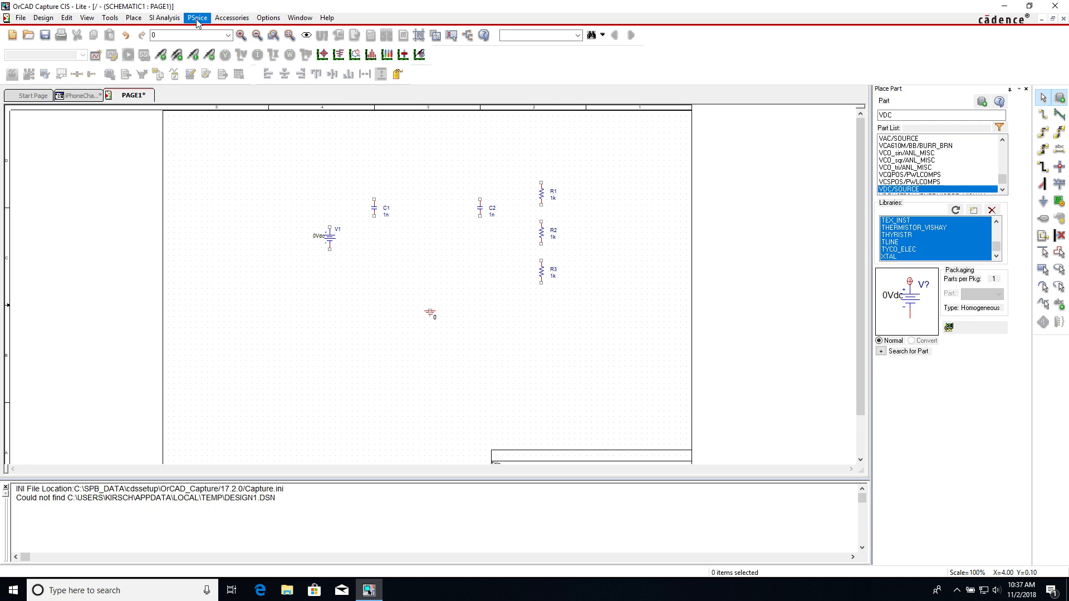
# - Search the PSpice part search for lm123ak
pyautogui.click(132, 18)
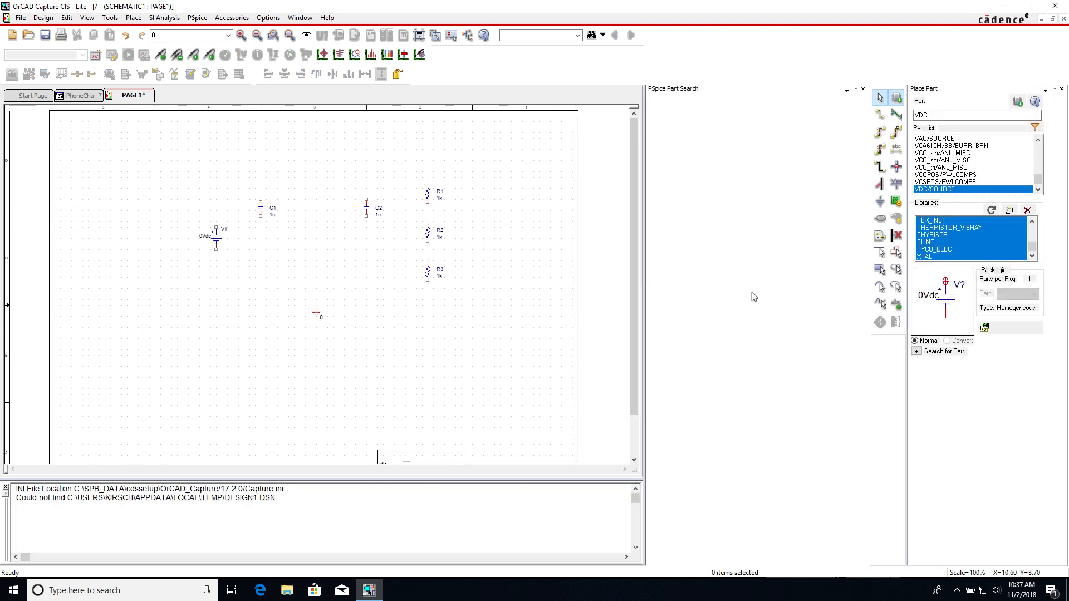
pyautogui.moveTo(738, 275)
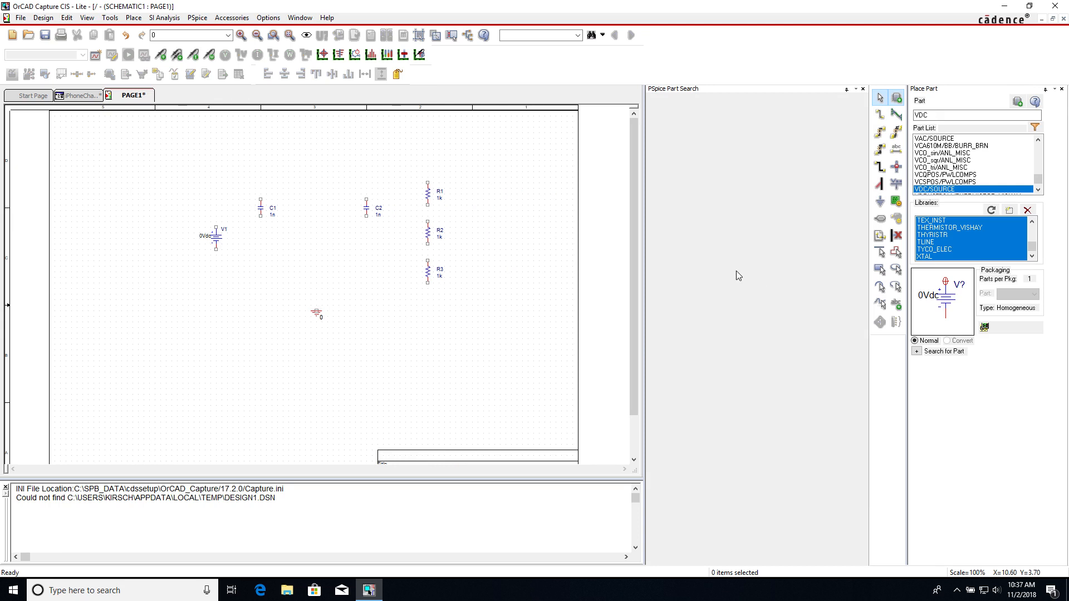
pyautogui.click(691, 102)
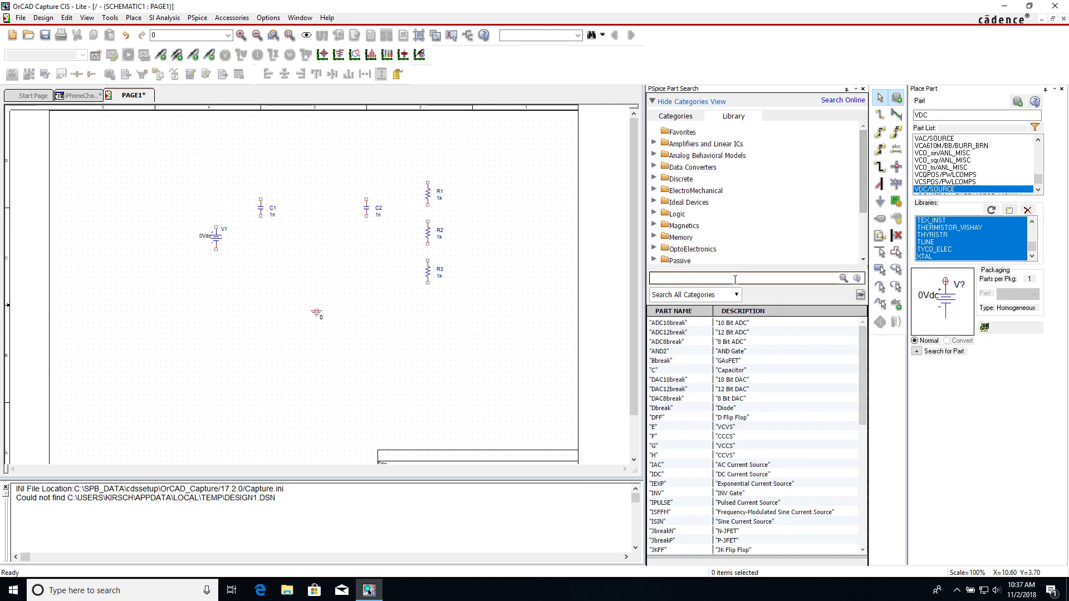
pyautogui.write('lm')
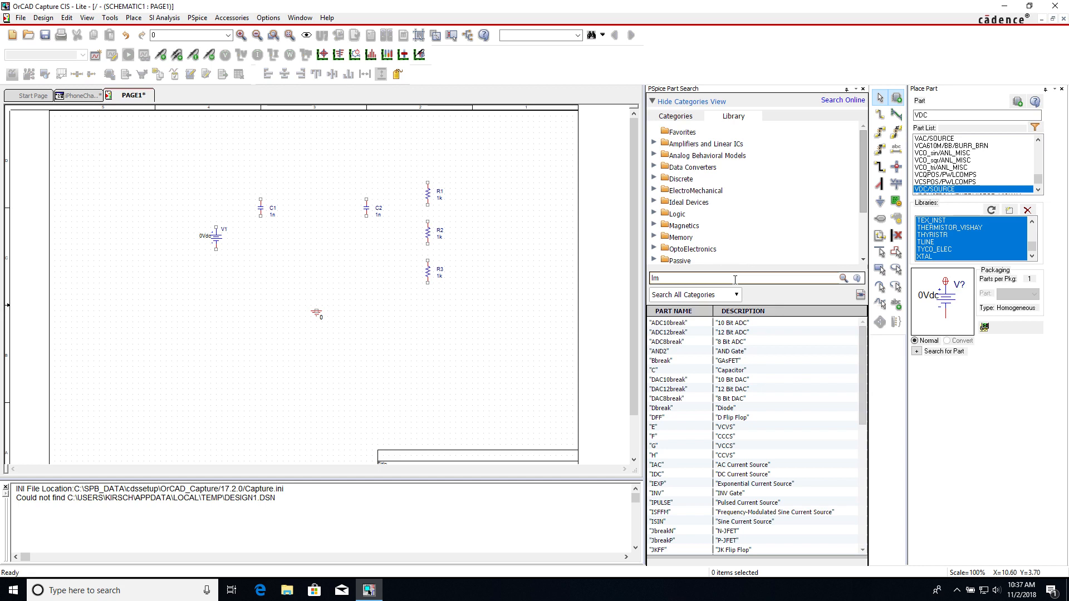
pyautogui.write('123')
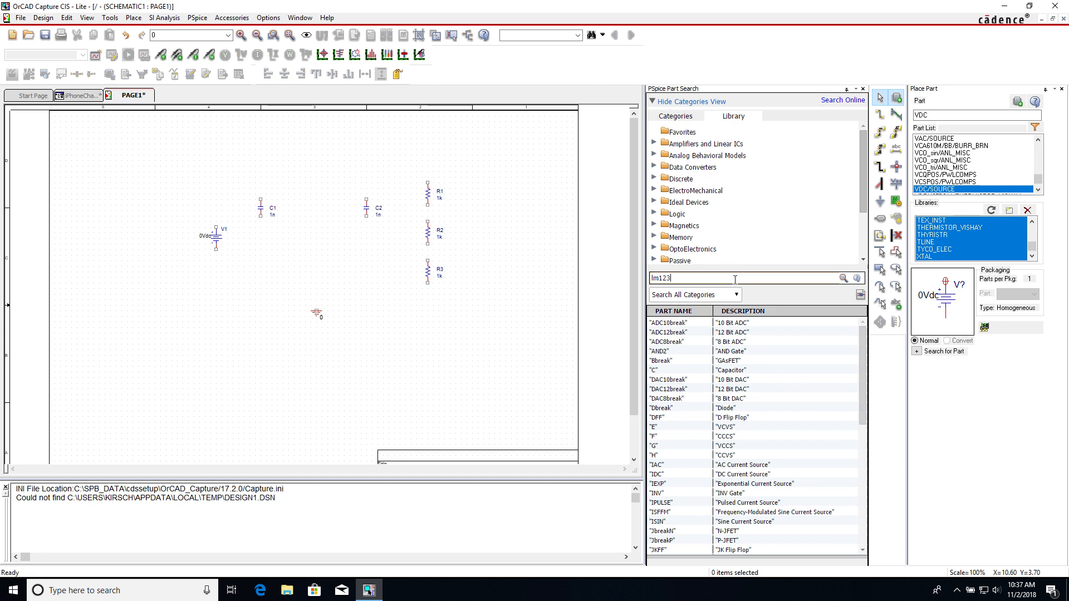
pyautogui.write('ak')
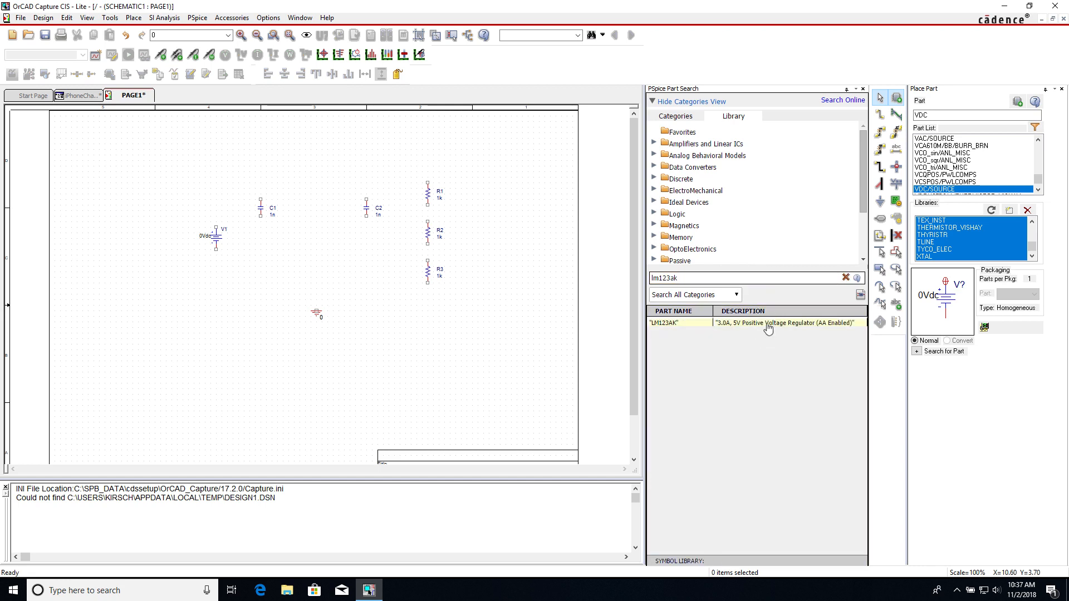
# - Place the LM123AK 5V regulator U1 above the capacitors and close the search panel
pyautogui.click(680, 323)
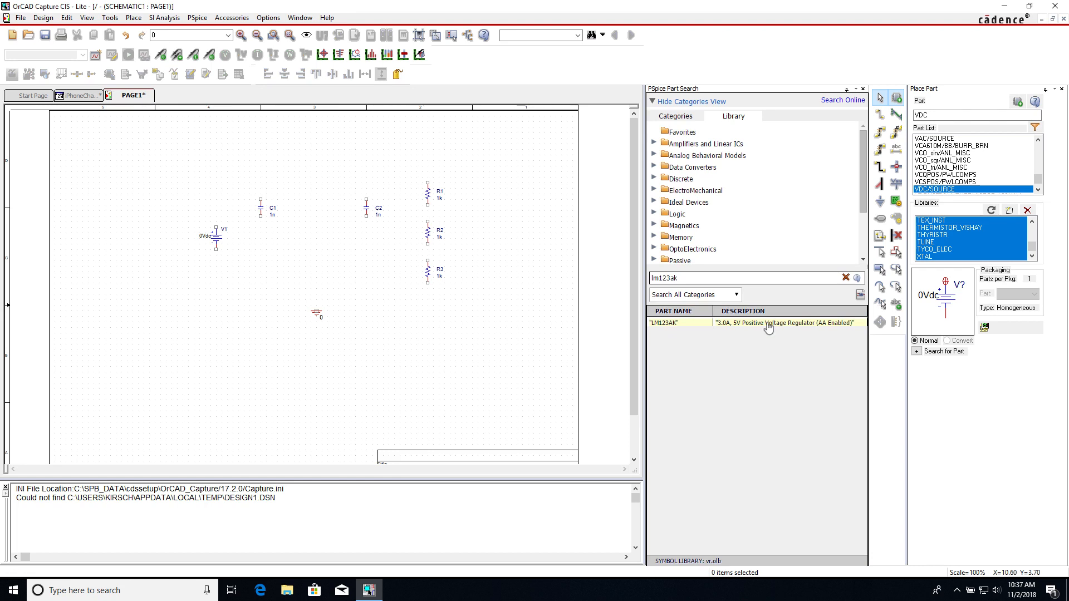
pyautogui.doubleClick(678, 323)
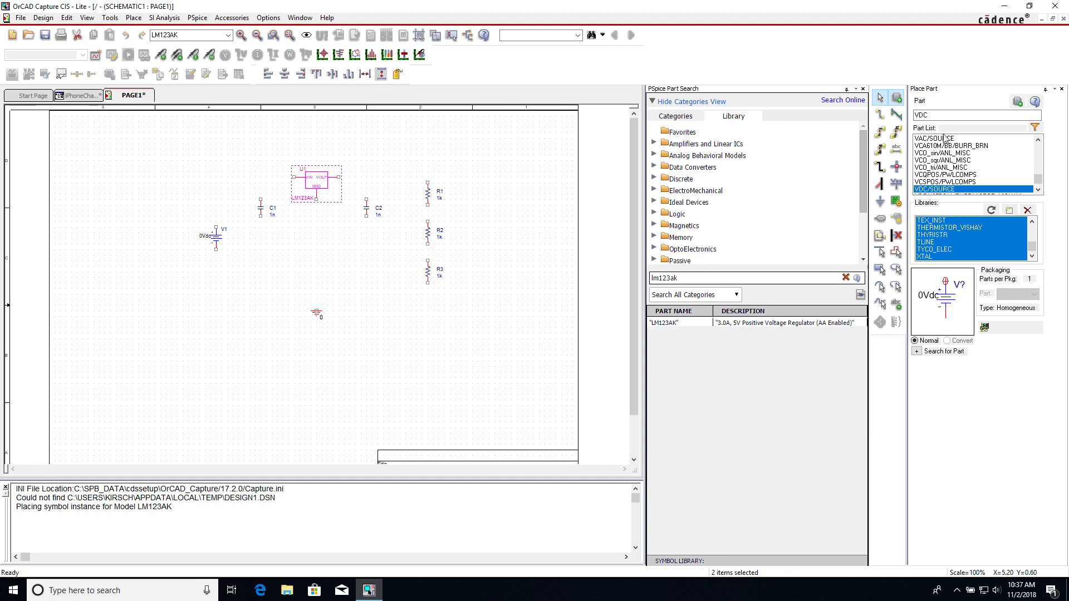
pyautogui.click(263, 205)
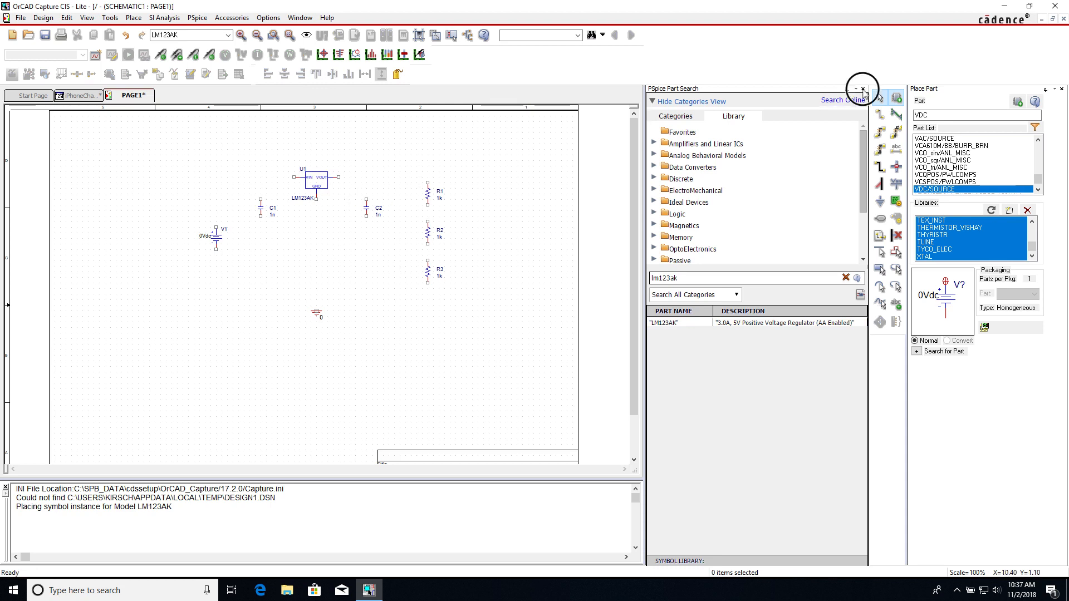
pyautogui.click(861, 89)
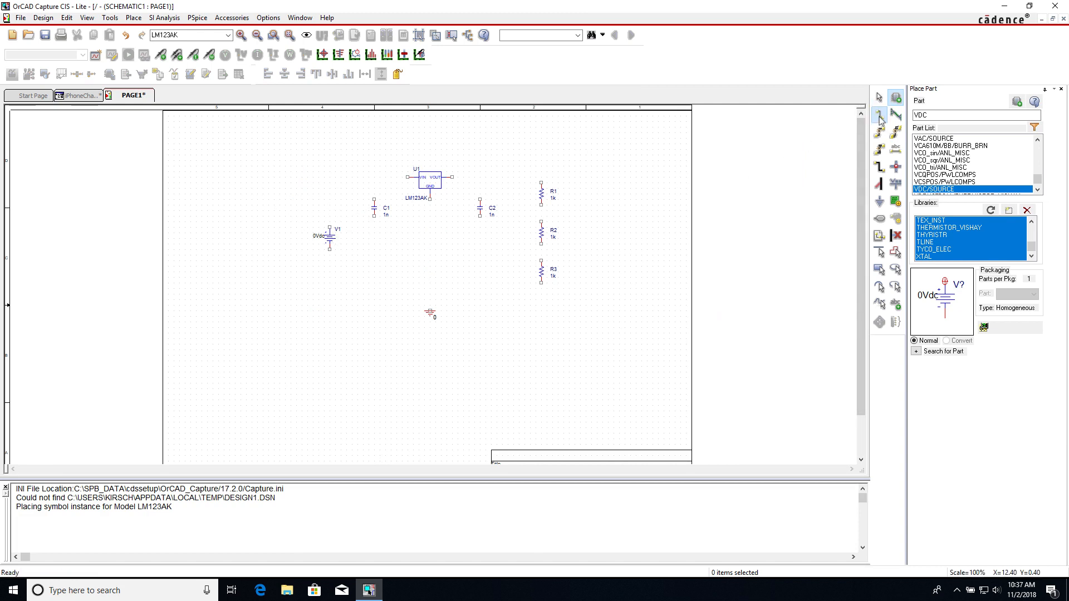
pyautogui.moveTo(330, 226)
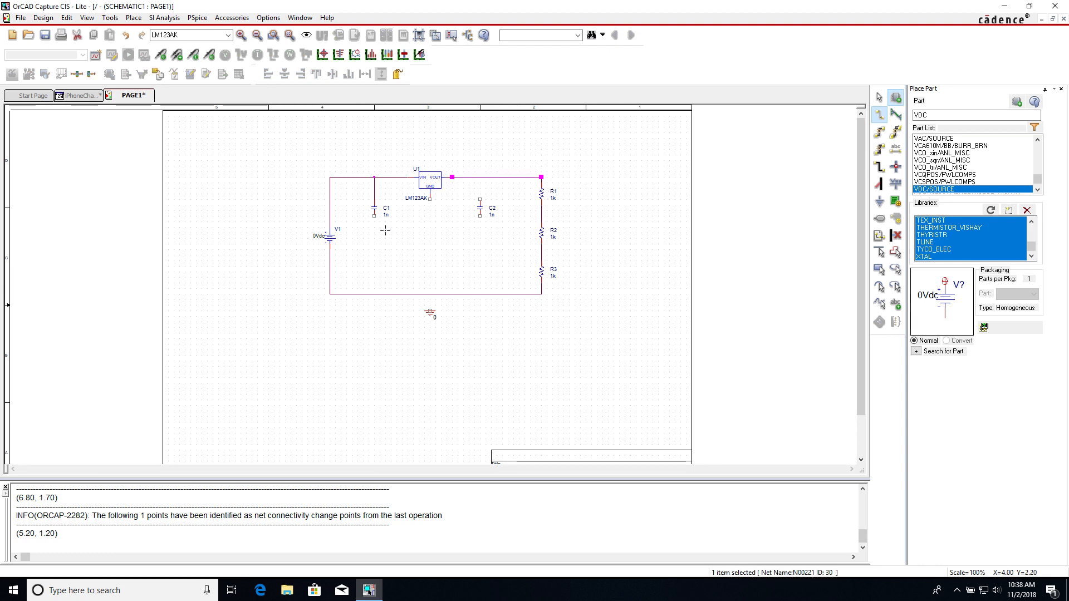
pyautogui.moveTo(374, 278)
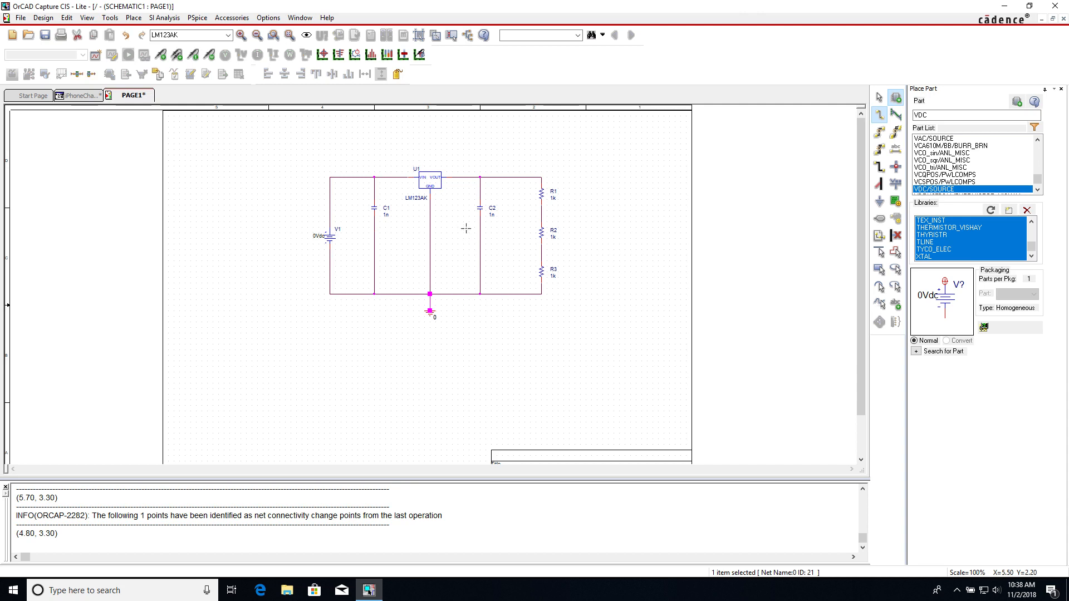
# - Wire V1, U1, C1, C2, R1–R3 and ground into one connected loop and end wire mode
pyautogui.rightClick(467, 233)
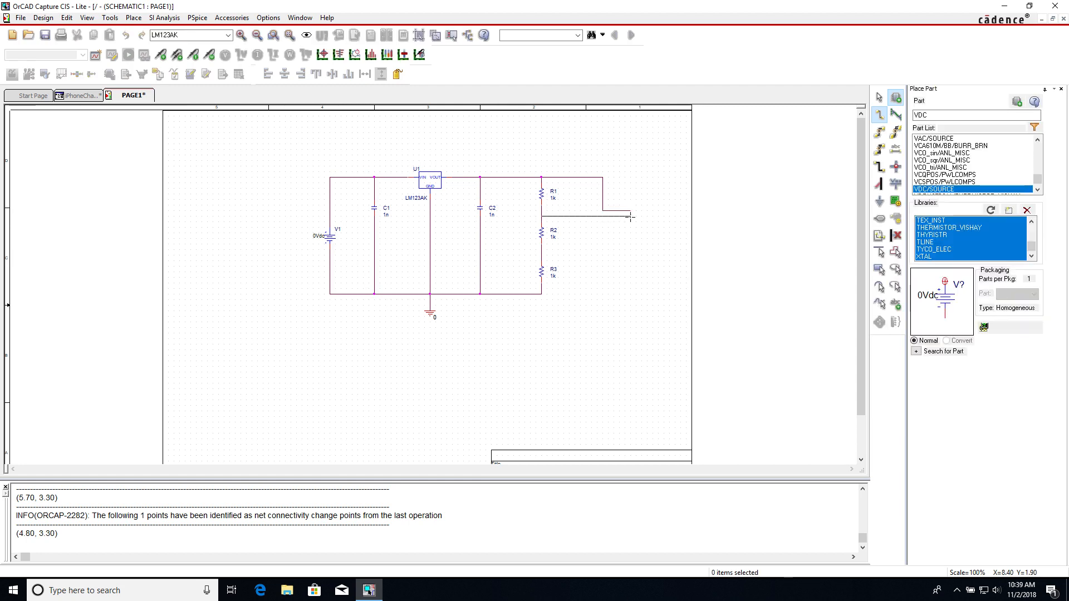
# - Draw output wires from the resistor divider and the ground rail out to the right
pyautogui.click(582, 216)
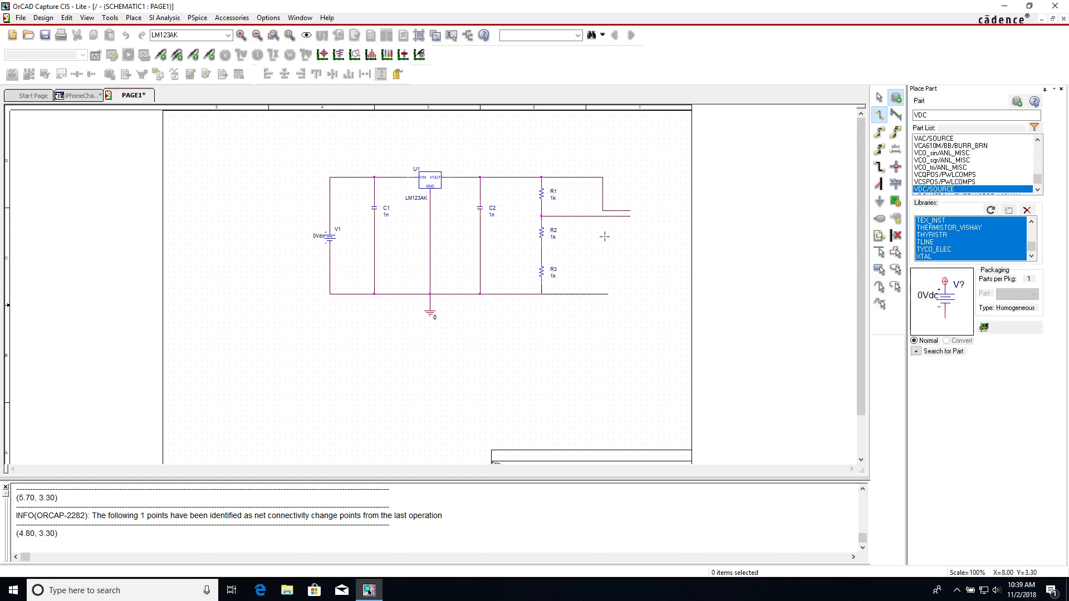
pyautogui.click(575, 293)
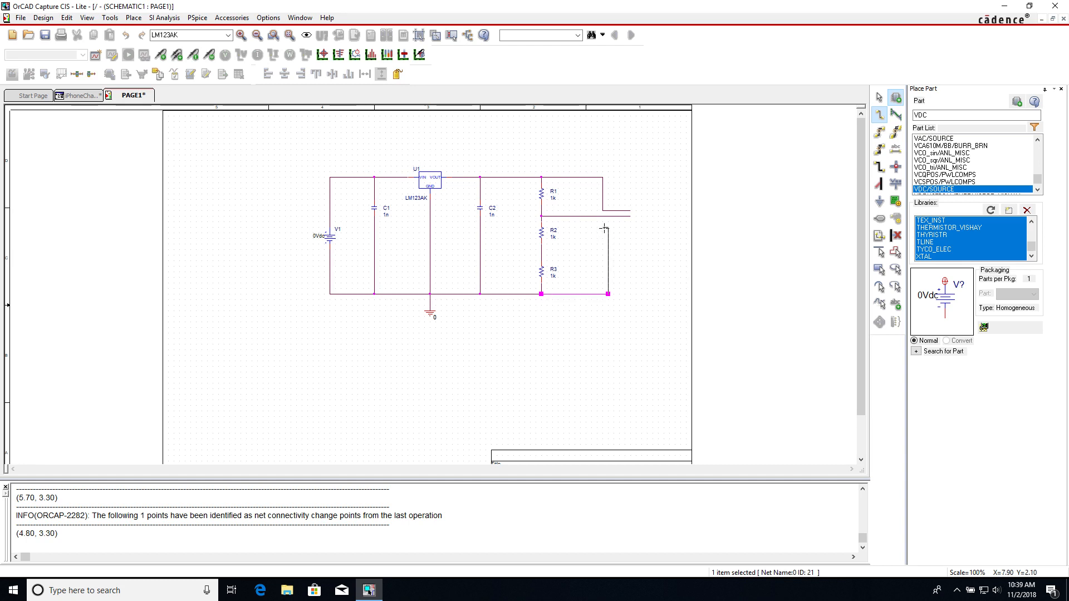
pyautogui.moveTo(619, 226)
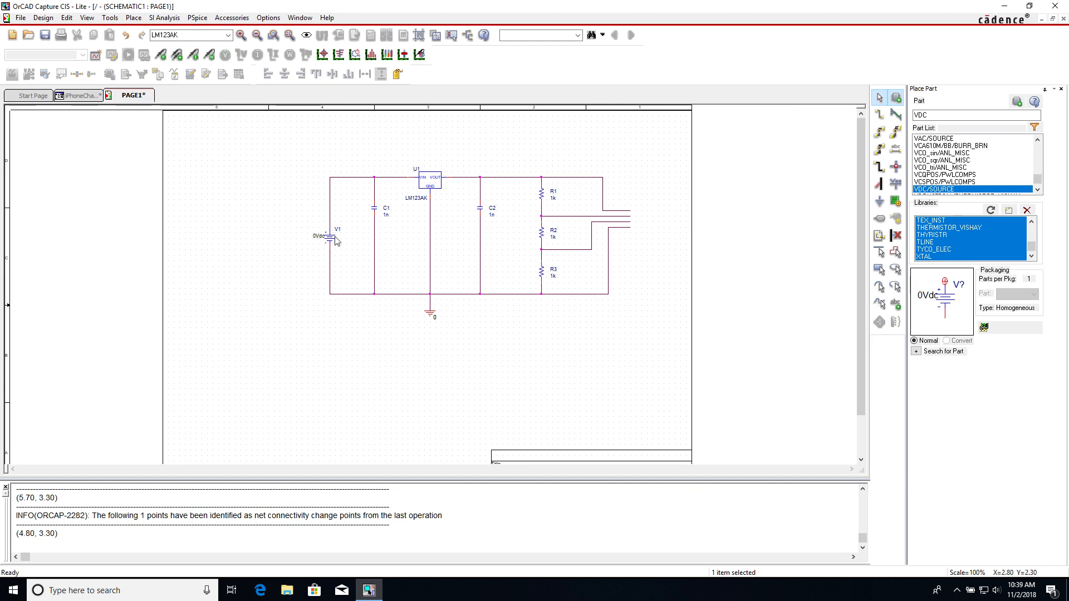
# - Change source V1 to 12Vdc and capacitor C1 to 10uF via Display Properties
pyautogui.doubleClick(319, 235)
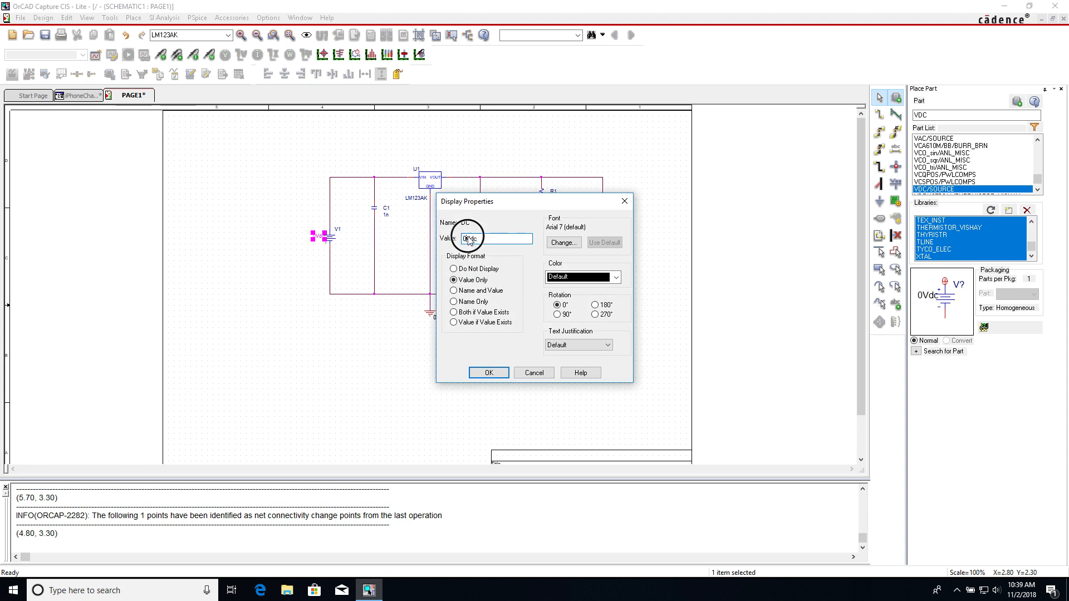
pyautogui.write('1Vdc')
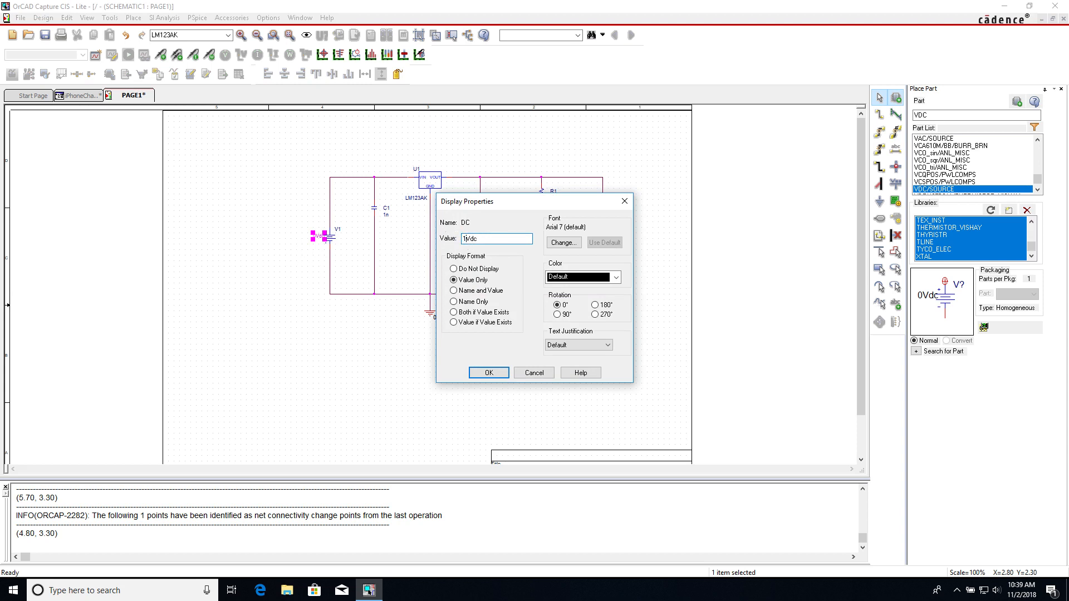
pyautogui.click(487, 372)
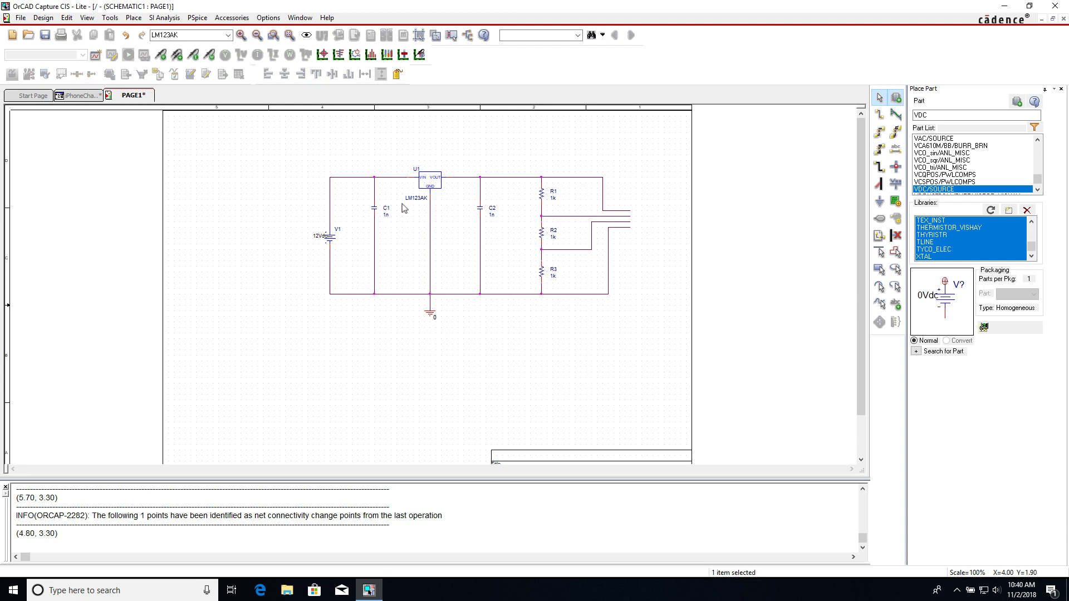
pyautogui.doubleClick(386, 211)
pyautogui.write('10uF')
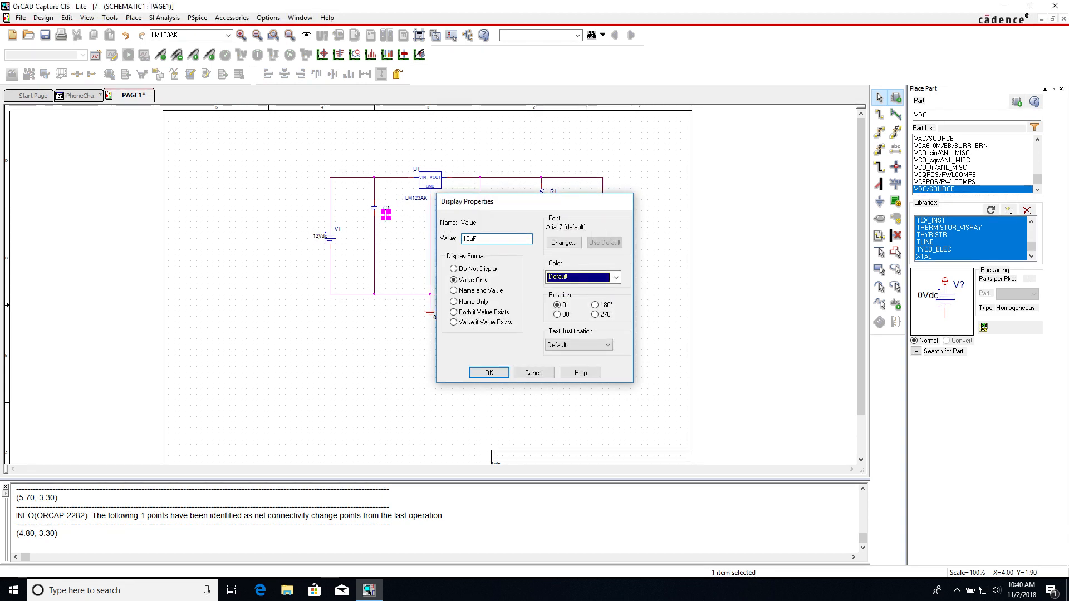
pyautogui.click(488, 372)
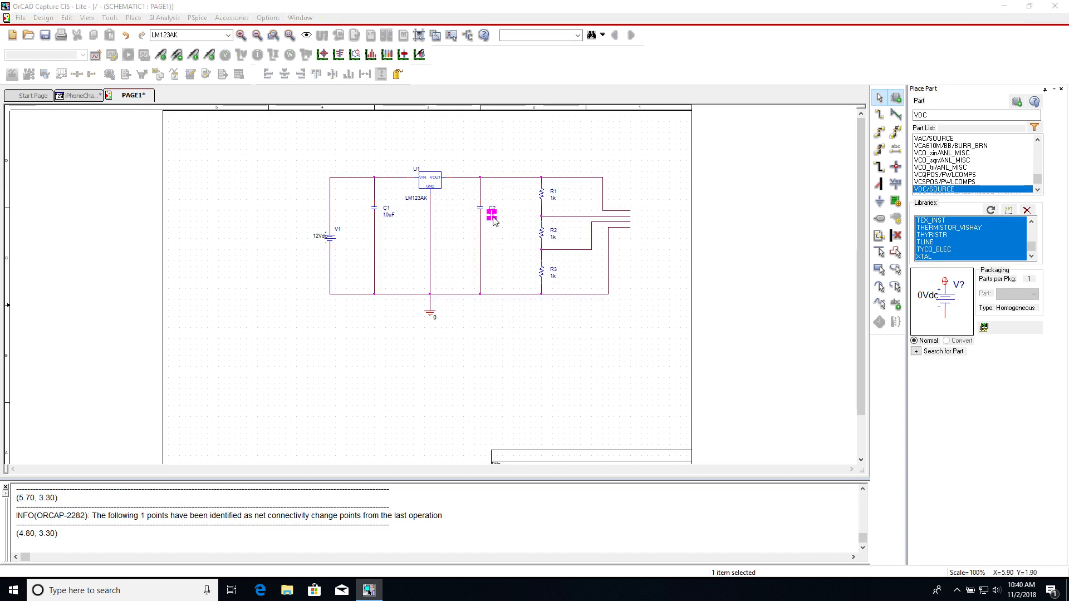
# - Set C2 to 10uF, R1 to 8.06k and R2 to 200
pyautogui.doubleClick(491, 215)
pyautogui.write('8')
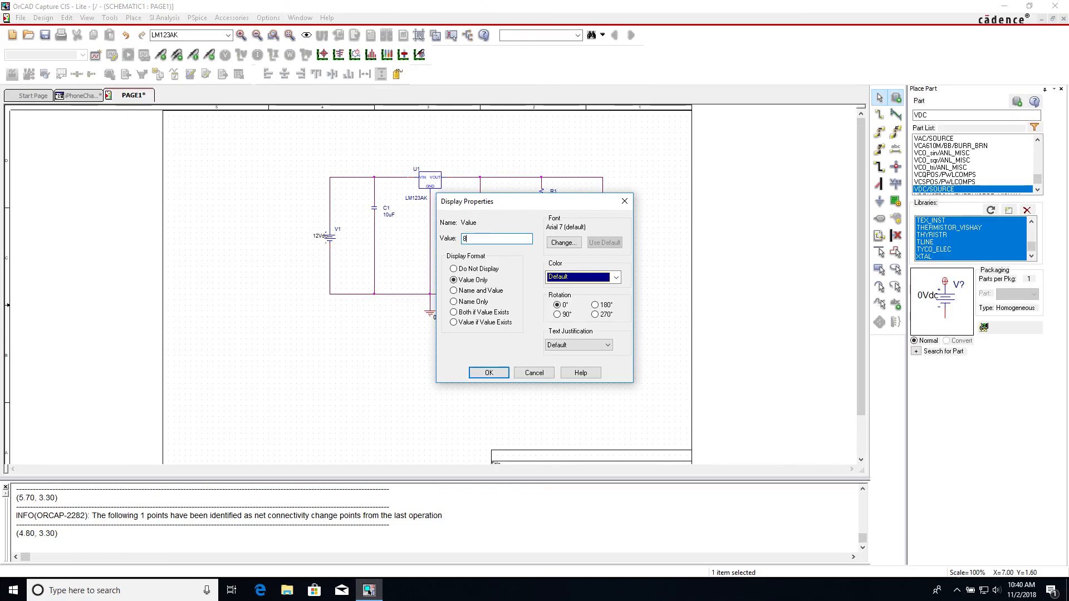
pyautogui.write('.06k')
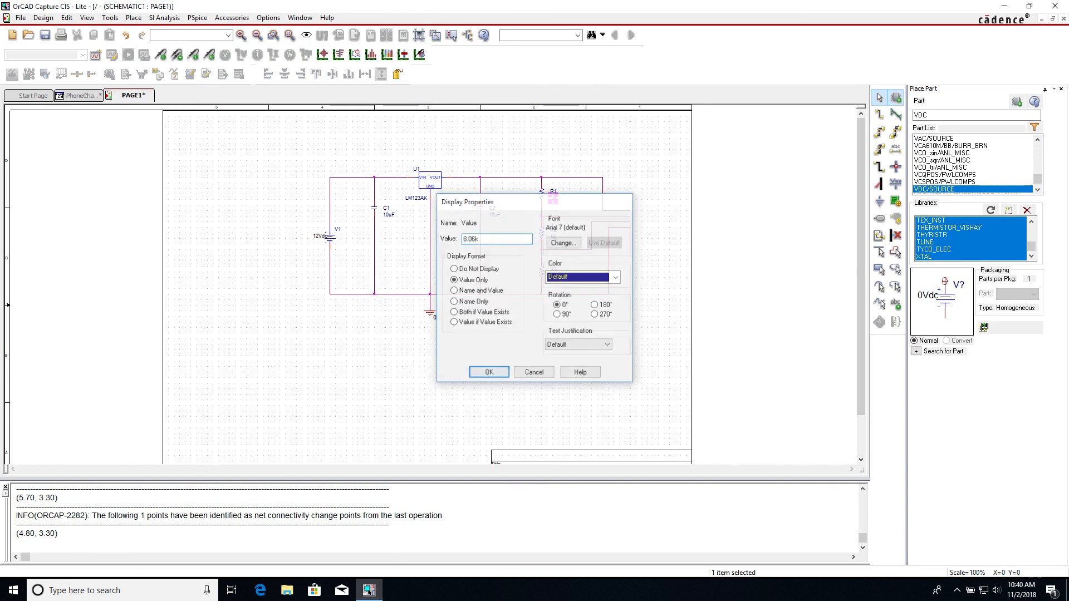
pyautogui.click(488, 372)
pyautogui.write('2')
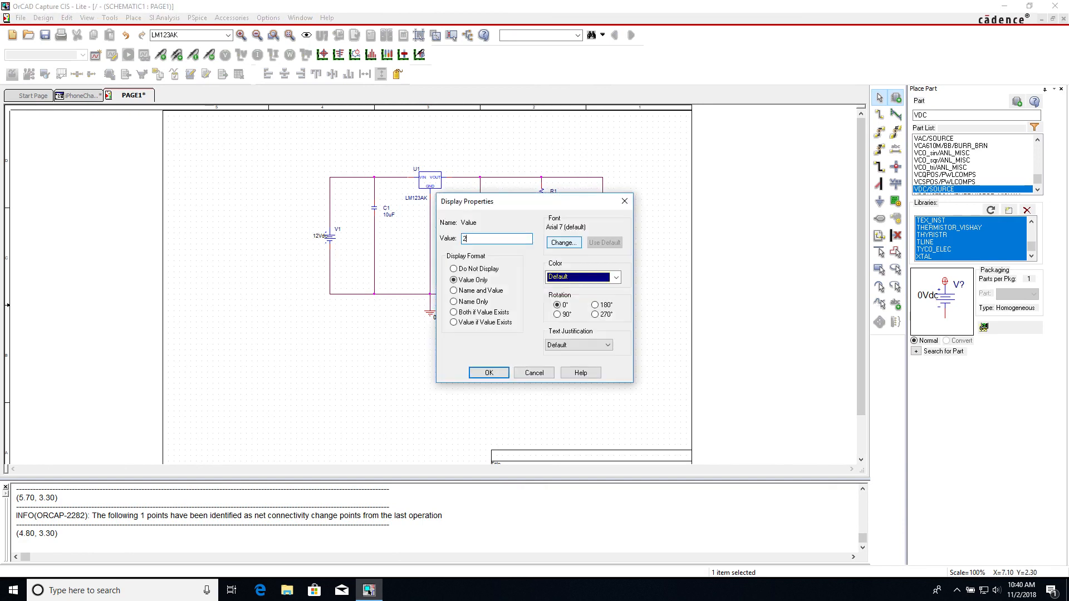
pyautogui.click(488, 372)
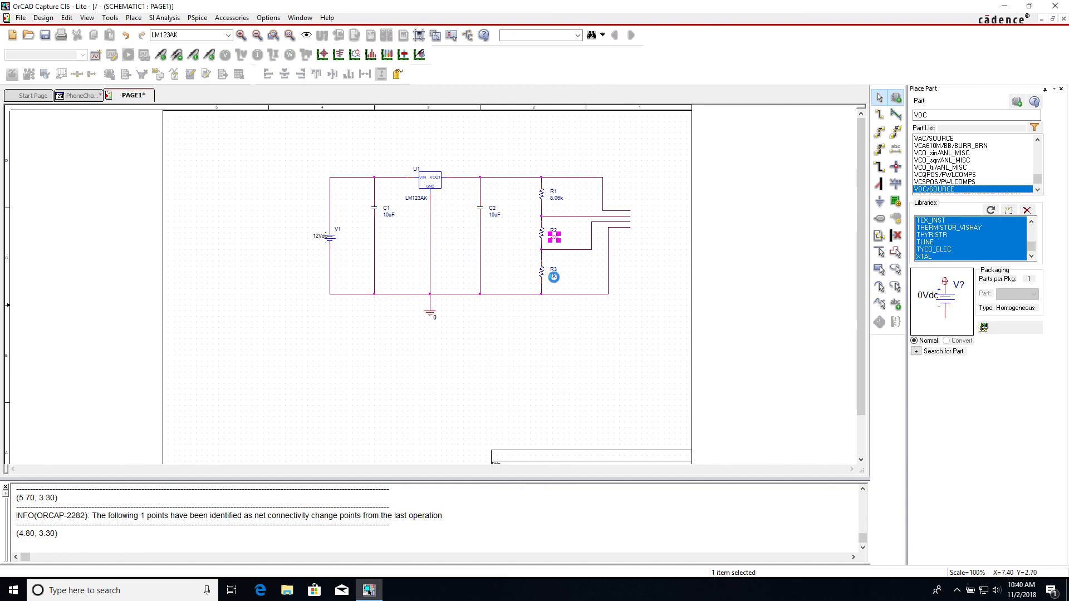
# - Set R3 to 8.04k and save the schematic page
pyautogui.doubleClick(554, 236)
pyautogui.write('6')
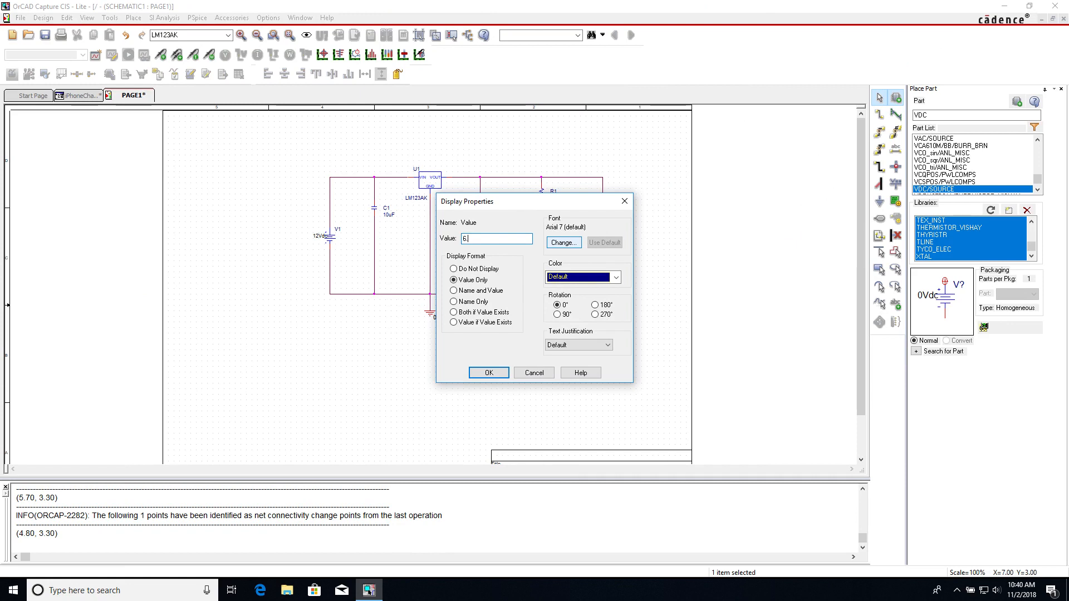
pyautogui.click(487, 372)
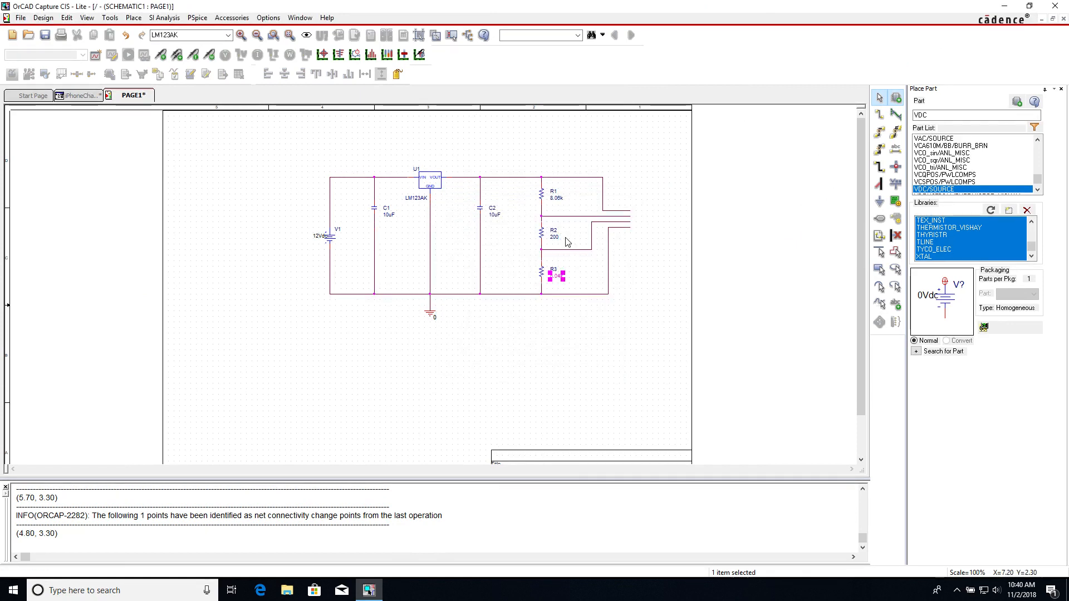
pyautogui.moveTo(484, 231)
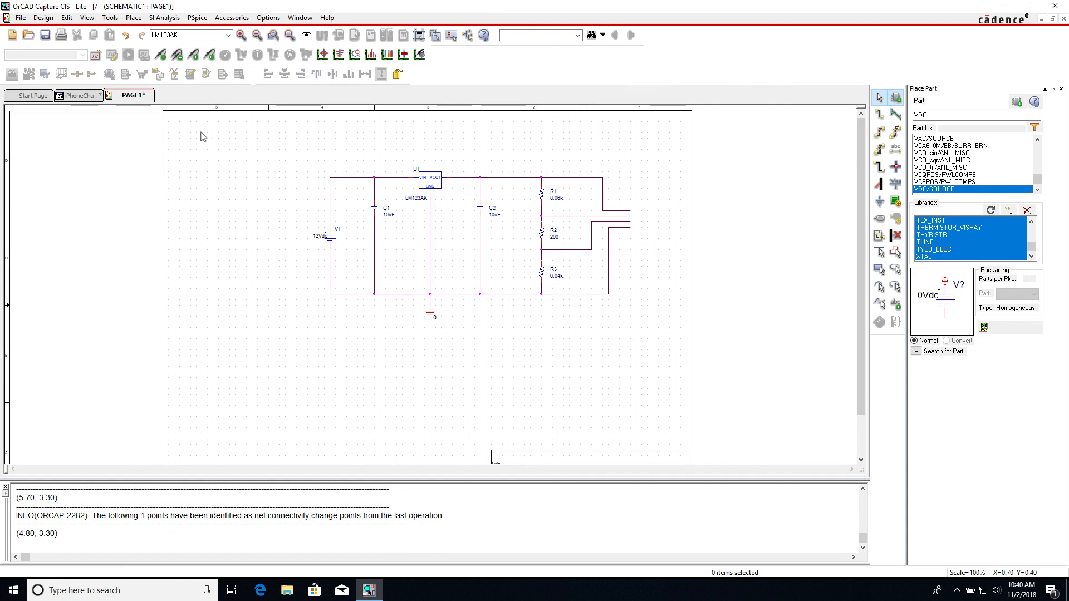
pyautogui.moveTo(496, 144)
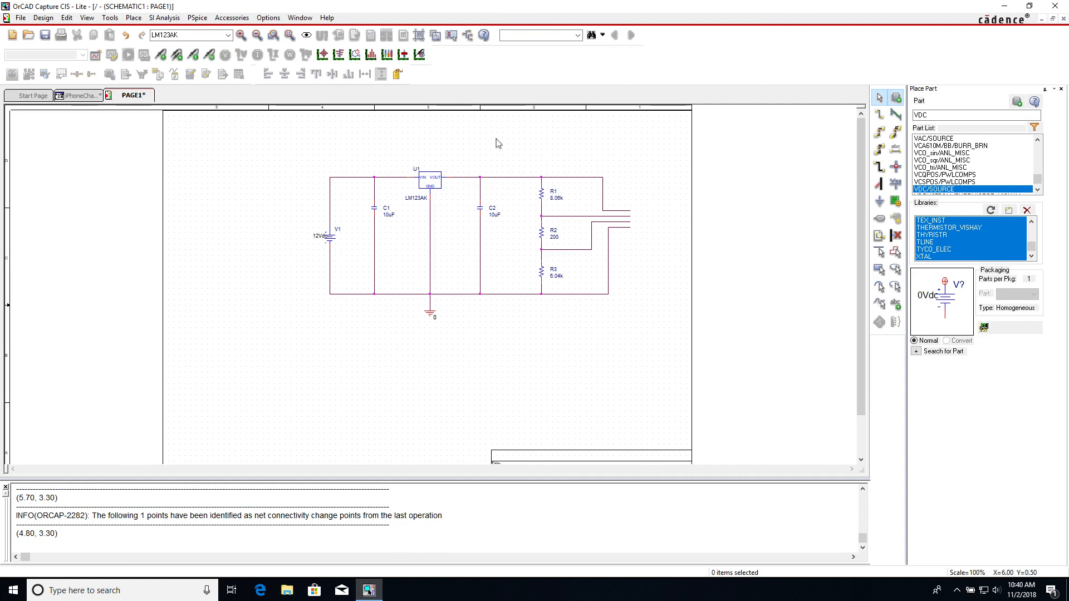
pyautogui.moveTo(253, 127)
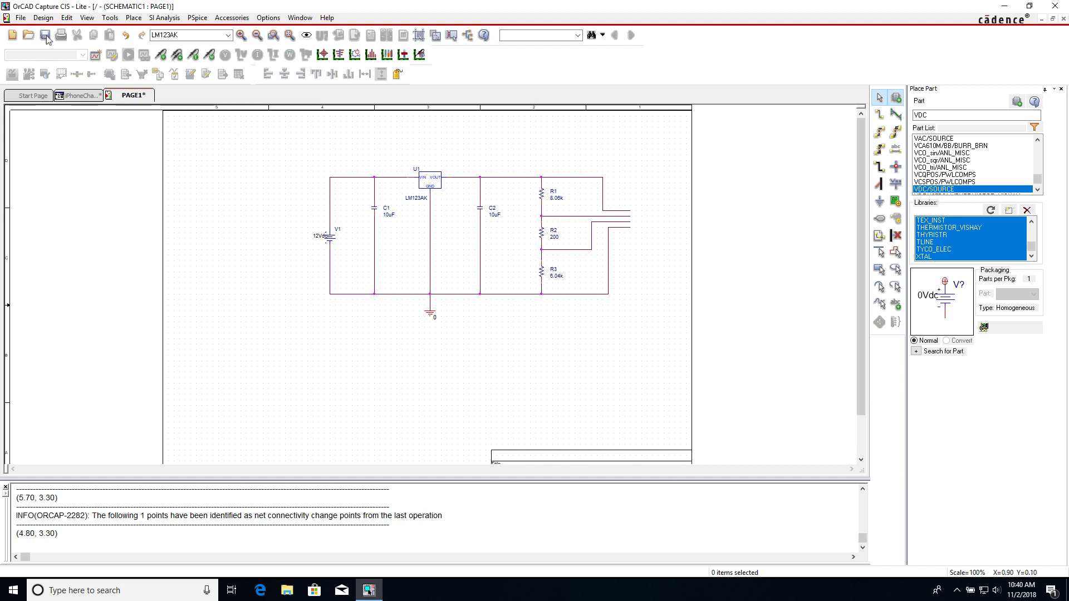
pyautogui.click(44, 34)
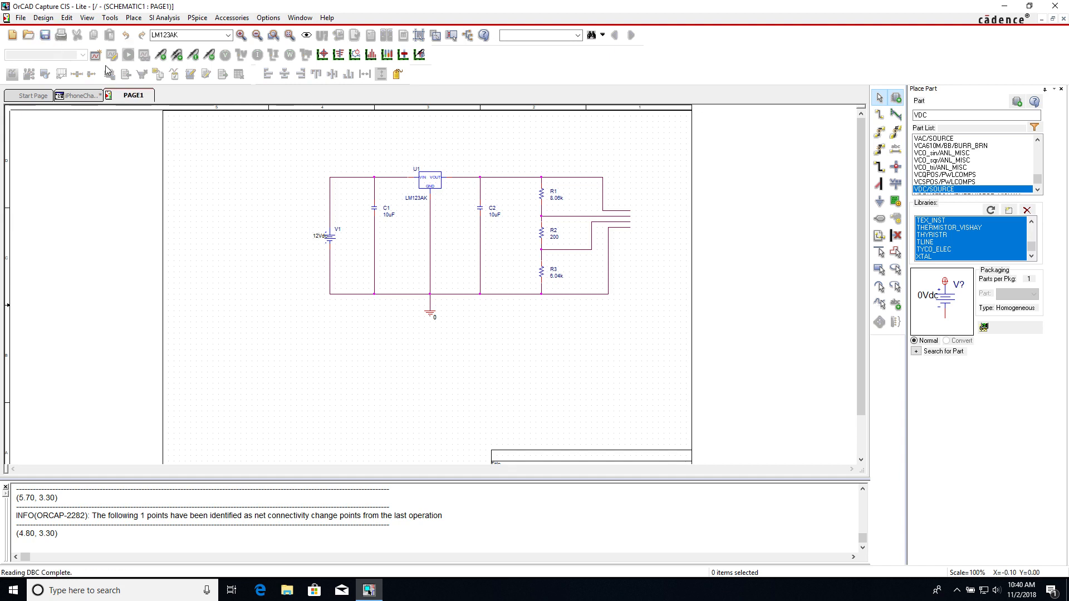
pyautogui.moveTo(96, 55)
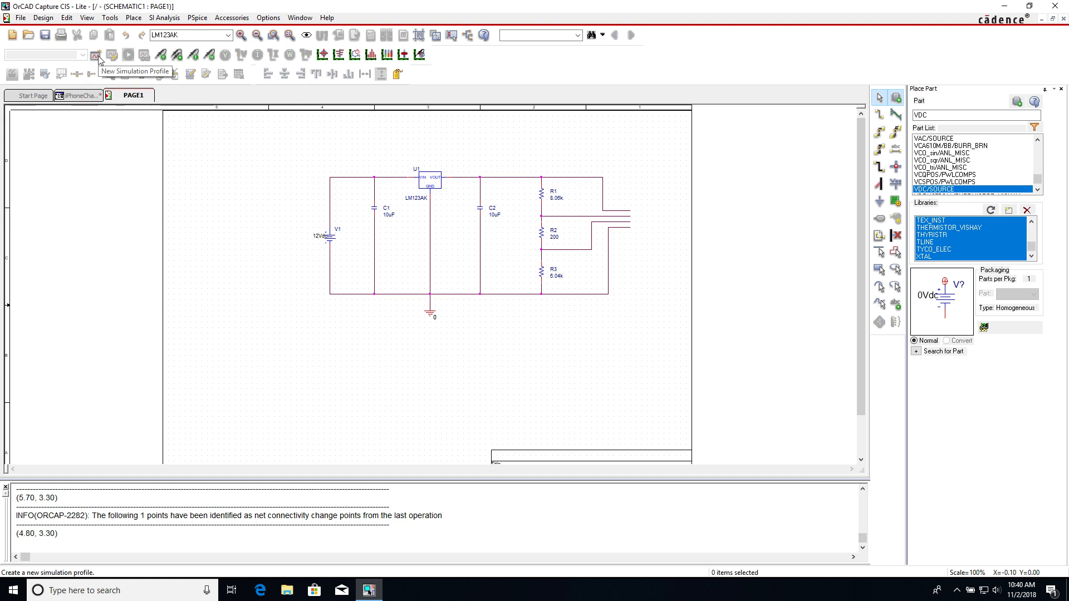
# - Create a new simulation profile named tr, opening its Simulation Settings
pyautogui.click(96, 55)
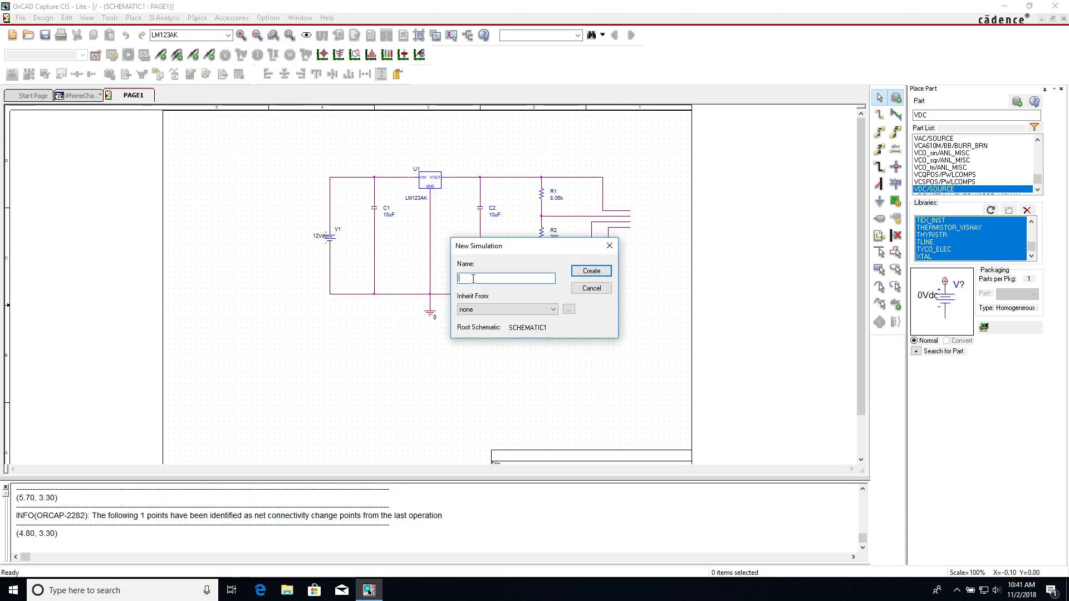
pyautogui.write('tr')
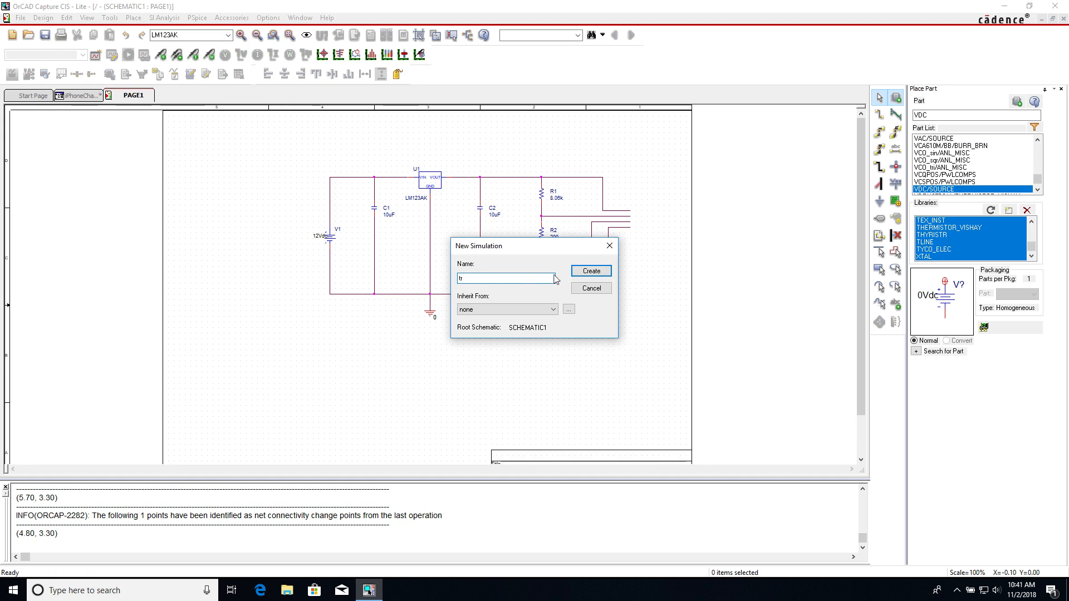
pyautogui.click(589, 271)
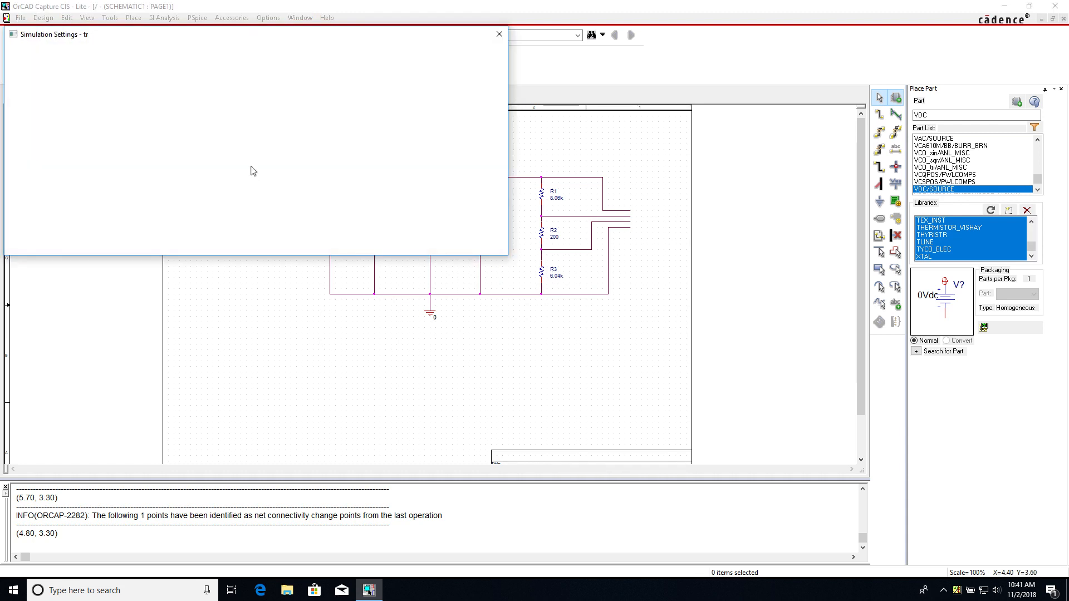
pyautogui.moveTo(106, 51)
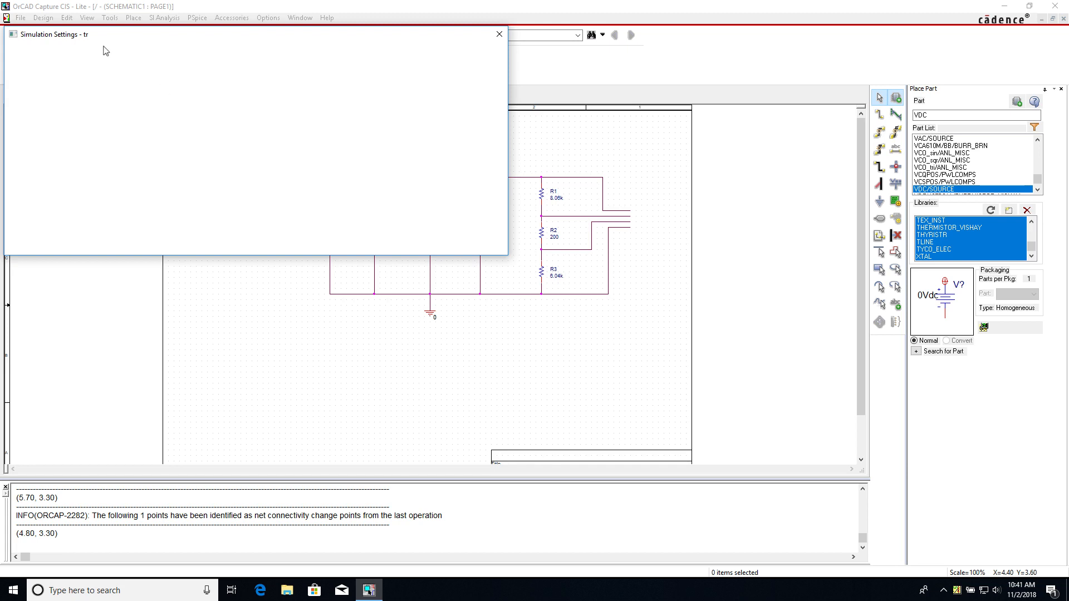
pyautogui.moveTo(119, 38)
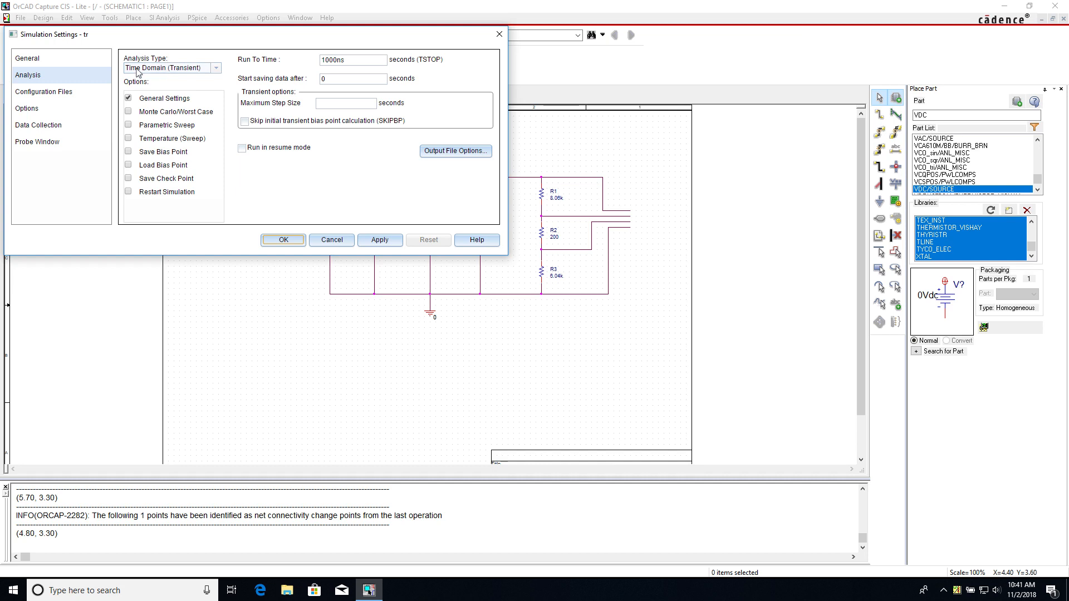
# - Replace the transient Run To Time of 1000ns with 2ms
pyautogui.click(351, 59)
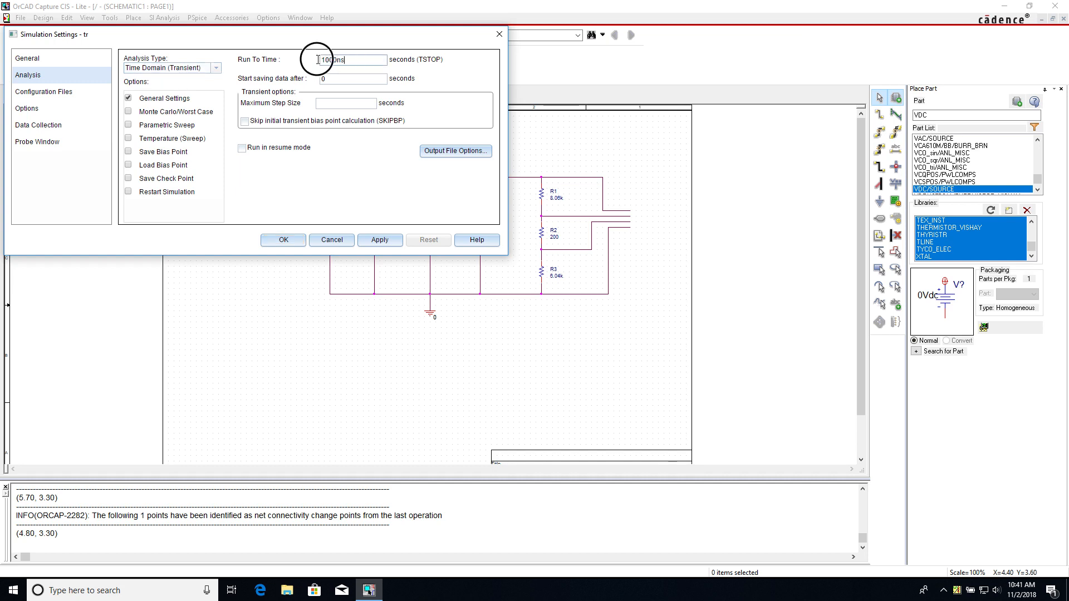
pyautogui.tripleClick(352, 59)
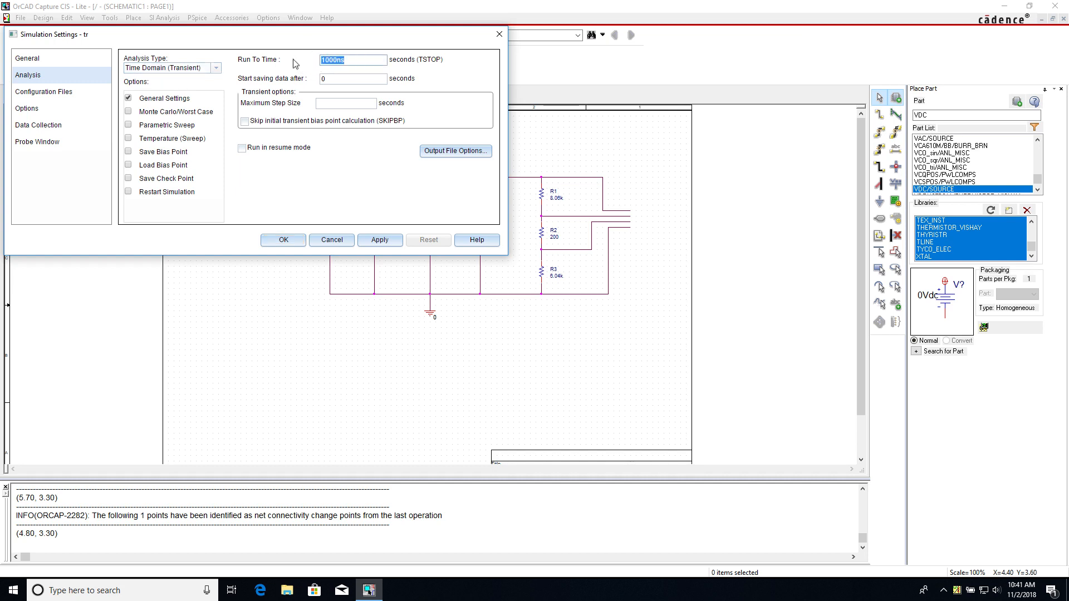
pyautogui.write('1m')
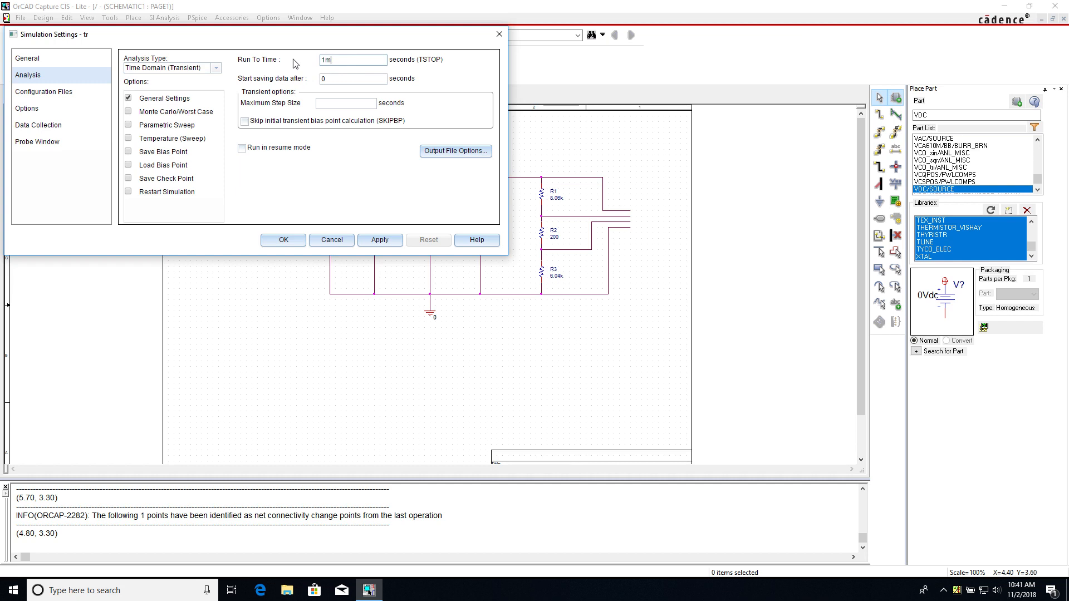
pyautogui.press('Backspace')
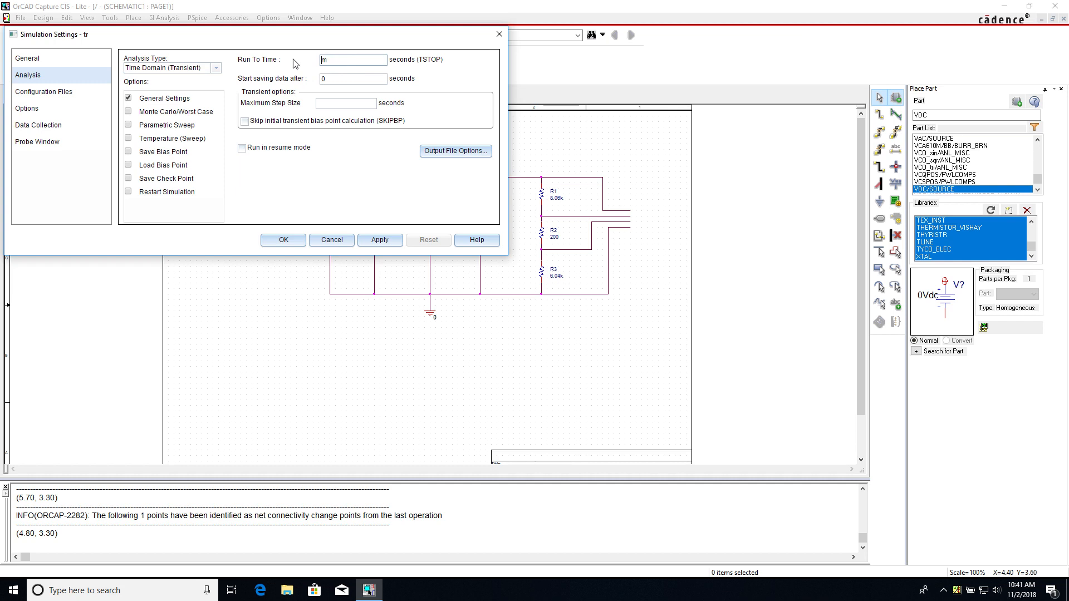
pyautogui.write('2ms')
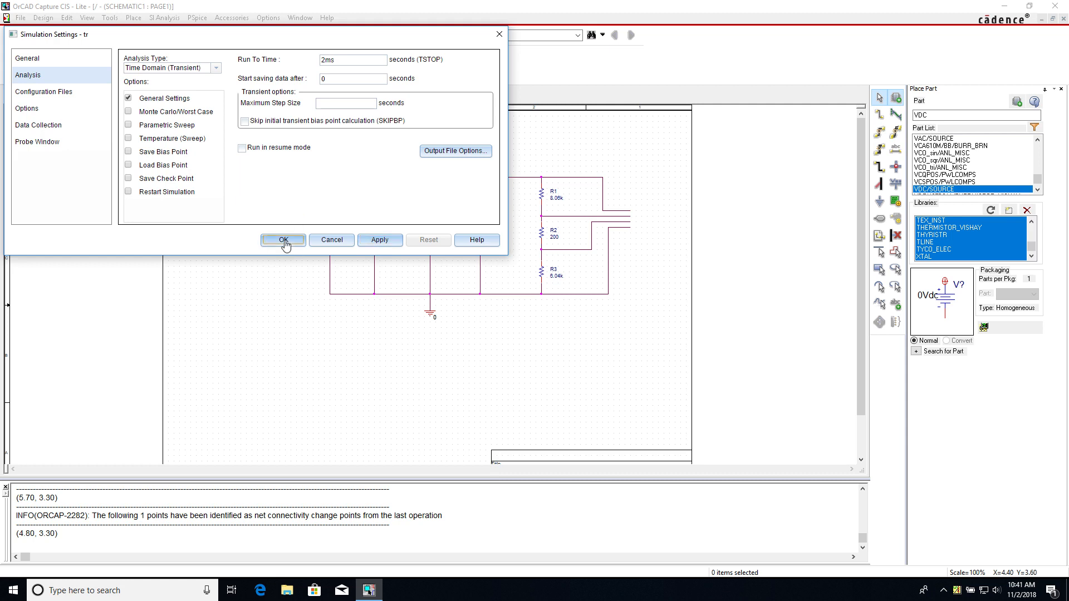
# - Place voltage level markers on the divider and ground USB output wires, dismissing the unattached-marker warning
pyautogui.click(282, 241)
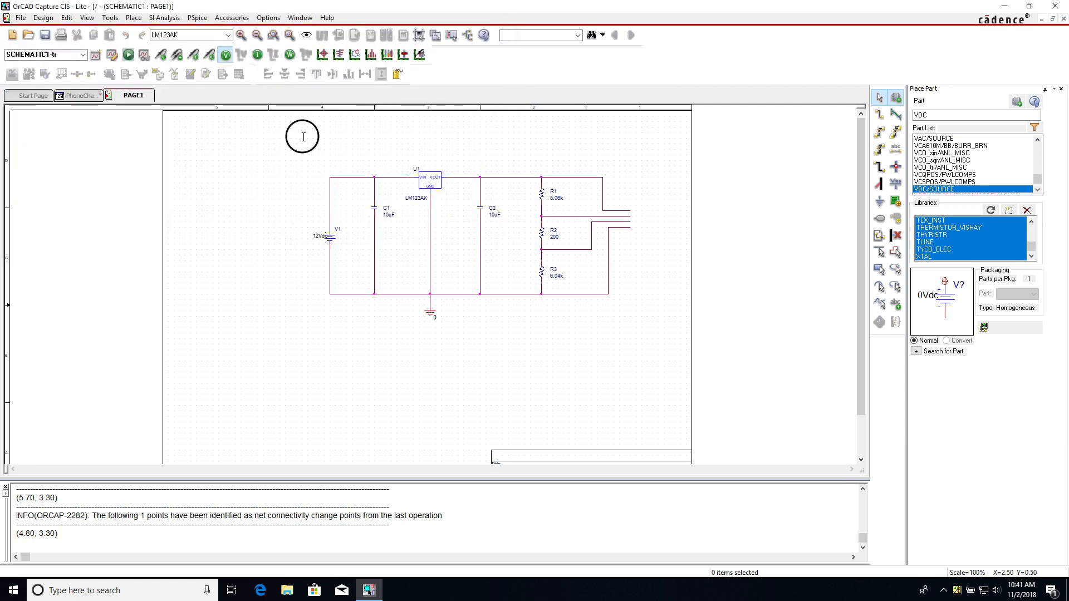
pyautogui.moveTo(556, 152)
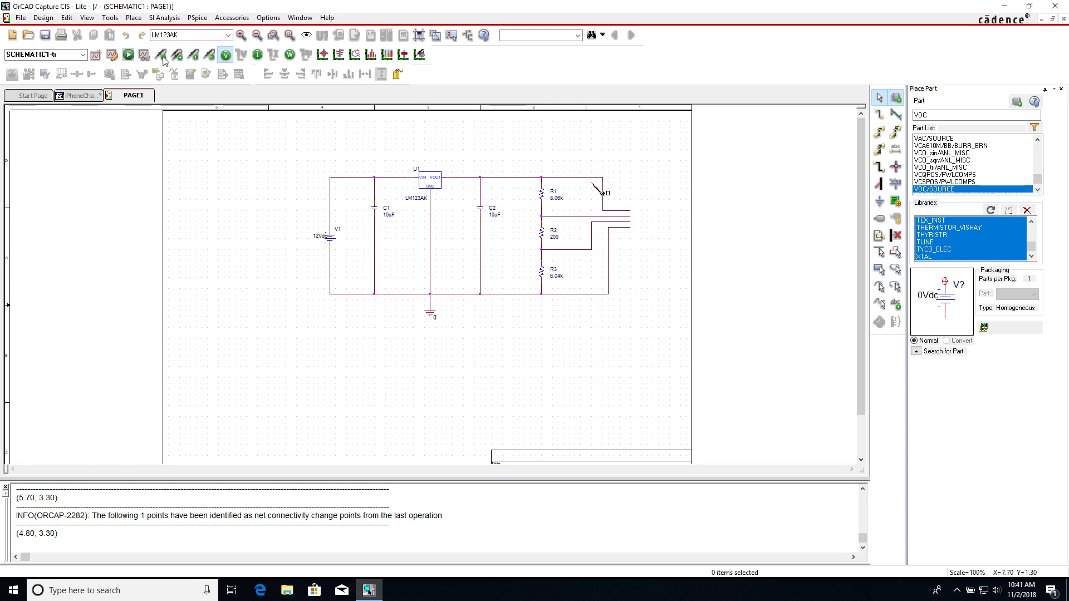
pyautogui.moveTo(625, 214)
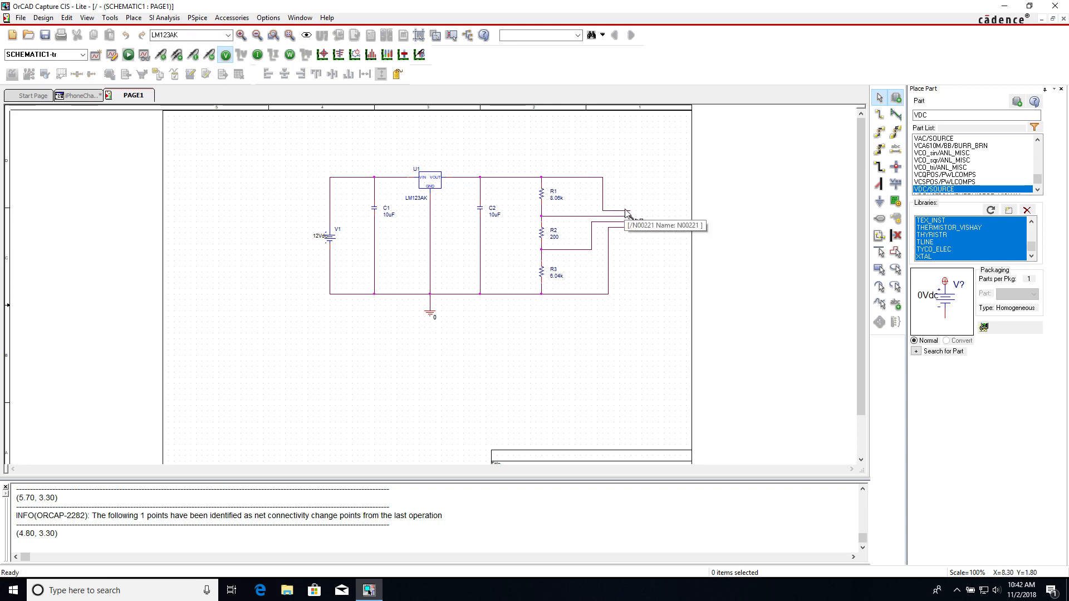
pyautogui.moveTo(617, 220)
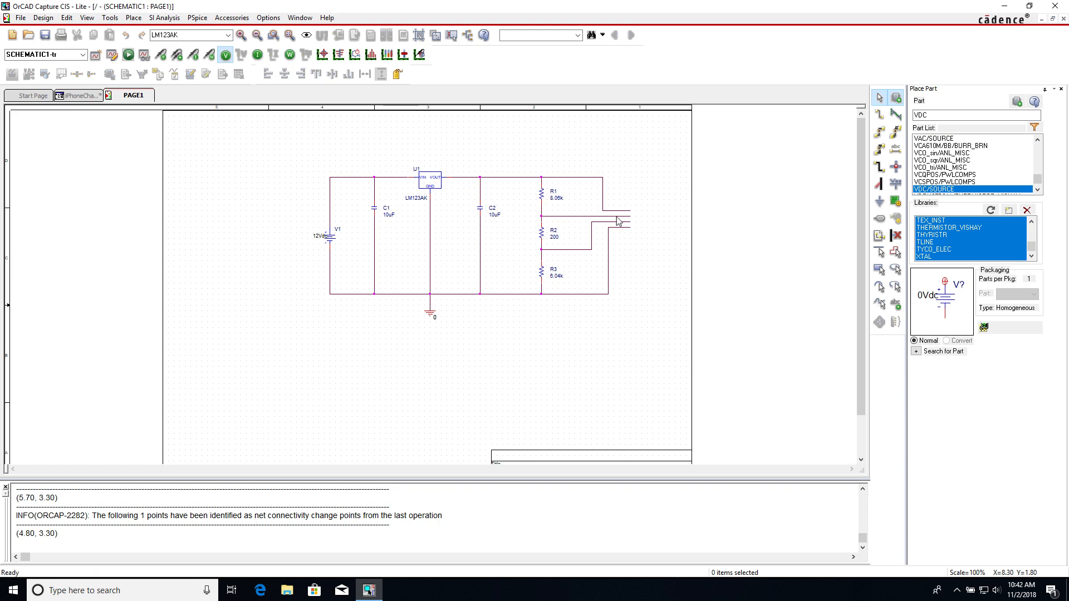
pyautogui.moveTo(609, 219)
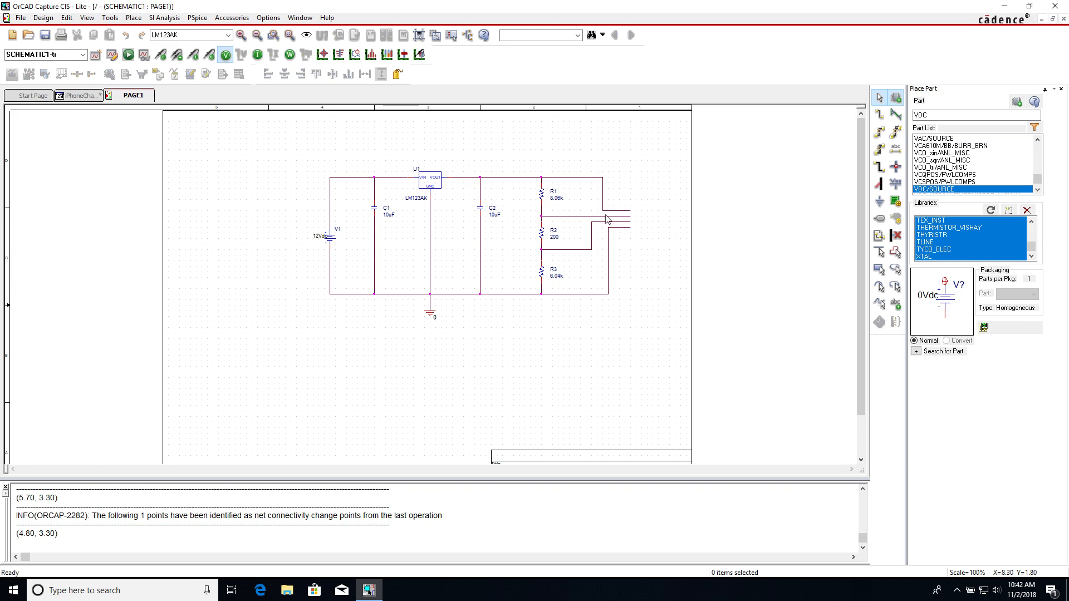
pyautogui.moveTo(611, 219)
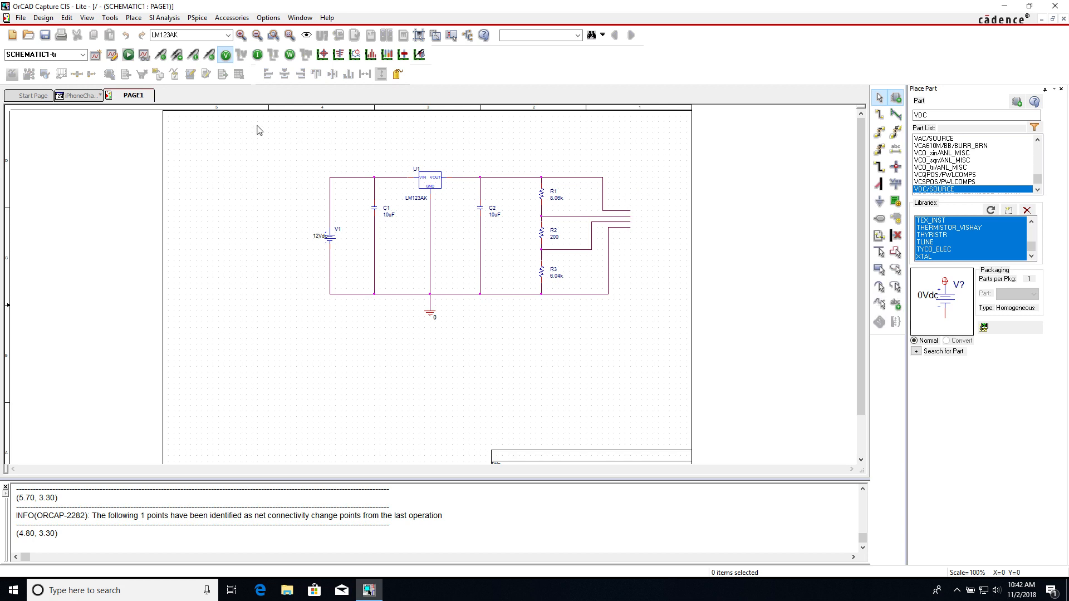
pyautogui.moveTo(192, 62)
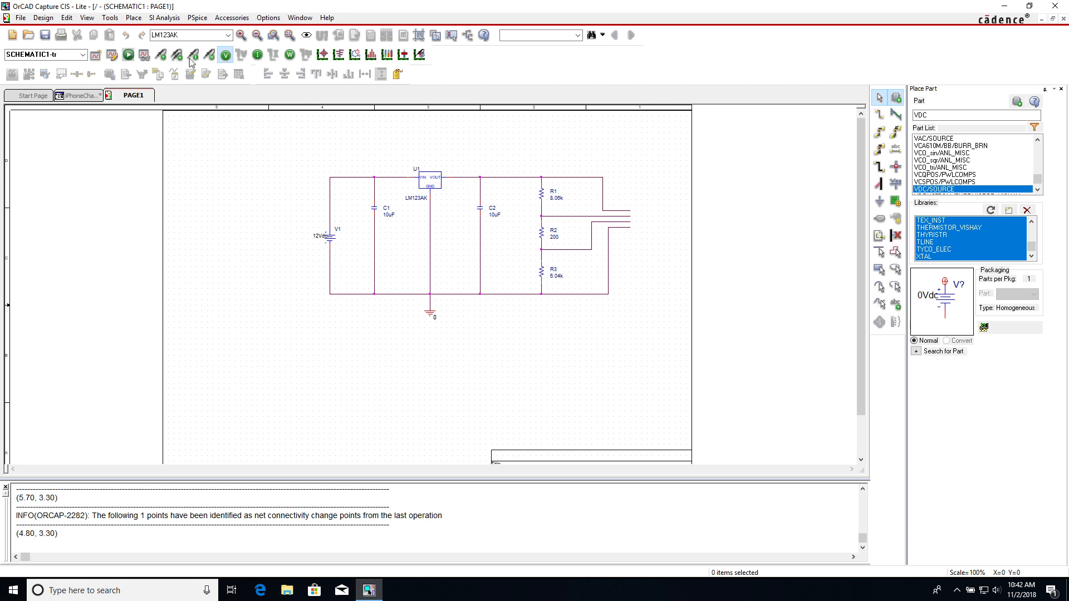
pyautogui.click(633, 219)
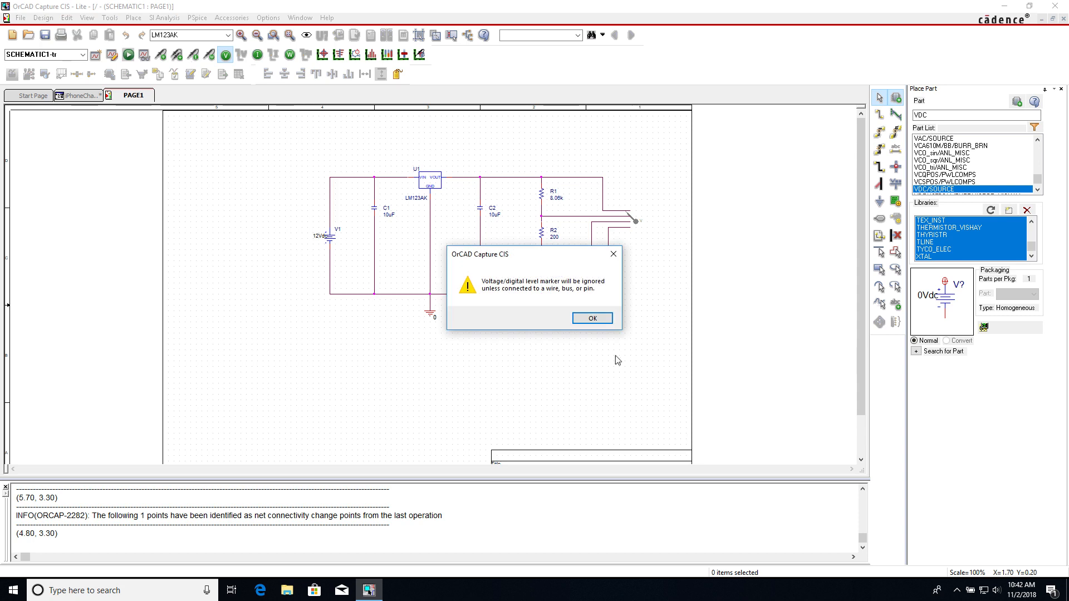
pyautogui.click(591, 318)
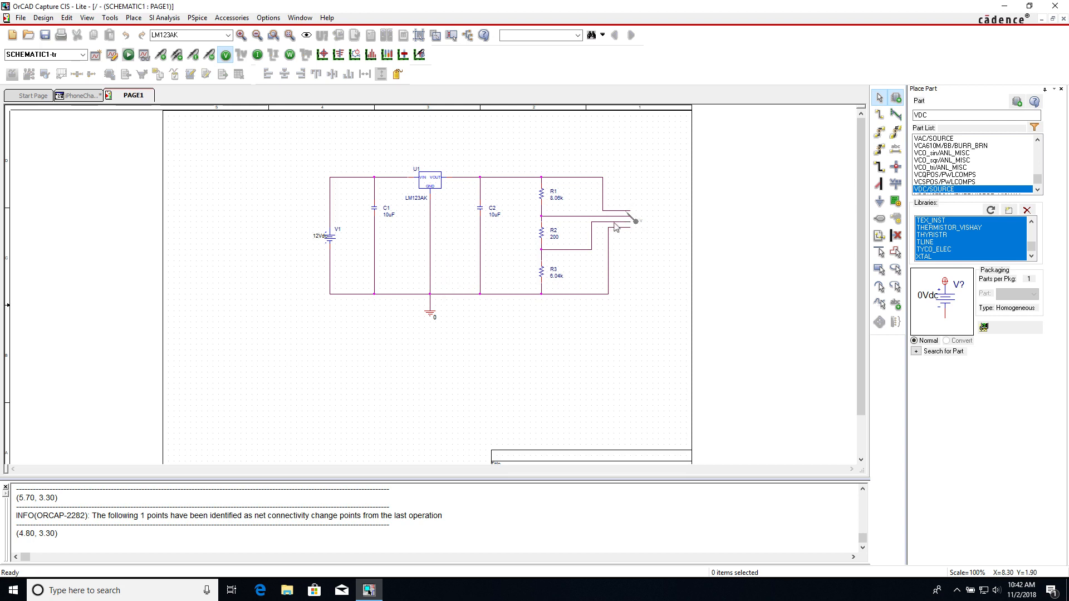
pyautogui.moveTo(624, 225)
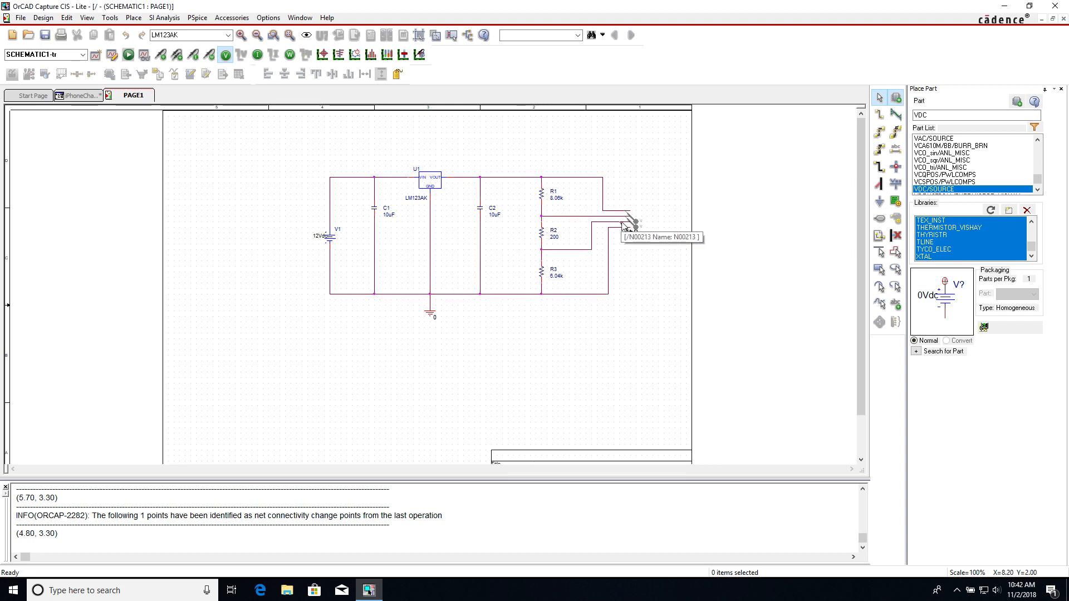
pyautogui.moveTo(620, 235)
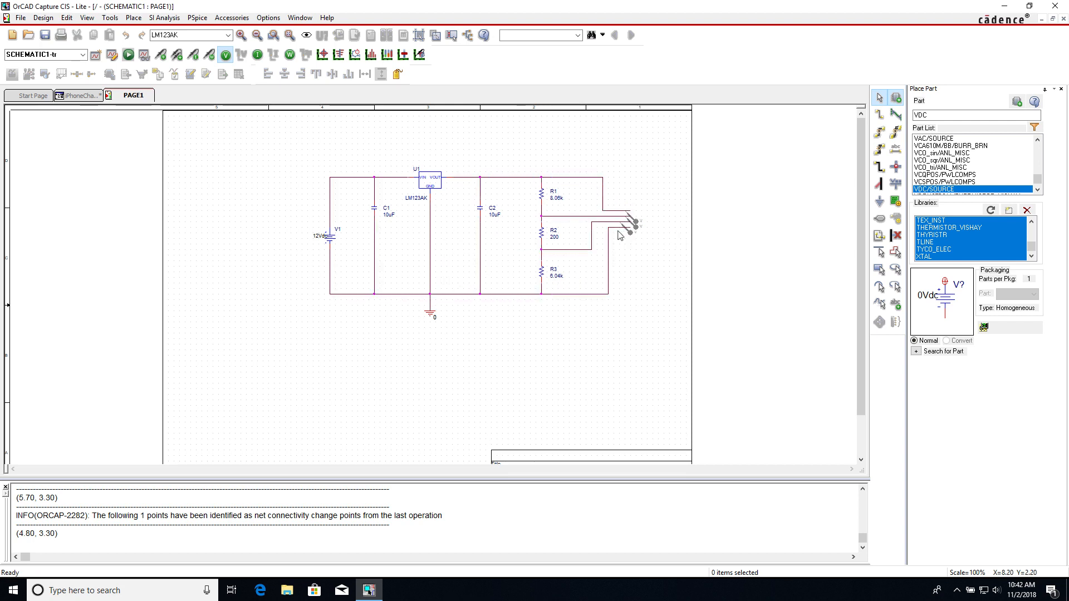
pyautogui.moveTo(621, 240)
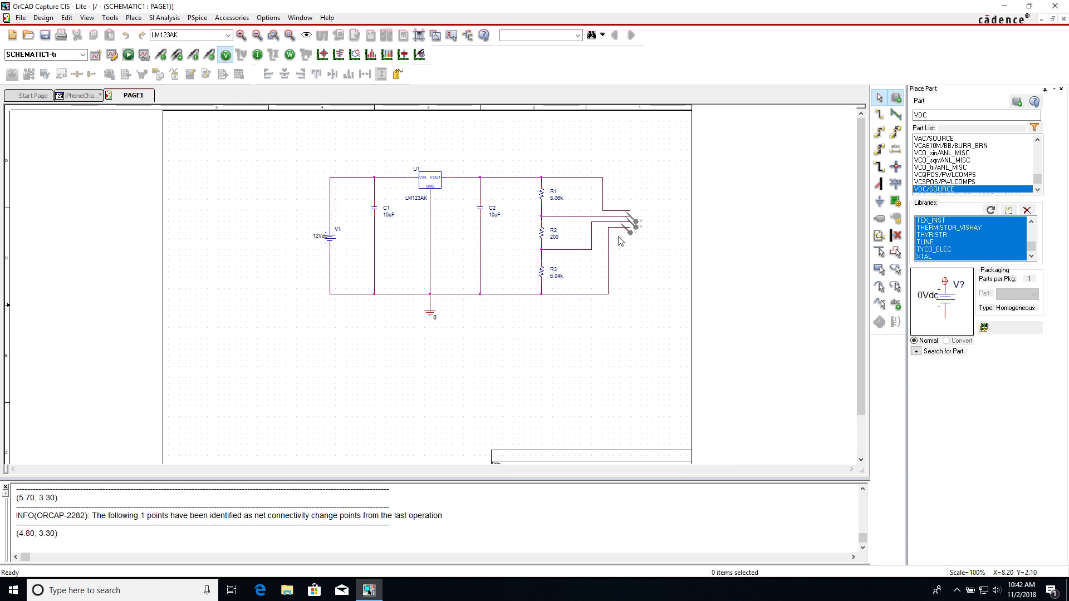
pyautogui.rightClick(621, 241)
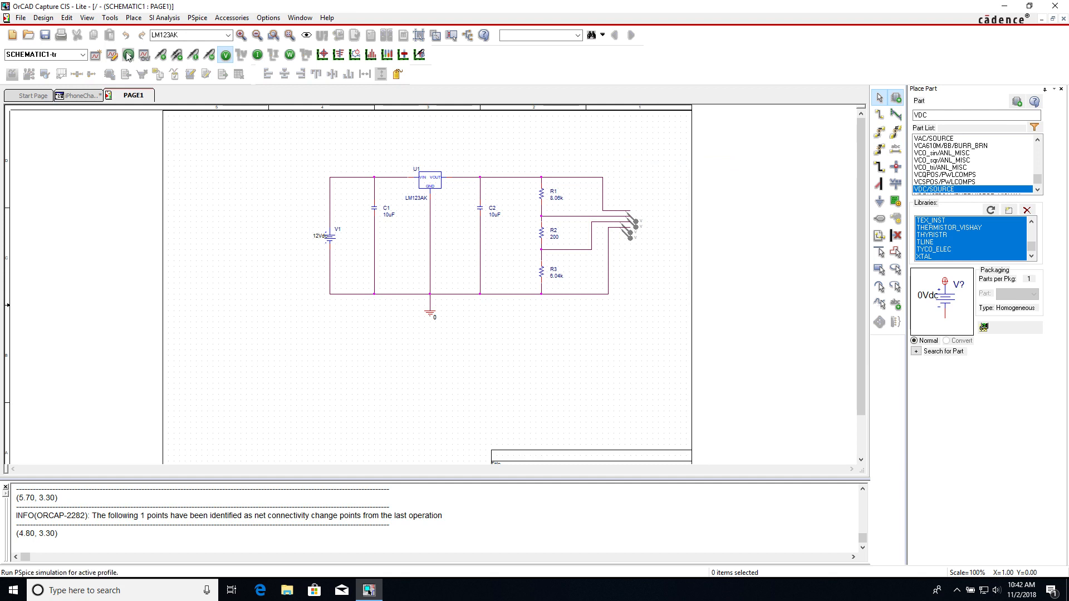
# - Run PSpice to generate the charger netlist and switch to the PSpice A/D Lite window
pyautogui.click(127, 55)
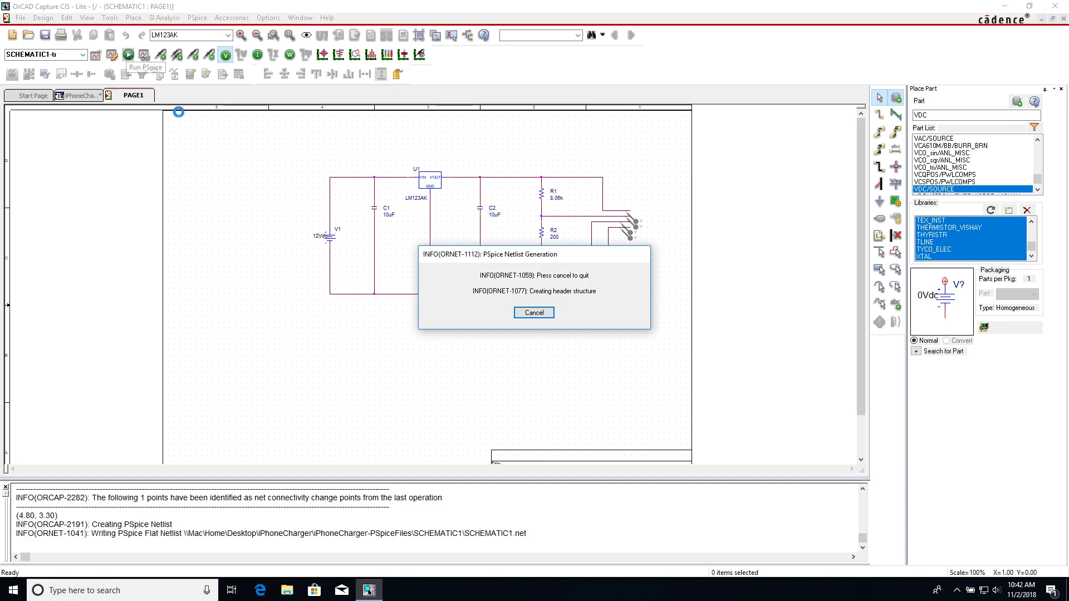
pyautogui.click(534, 311)
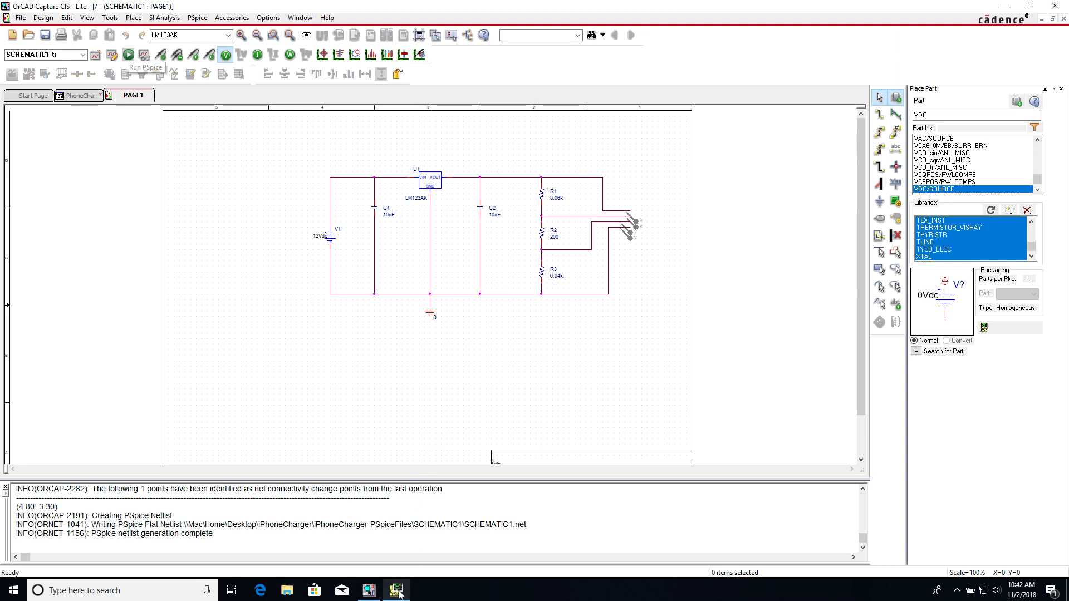
pyautogui.click(126, 55)
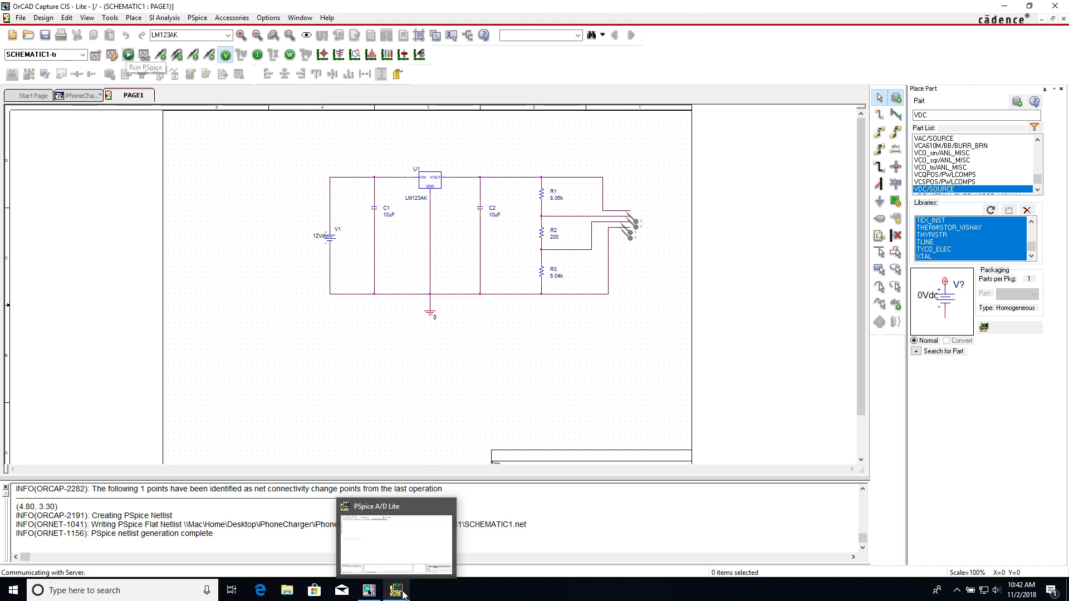
pyautogui.click(396, 590)
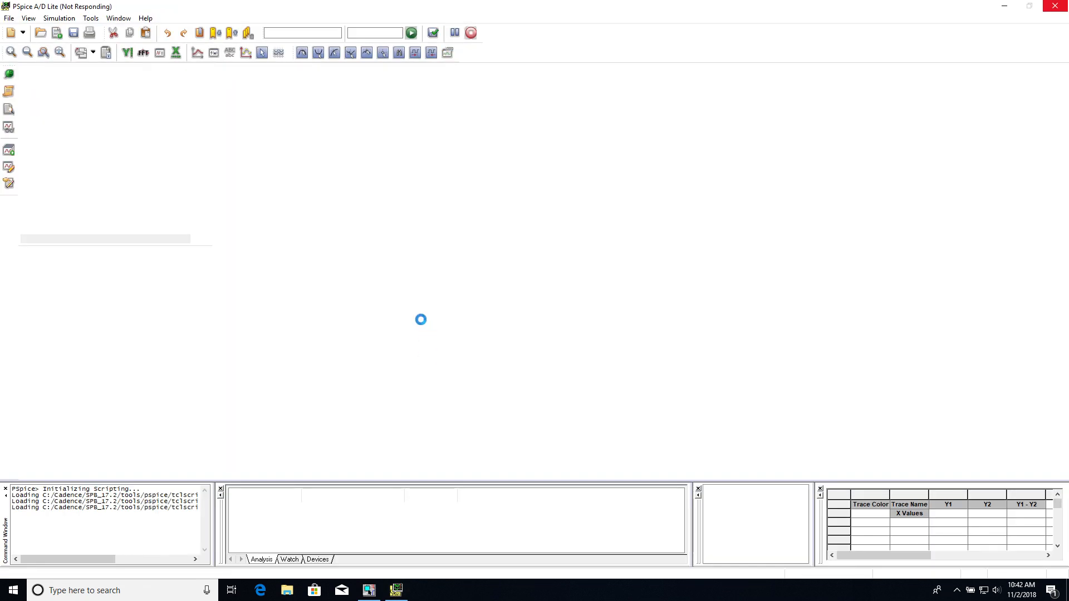
pyautogui.moveTo(433, 296)
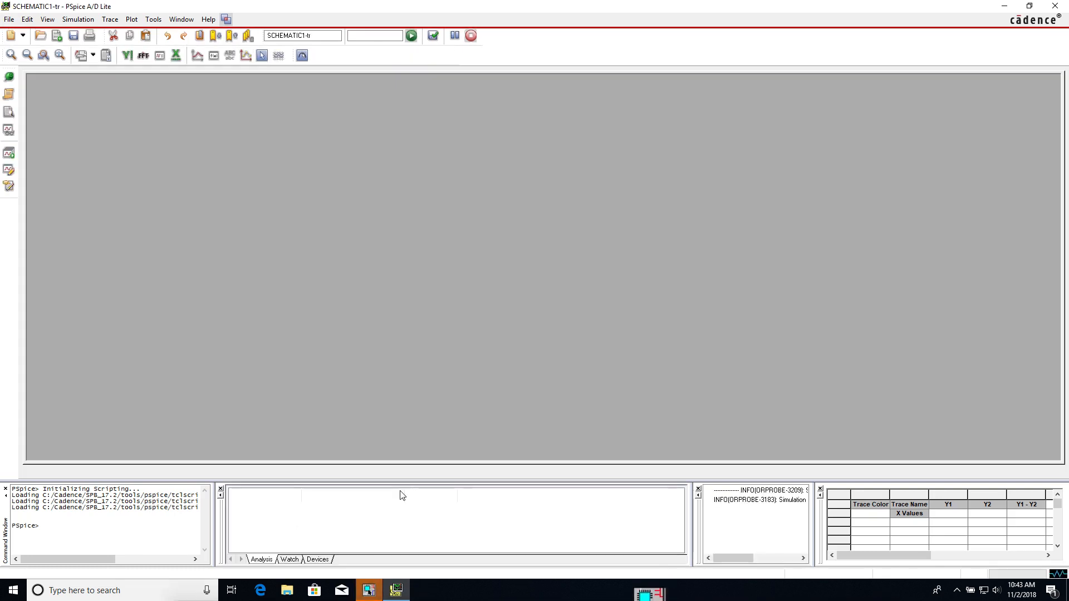
# - Finish the 2ms transient run and view the 5V and ~2.1V marker traces in the probe window
pyautogui.click(395, 590)
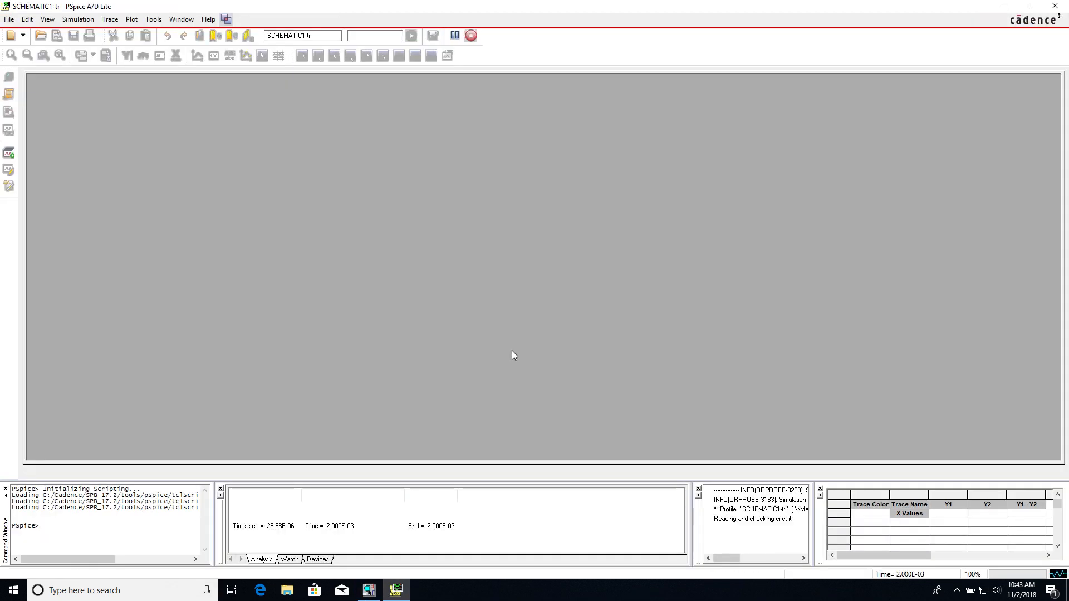
pyautogui.click(411, 36)
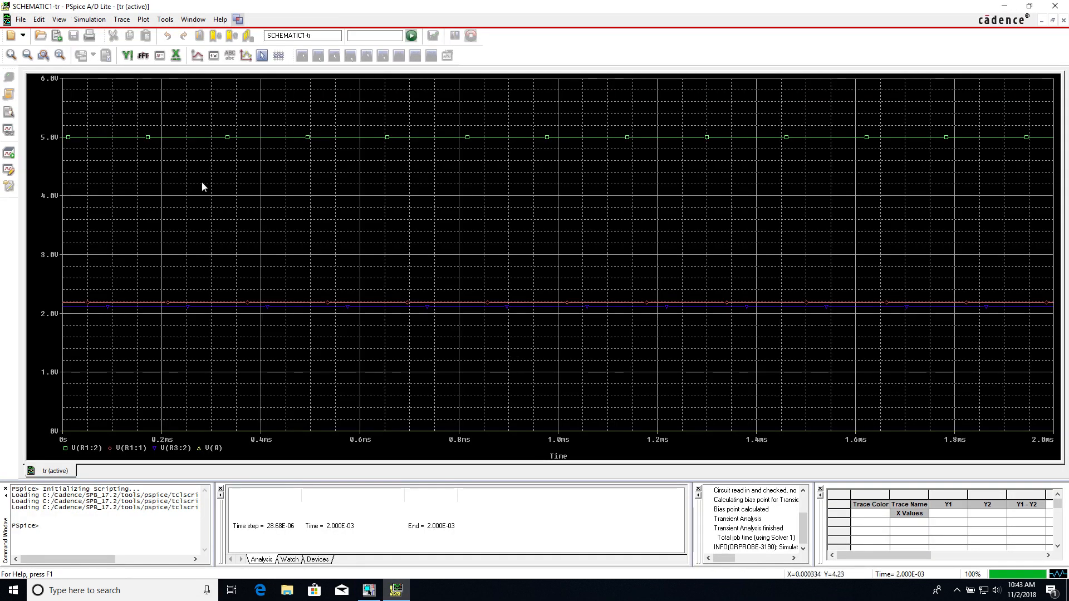
pyautogui.moveTo(77, 309)
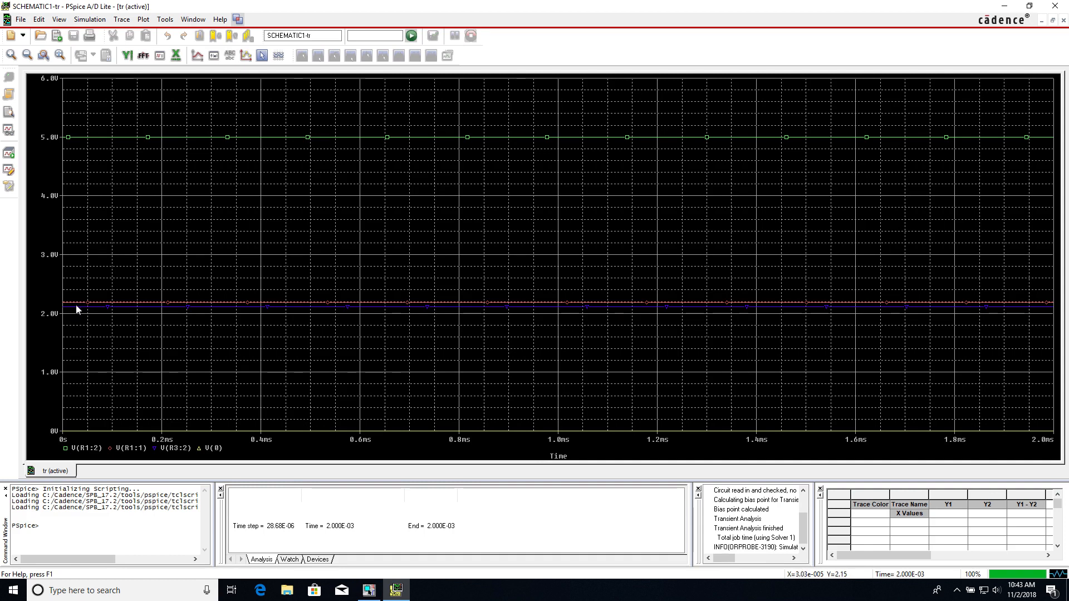
pyautogui.moveTo(119, 286)
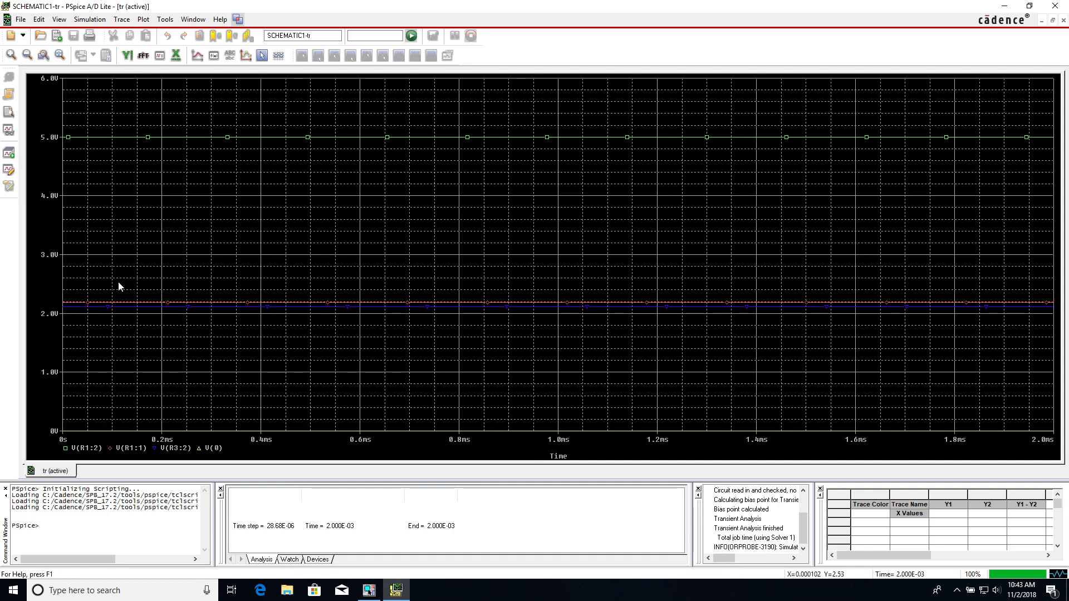
pyautogui.moveTo(58, 268)
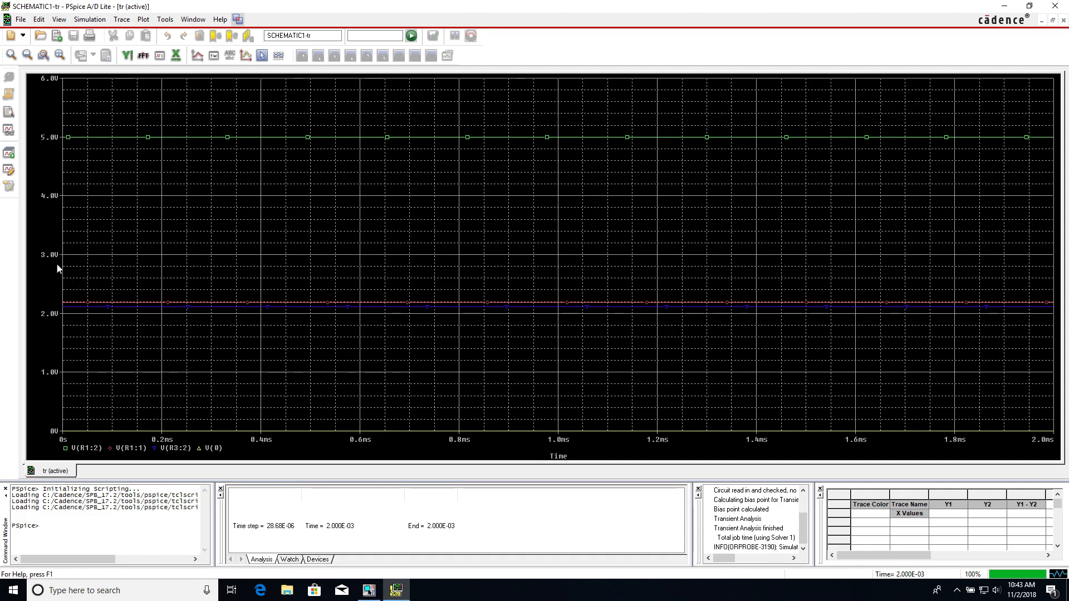
pyautogui.moveTo(72, 305)
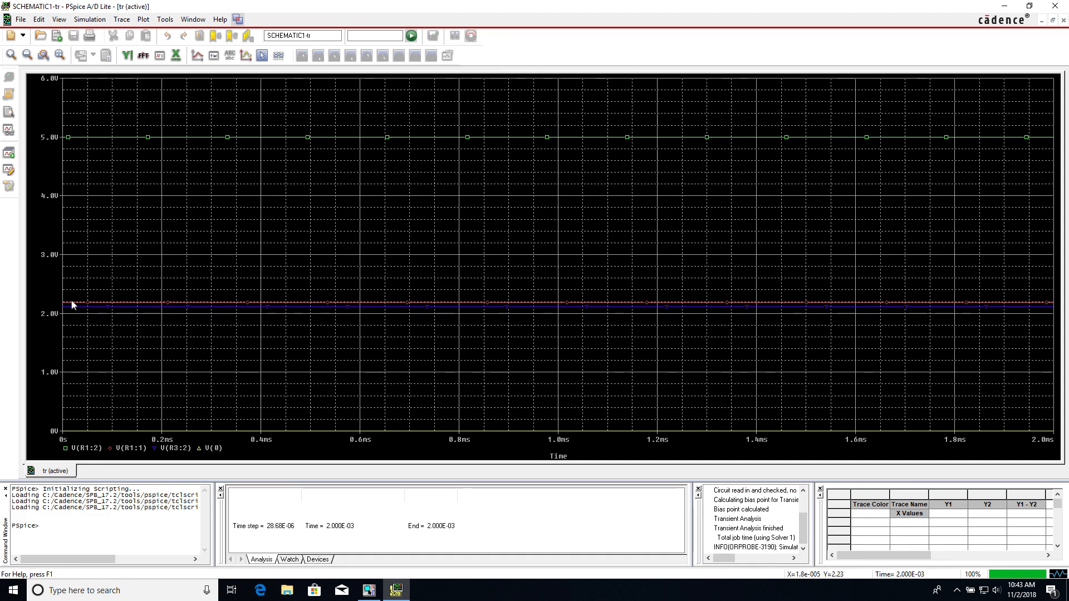
pyautogui.moveTo(113, 380)
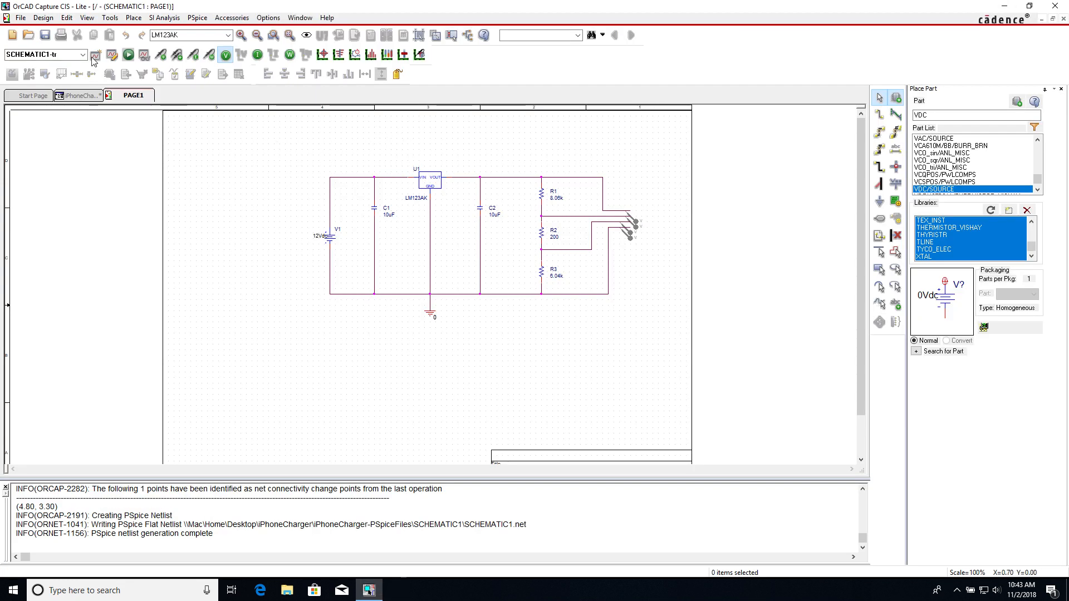
pyautogui.moveTo(94, 73)
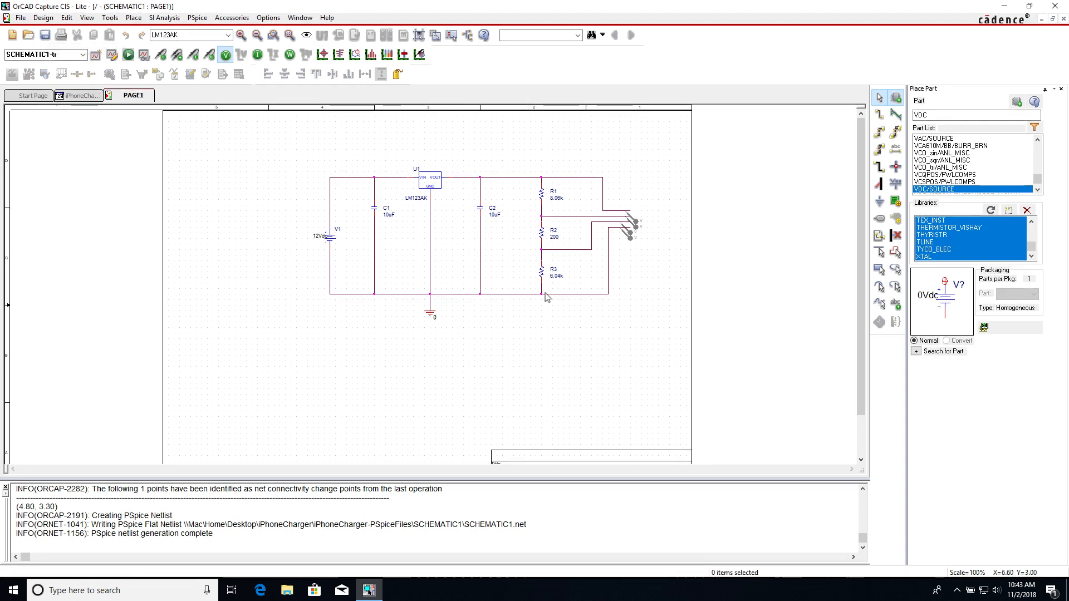
pyautogui.moveTo(577, 365)
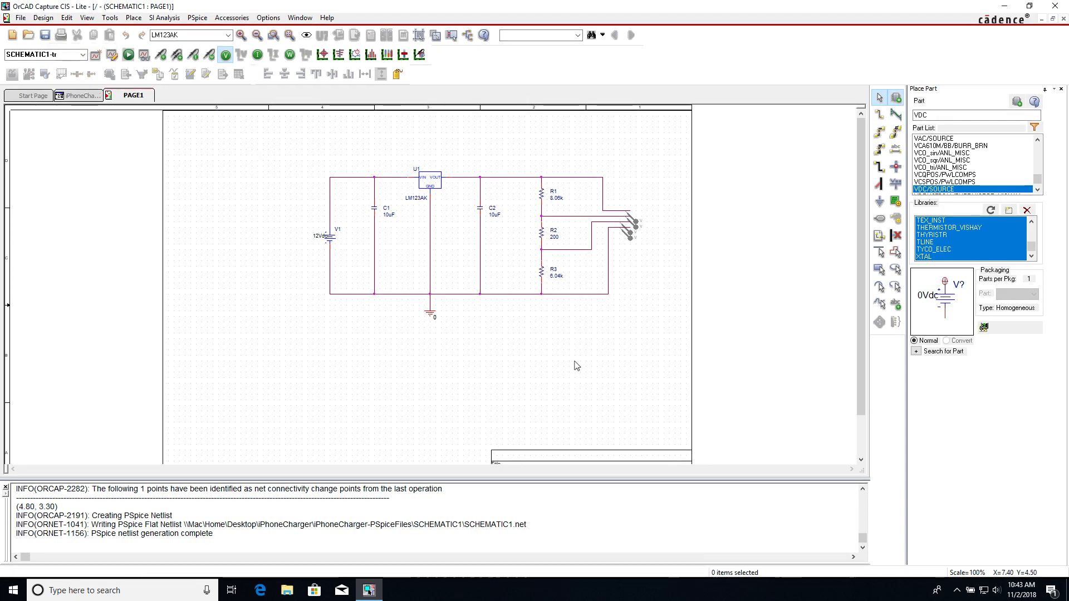